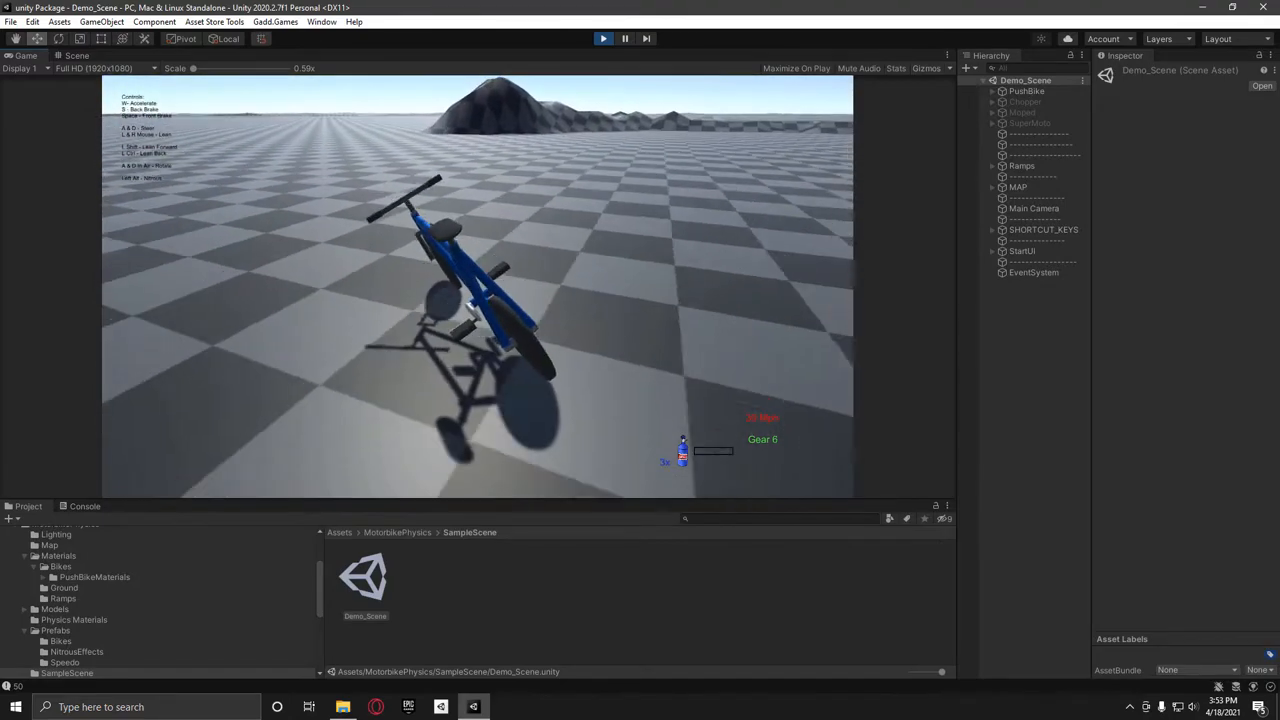
Stop Play mode on the demo bike scene, leaving the editor with the new empty scene.
left_click(604, 38)
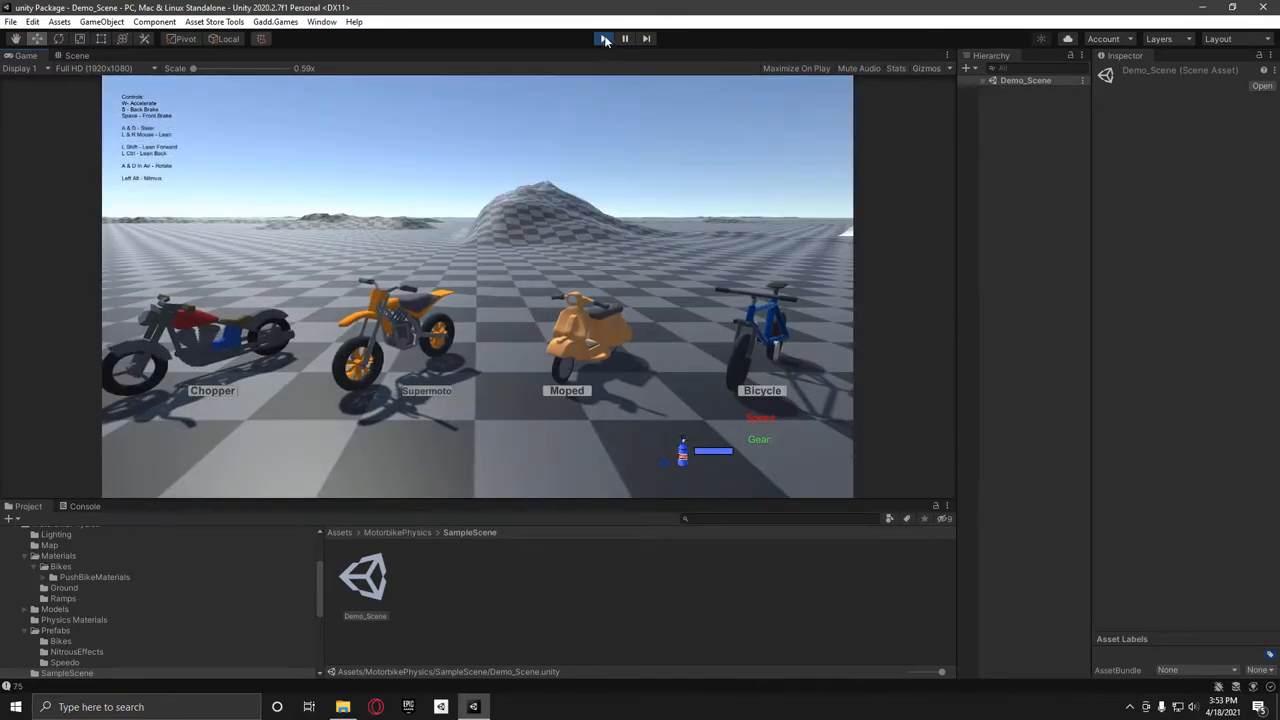
left_click(604, 38)
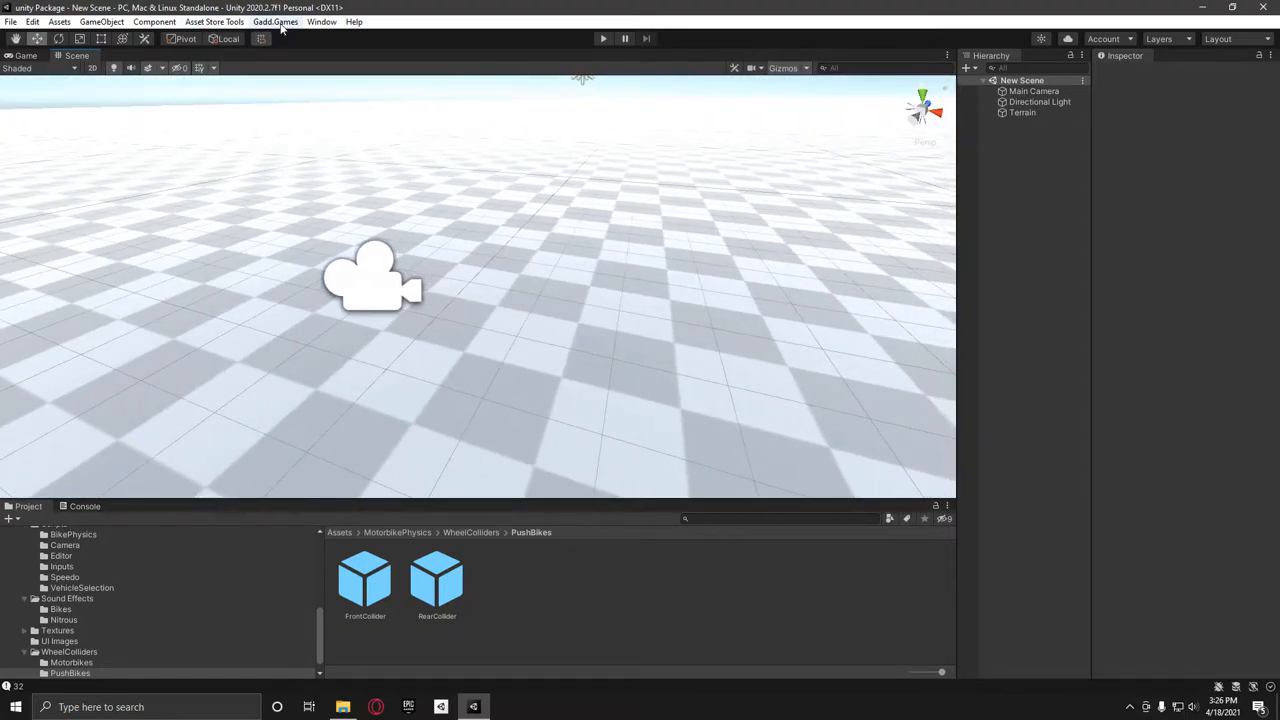
Create a New_Bike push-bike rig via Gadd Games > Vehicles > Set Up New Push Bike.
left_click(276, 20)
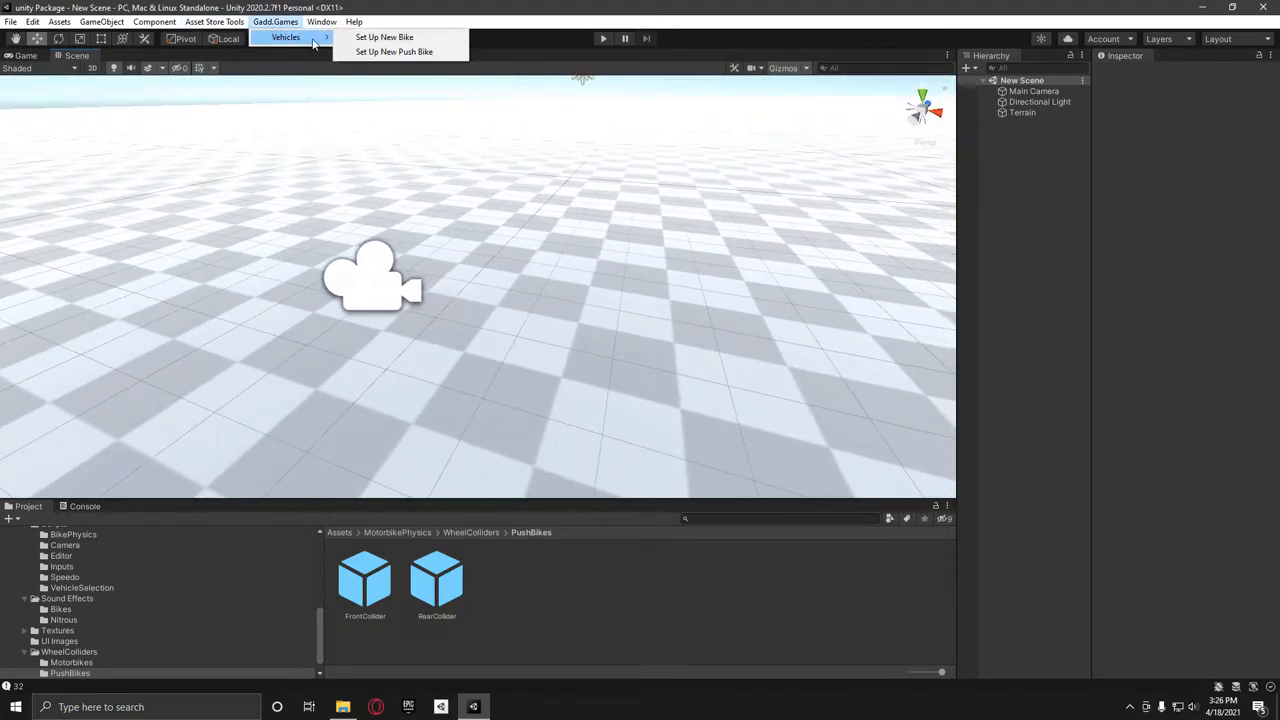
left_click(384, 36)
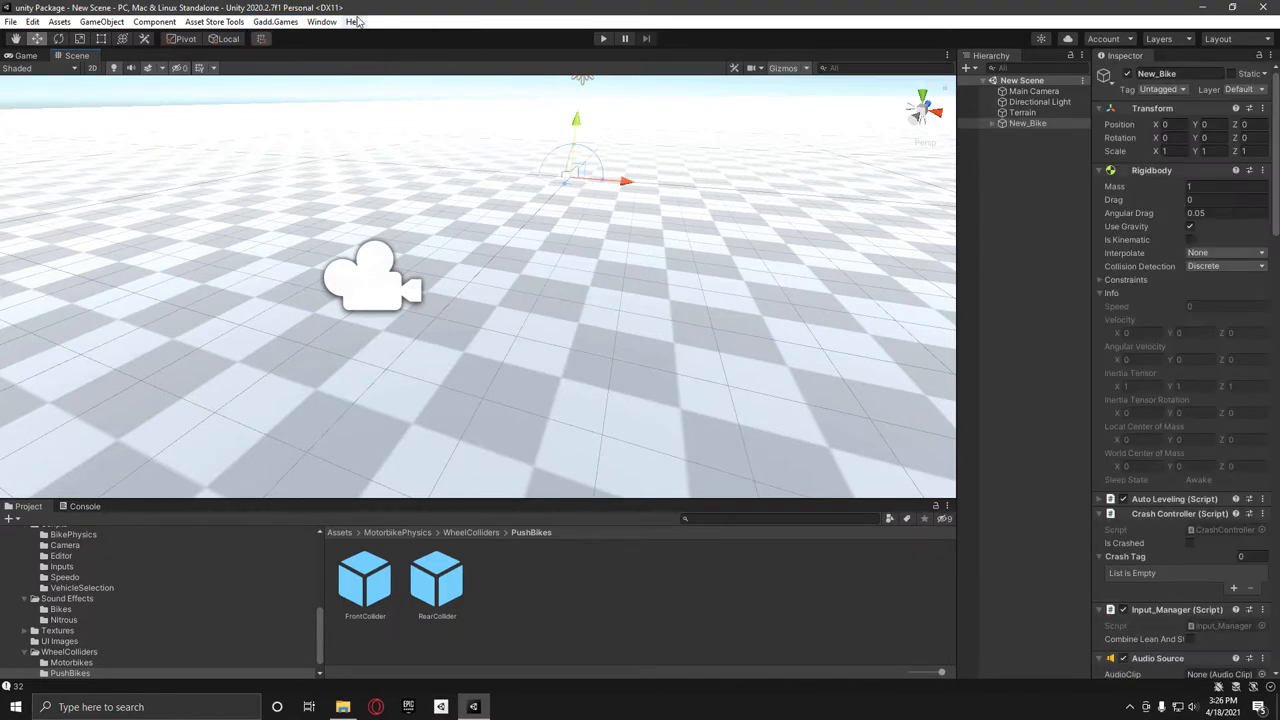
left_click(276, 20)
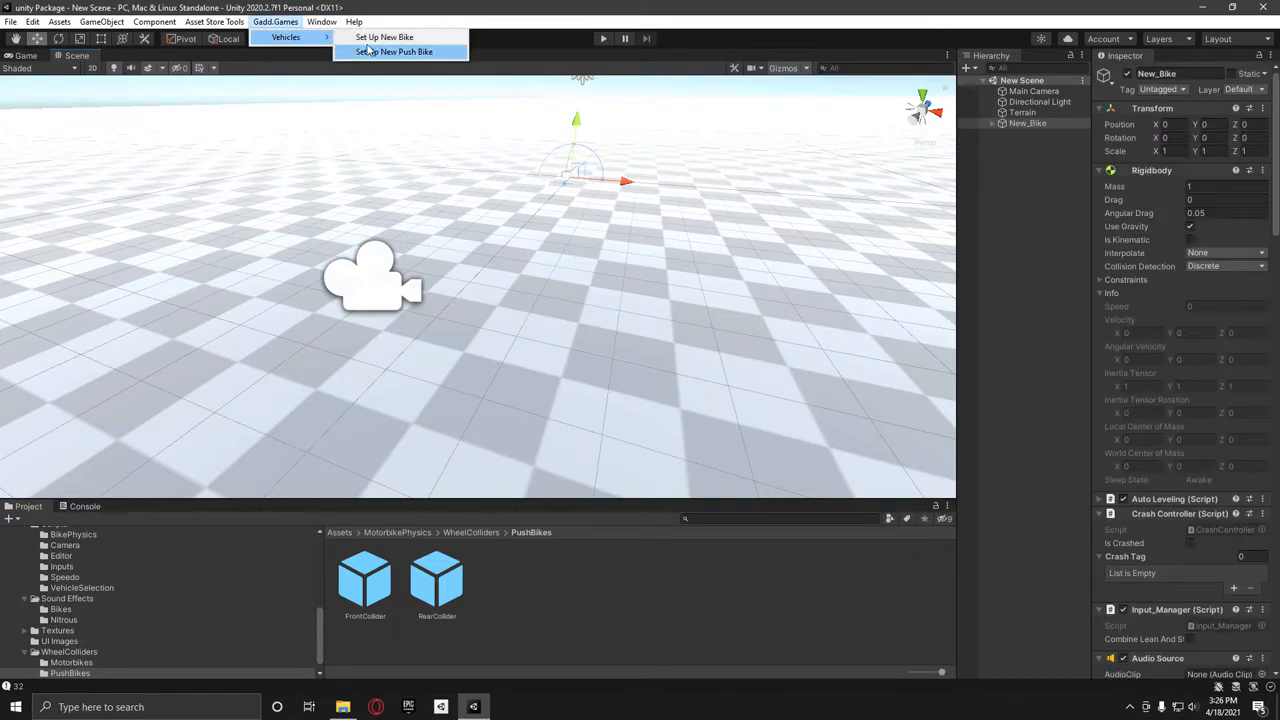
left_click(396, 52)
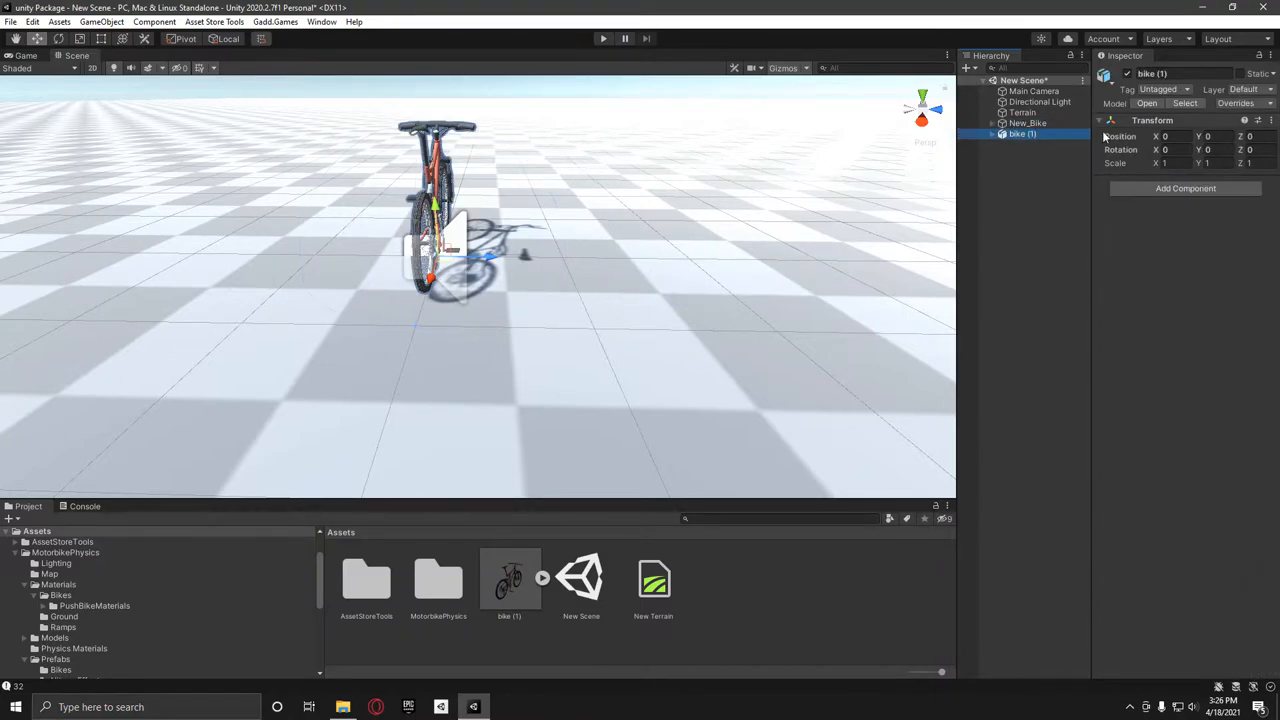
Set bike (1) Rotation Y to 90 and review its scale and import settings.
type("90")
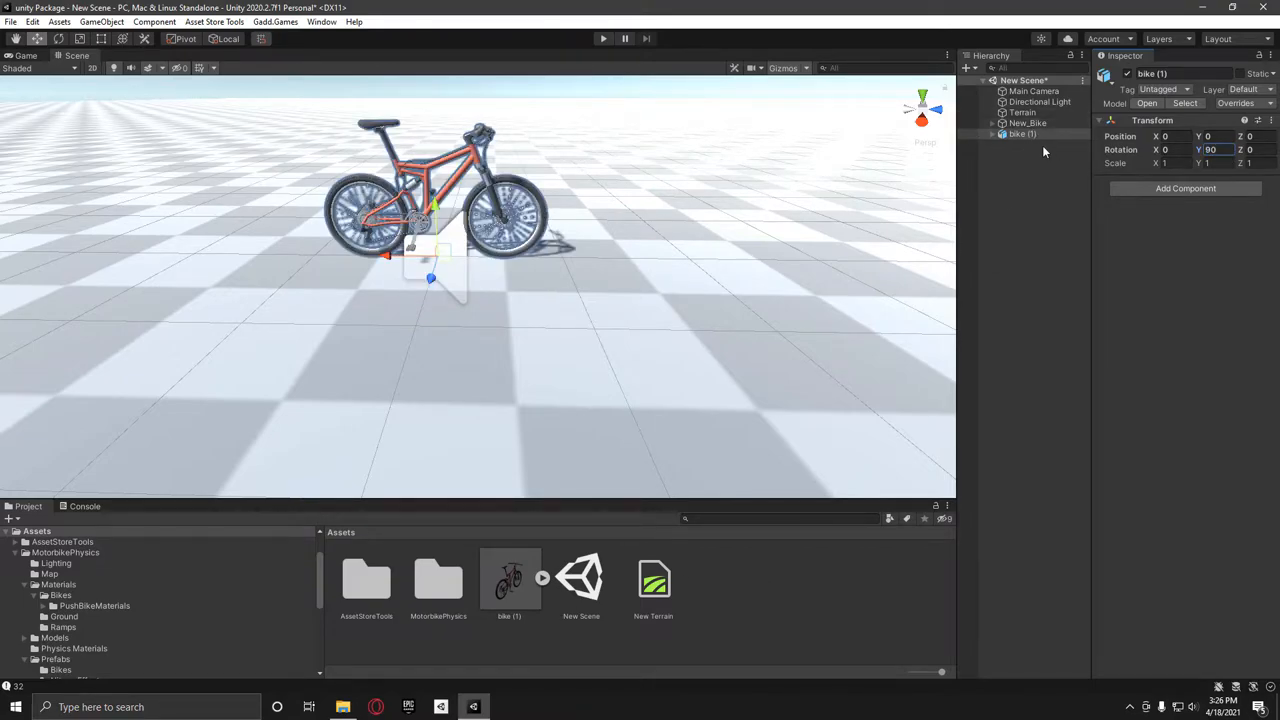
left_click(510, 580)
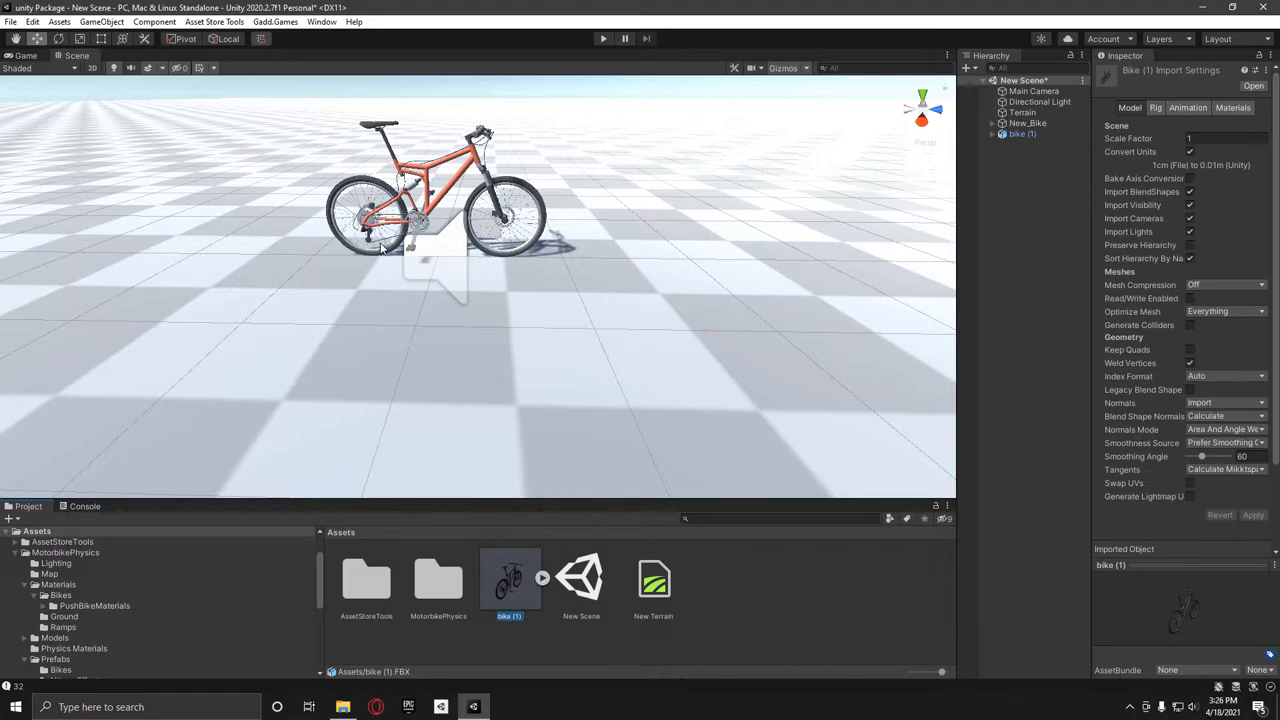
left_click(1020, 132)
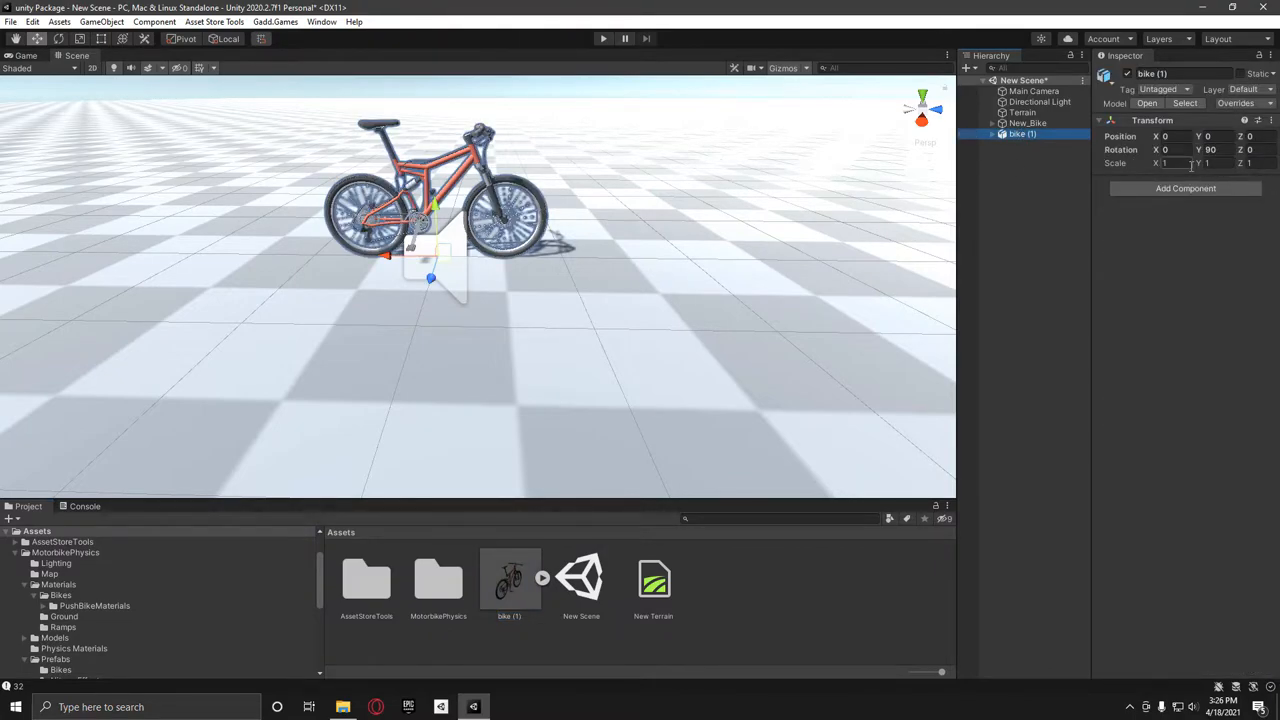
left_click(1210, 164)
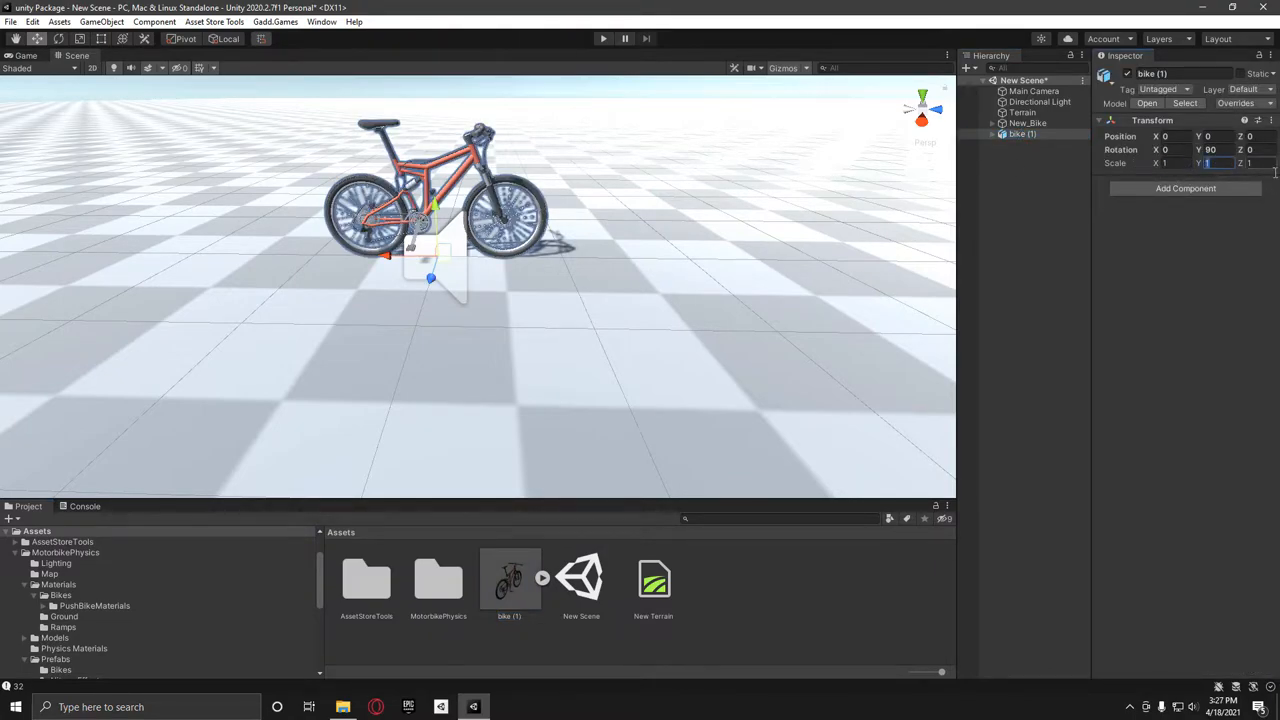
left_click(510, 578)
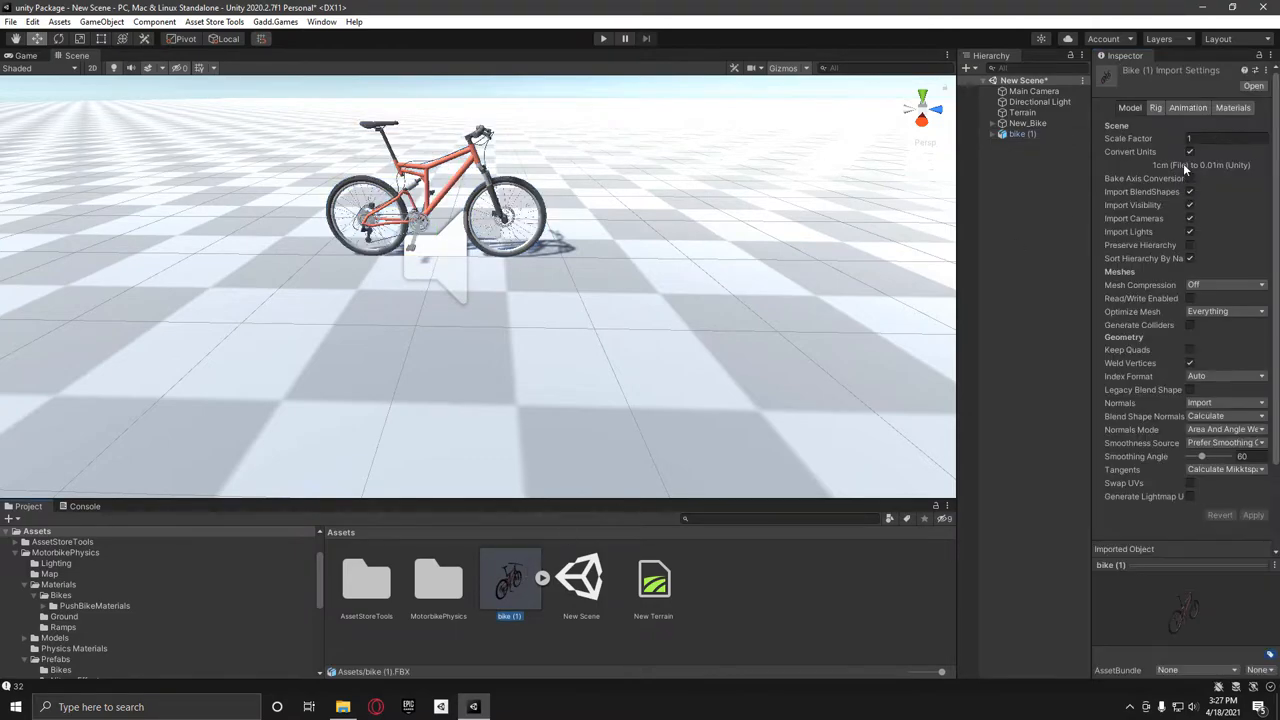
left_click(1224, 138)
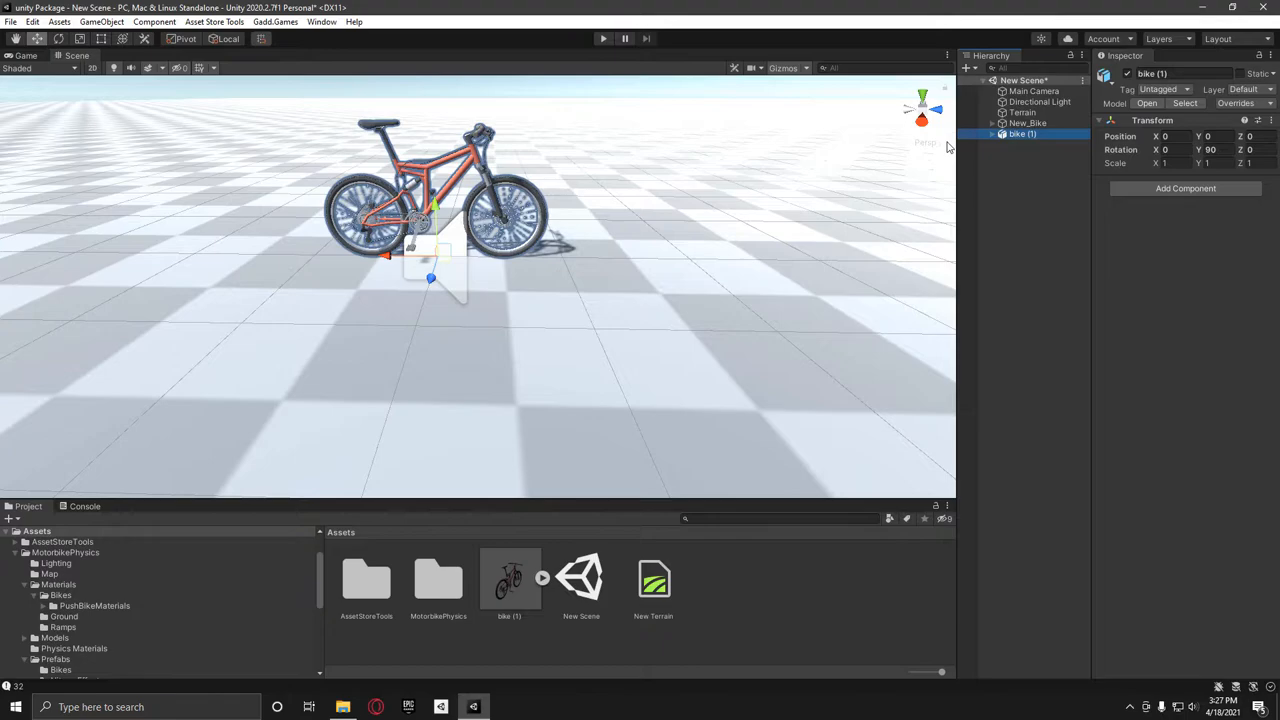
mouse_move(600, 166)
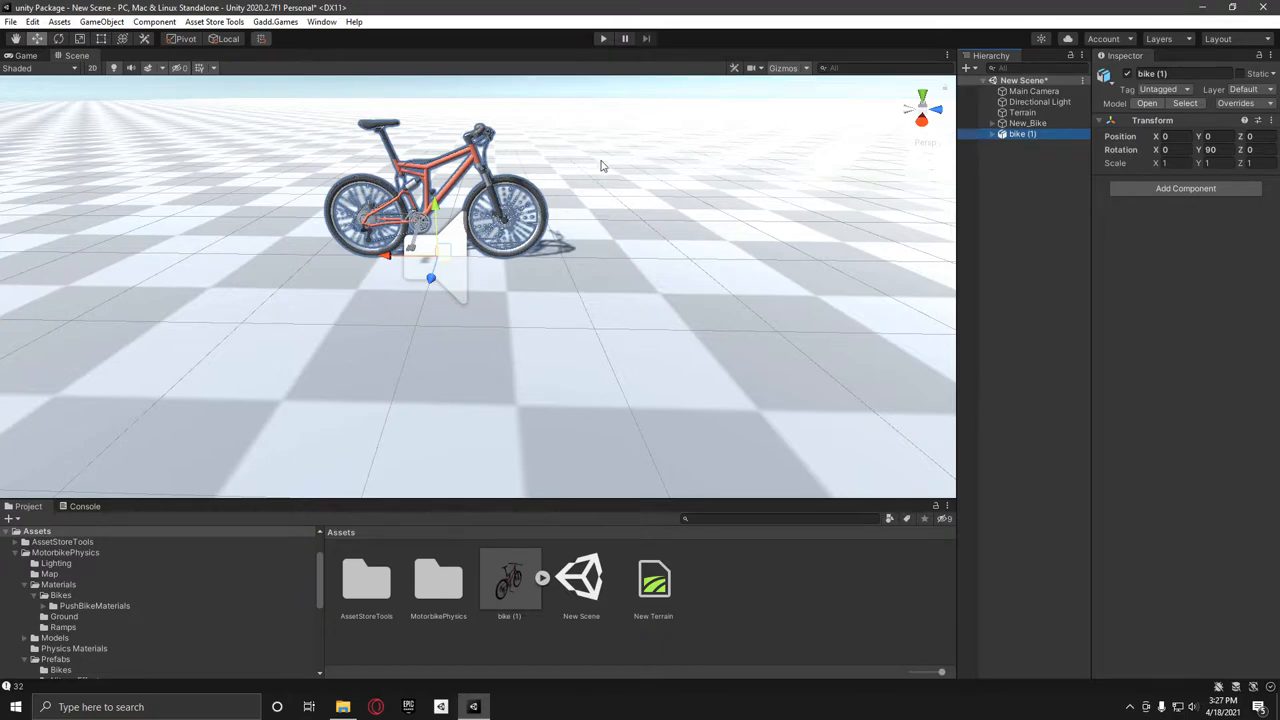
mouse_move(464, 216)
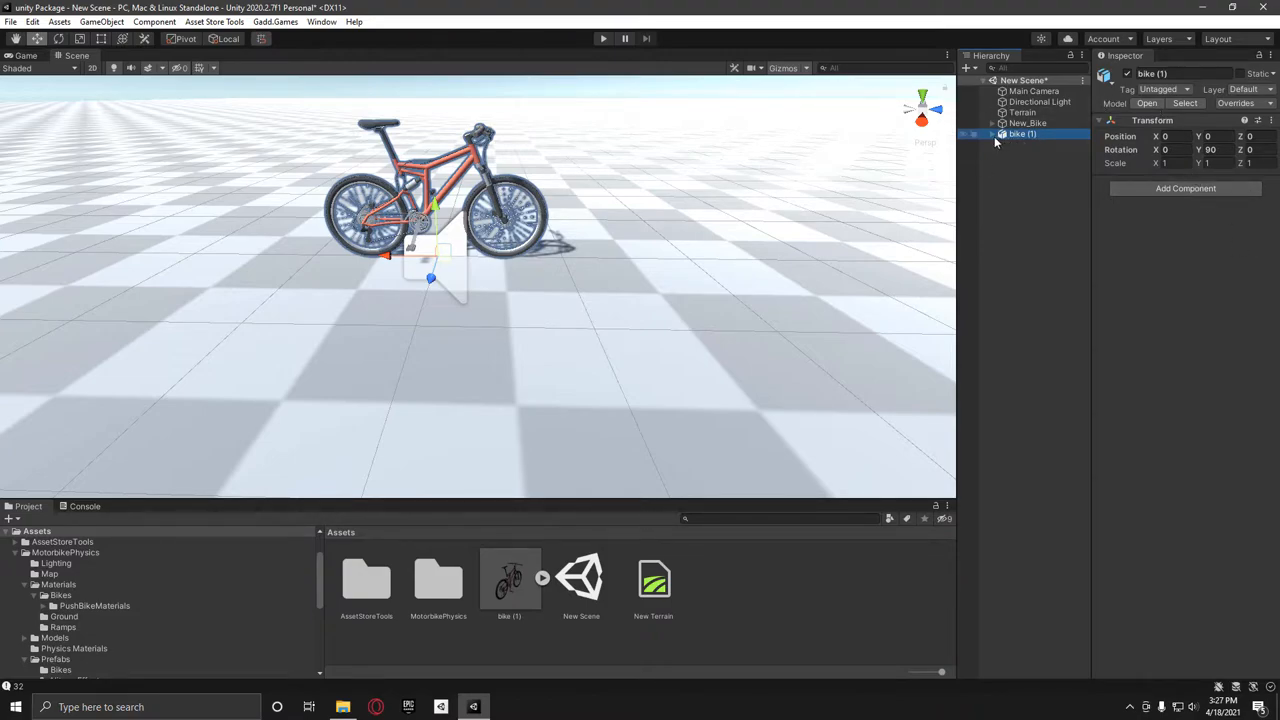
Unpack the bike (1) prefab completely and expand it to list Frame, Pedals, wheels and Steering.
right_click(1020, 134)
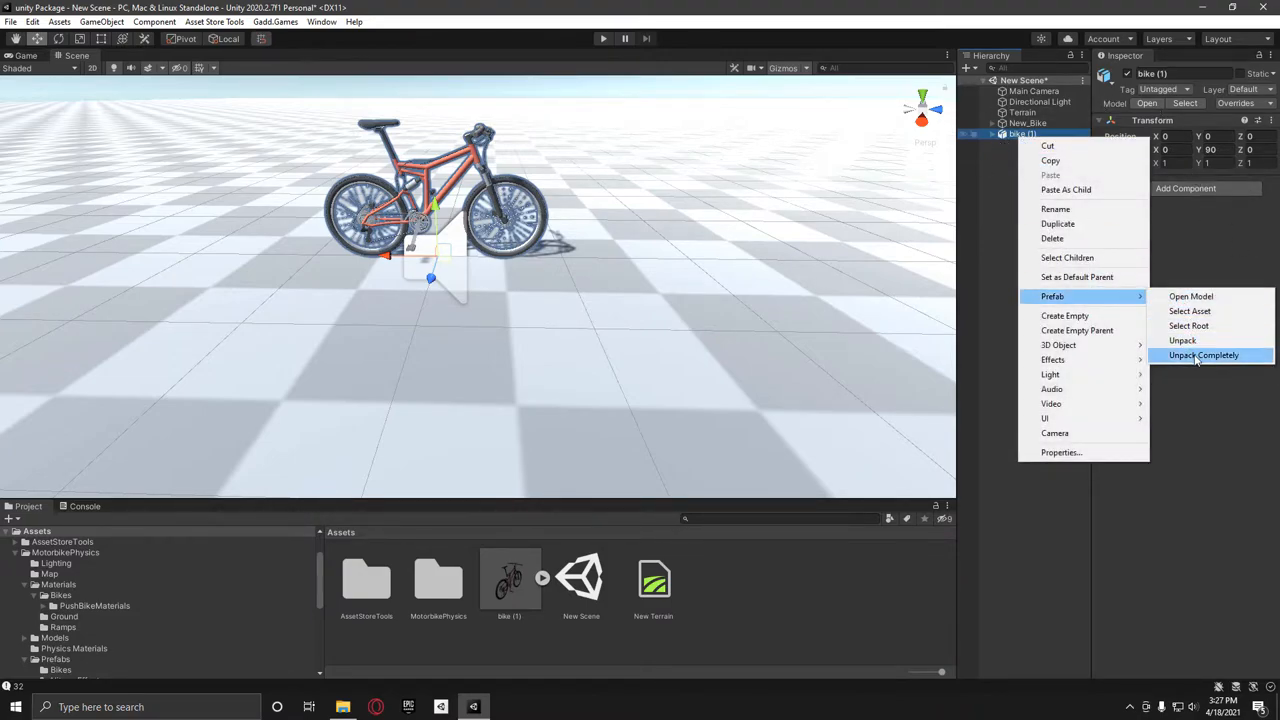
left_click(1204, 356)
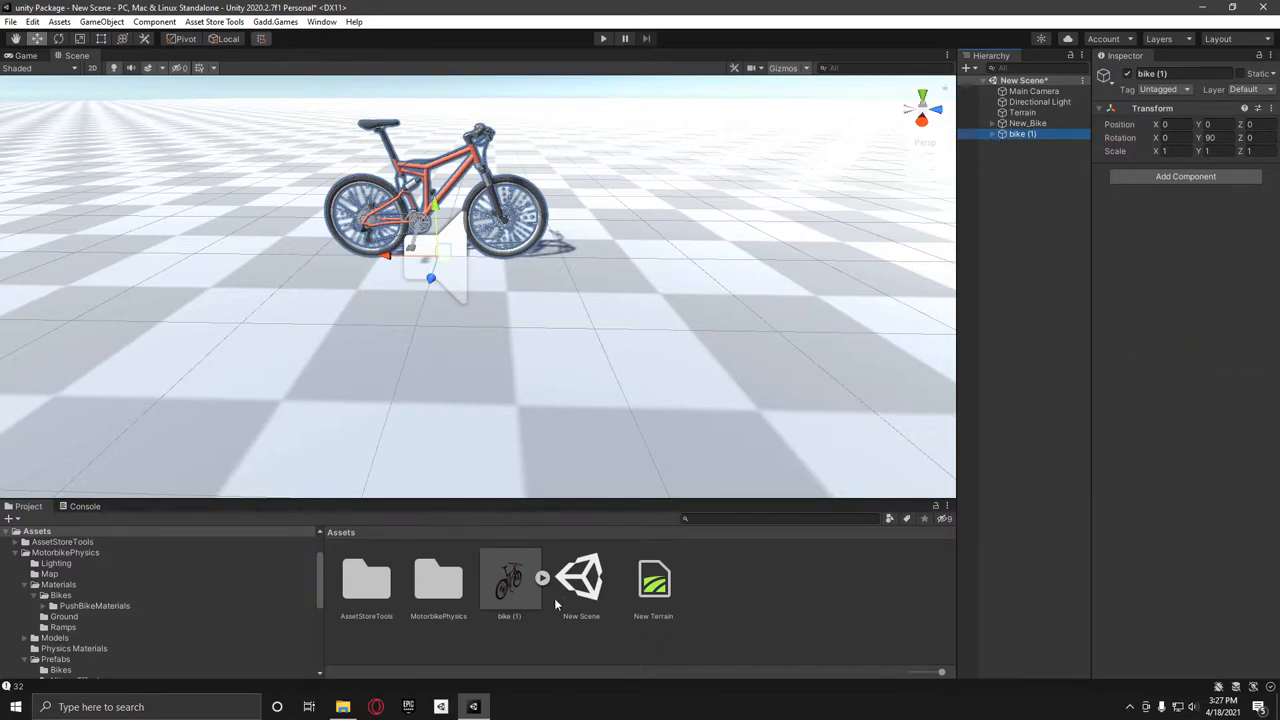
left_click(992, 134)
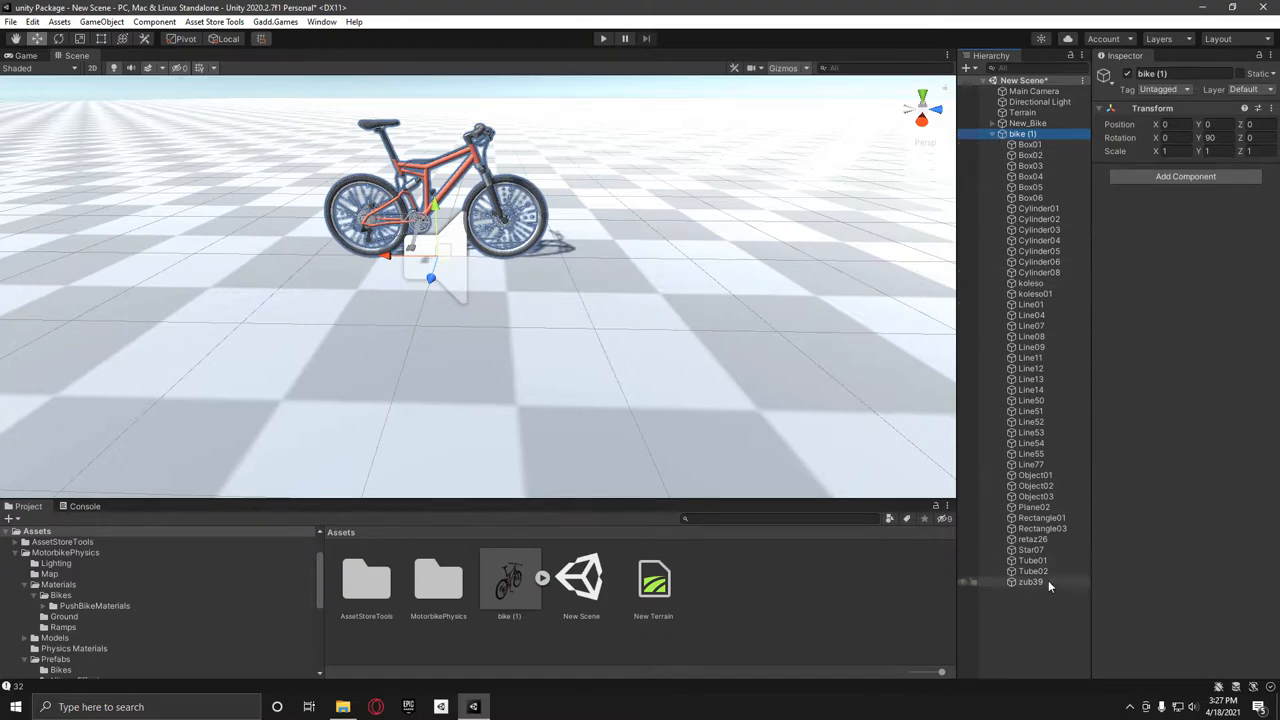
left_click(1030, 580)
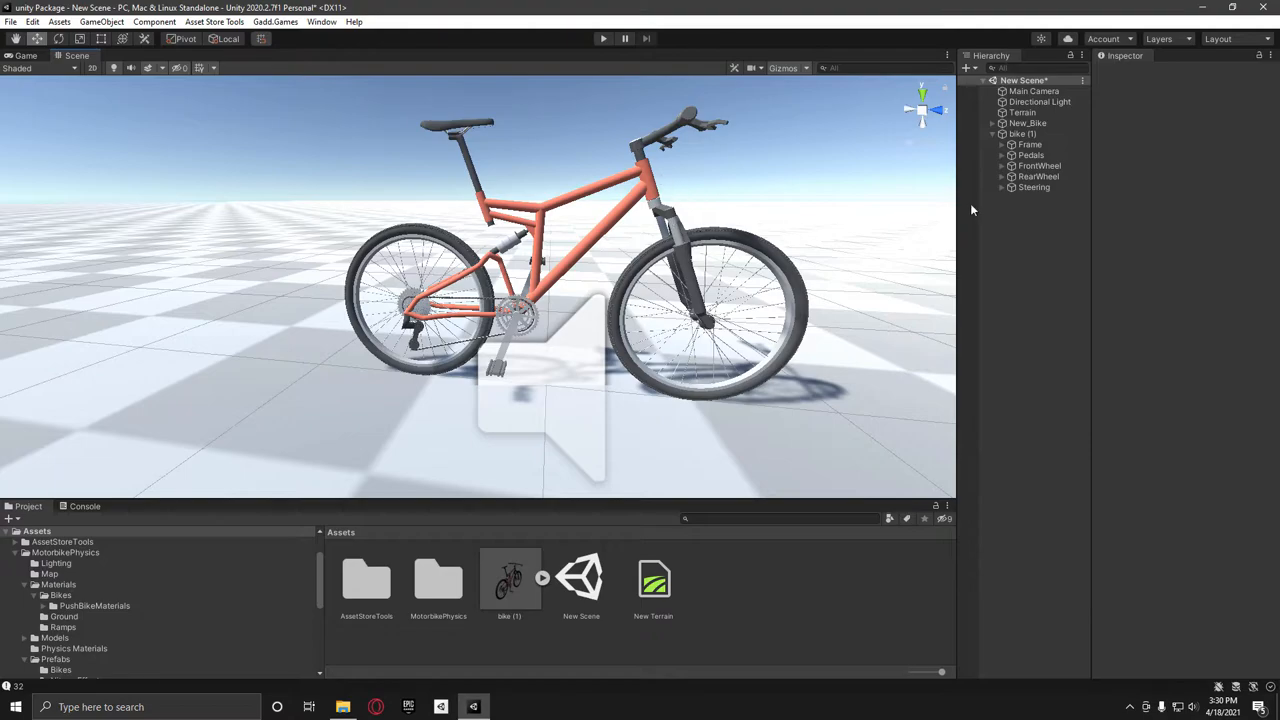
Inspect the Steering, RearWheel, FrontWheel, Frame and Pedals parts, then expand the New_Bike rig.
left_click(1034, 188)
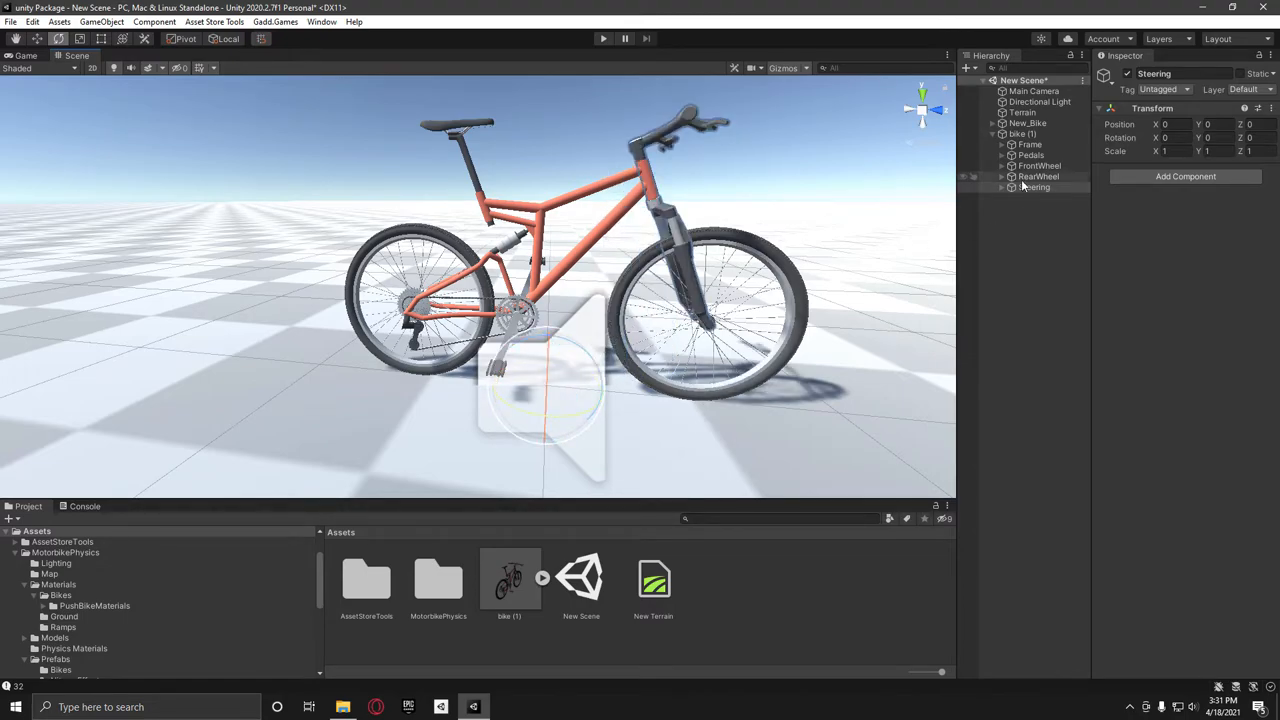
left_click(1038, 176)
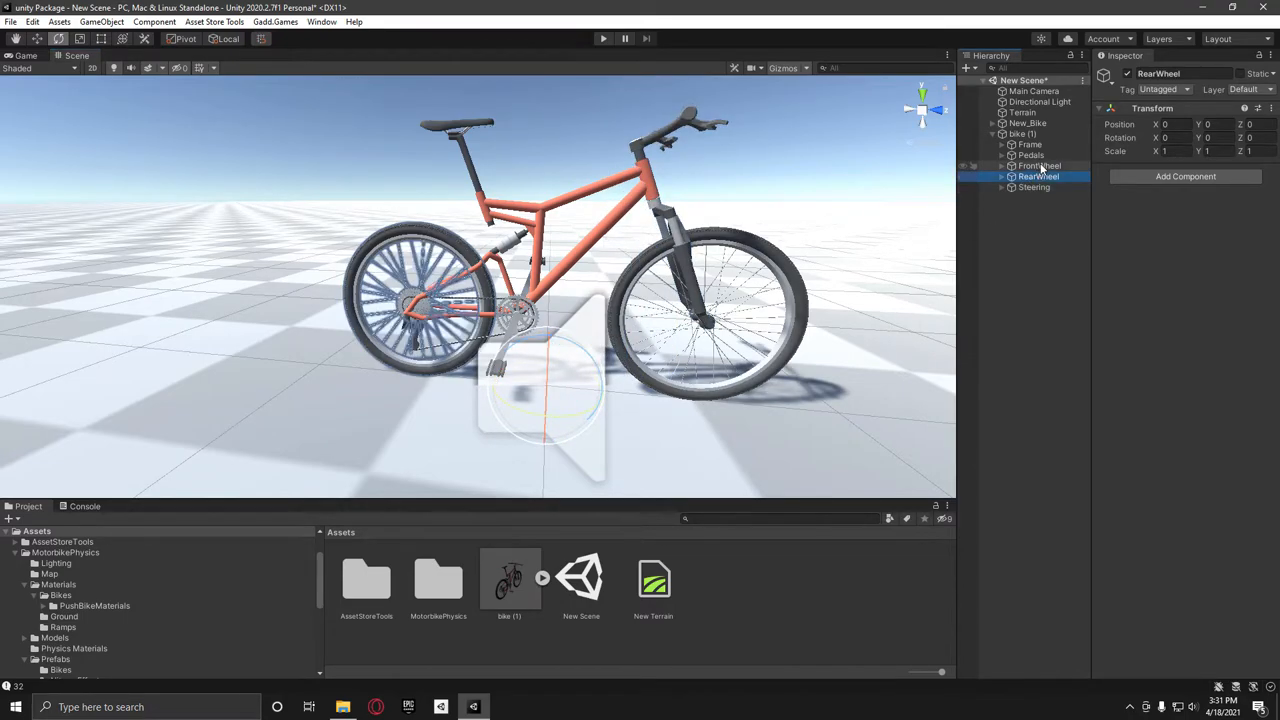
left_click(1030, 144)
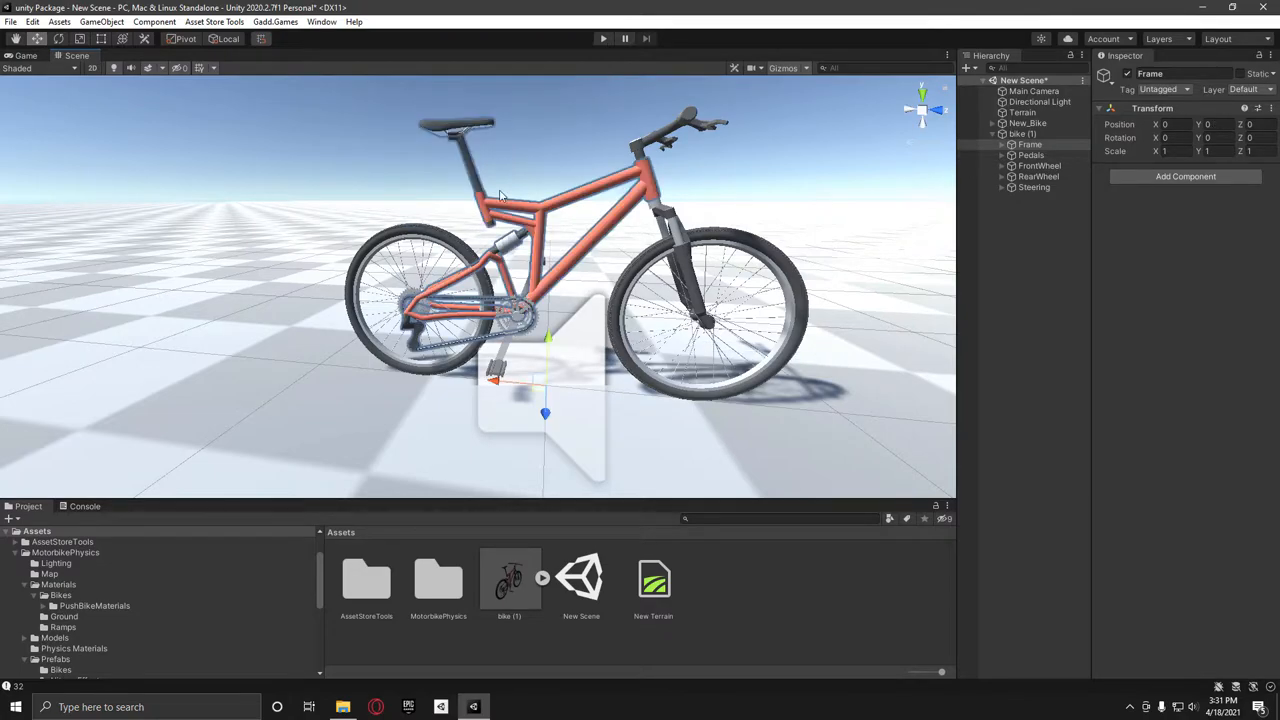
left_click(1032, 156)
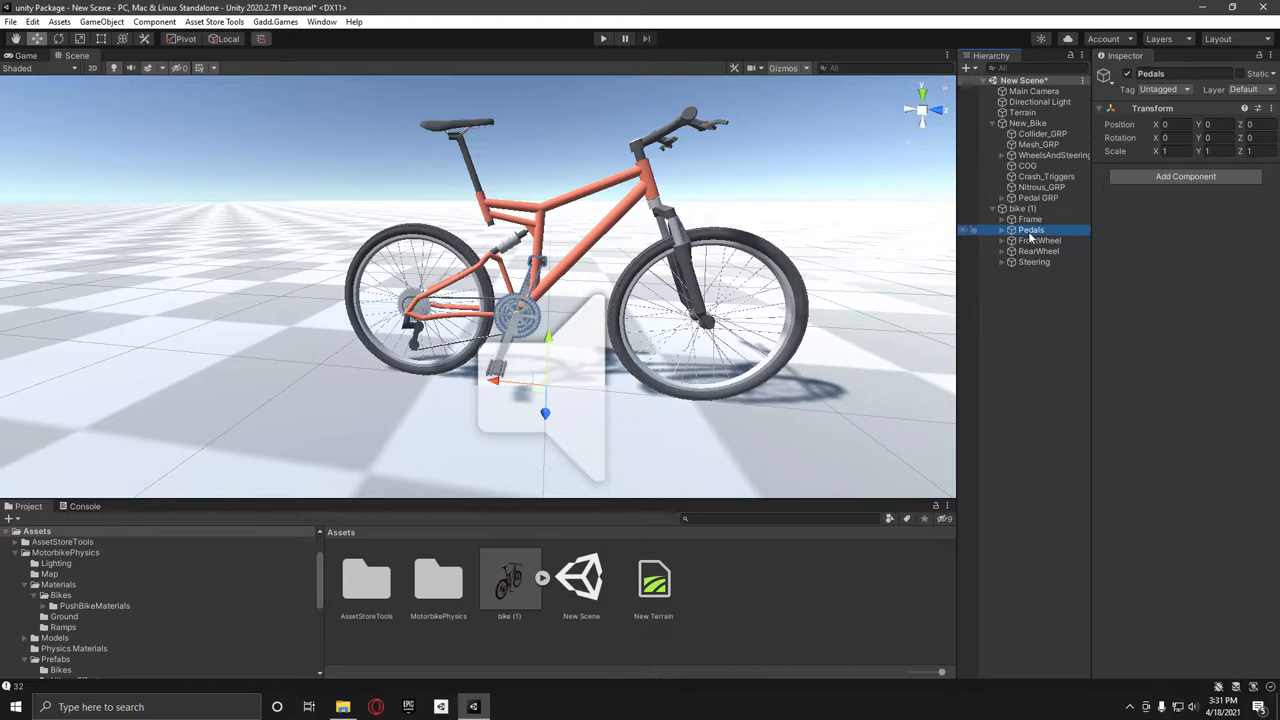
left_click(1030, 218)
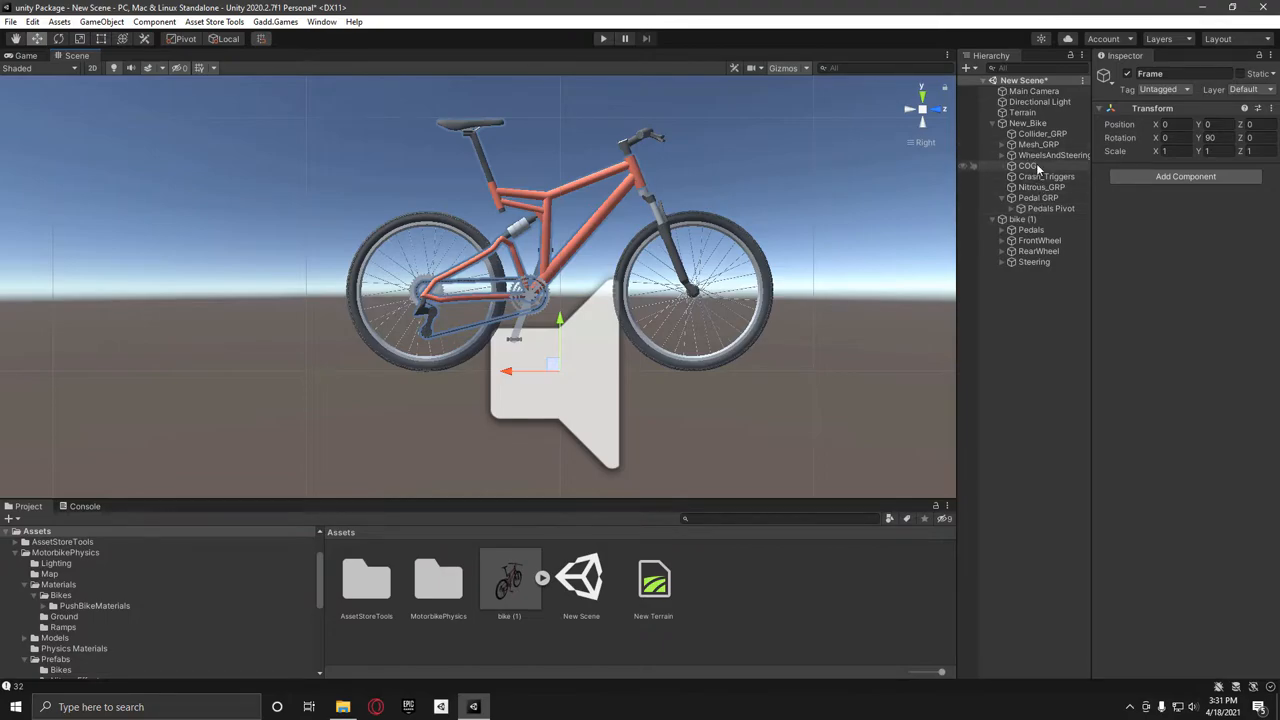
Expand Pedal GRP and move the Right Pedal point outward along X to meet the crank.
left_click(1050, 208)
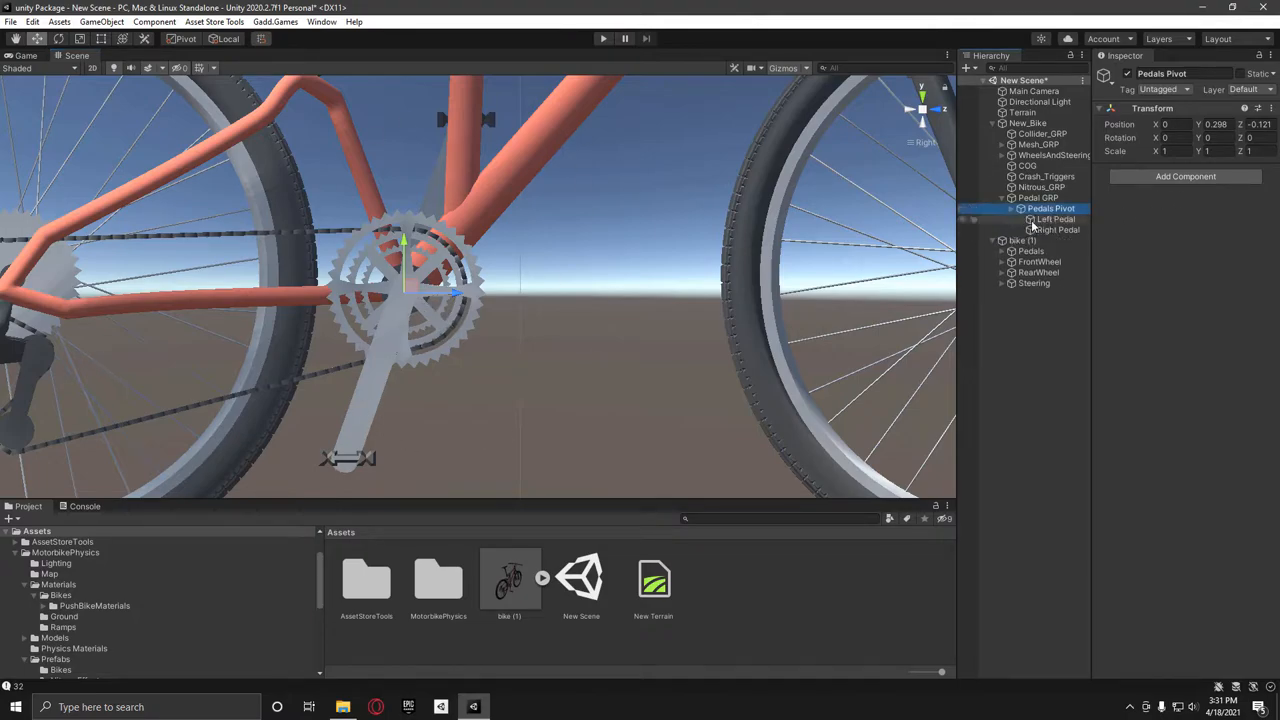
left_click(1056, 218)
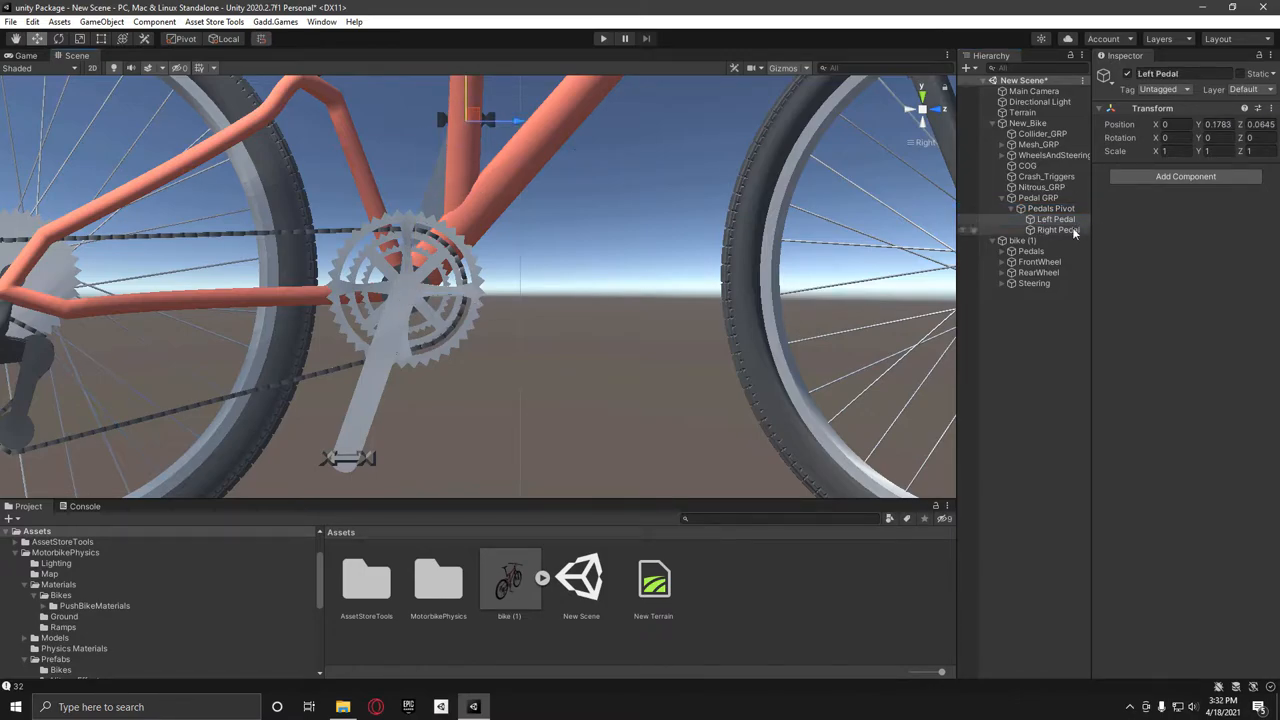
left_click(1056, 230)
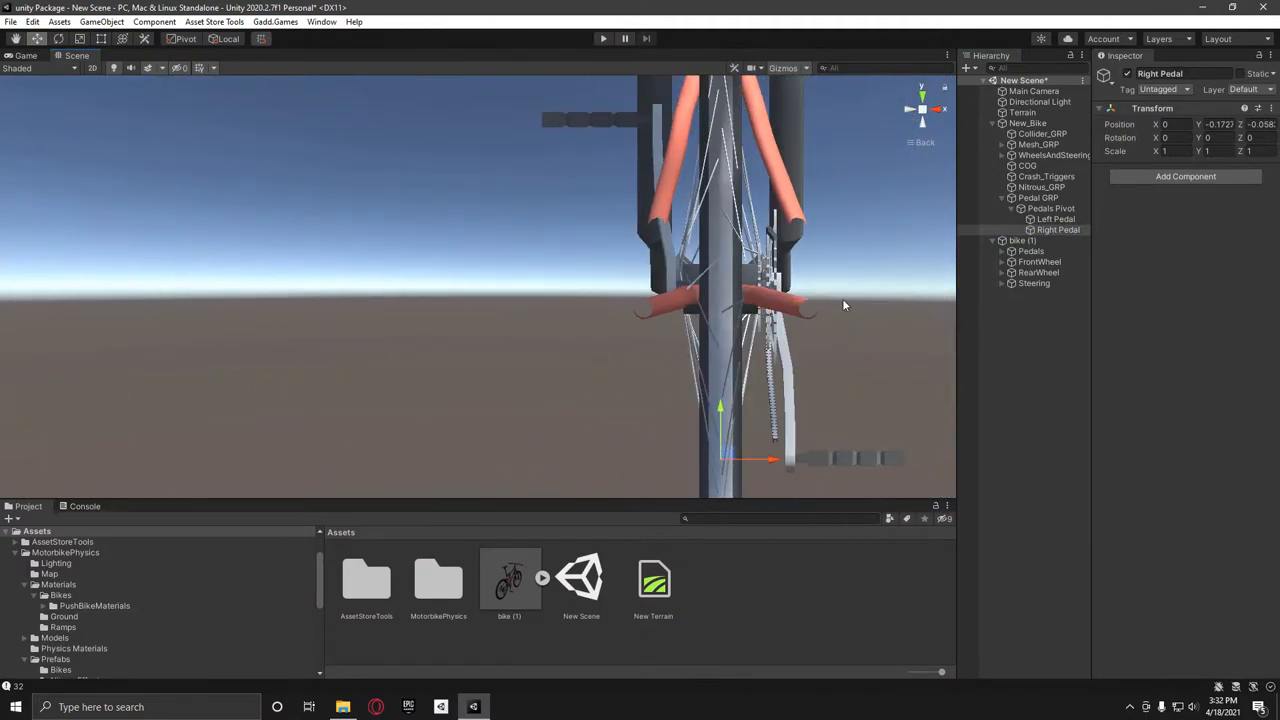
left_click_drag(770, 460, 850, 460)
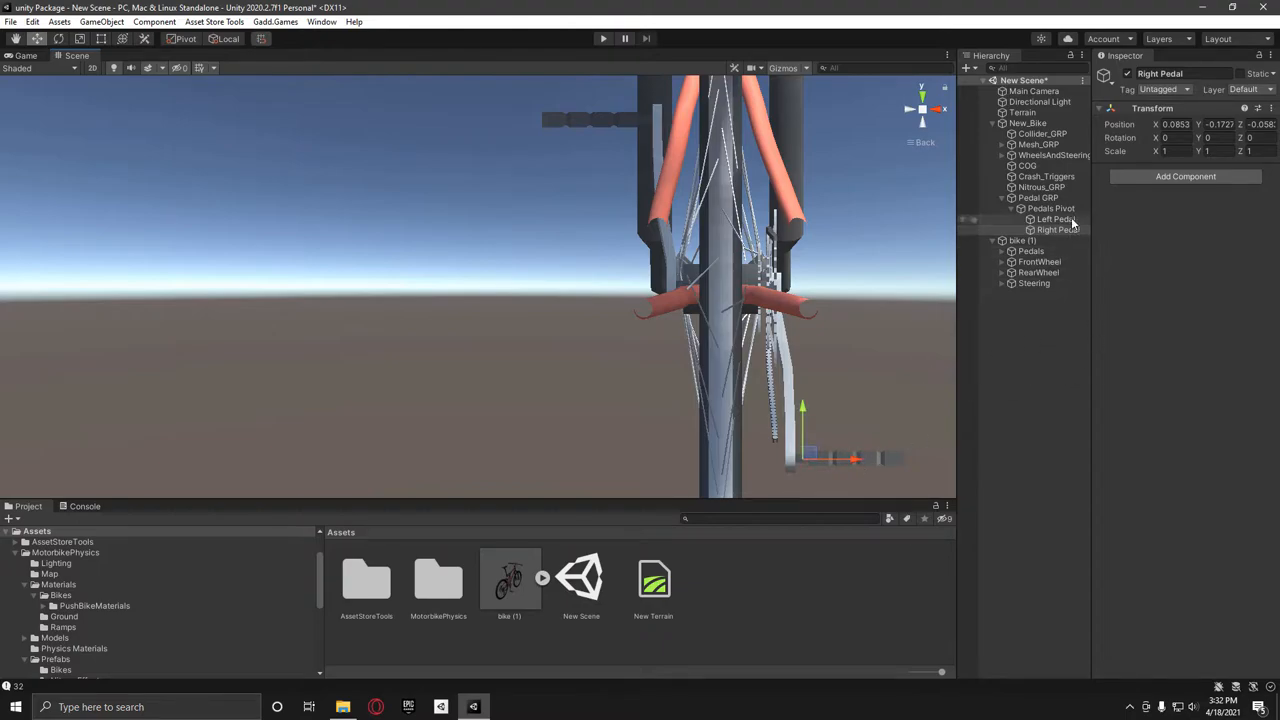
left_click(1056, 218)
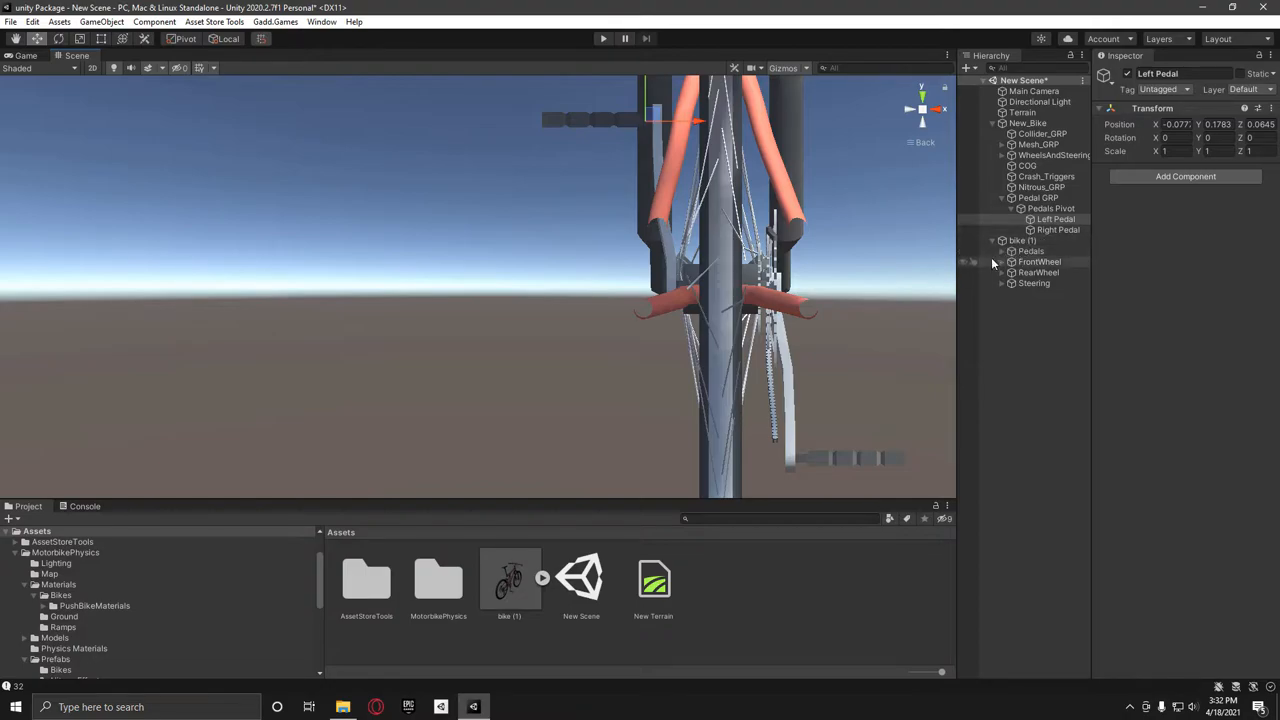
Parent Box01 under Right Pedal and Box02 under Left Pedal.
left_click(1004, 252)
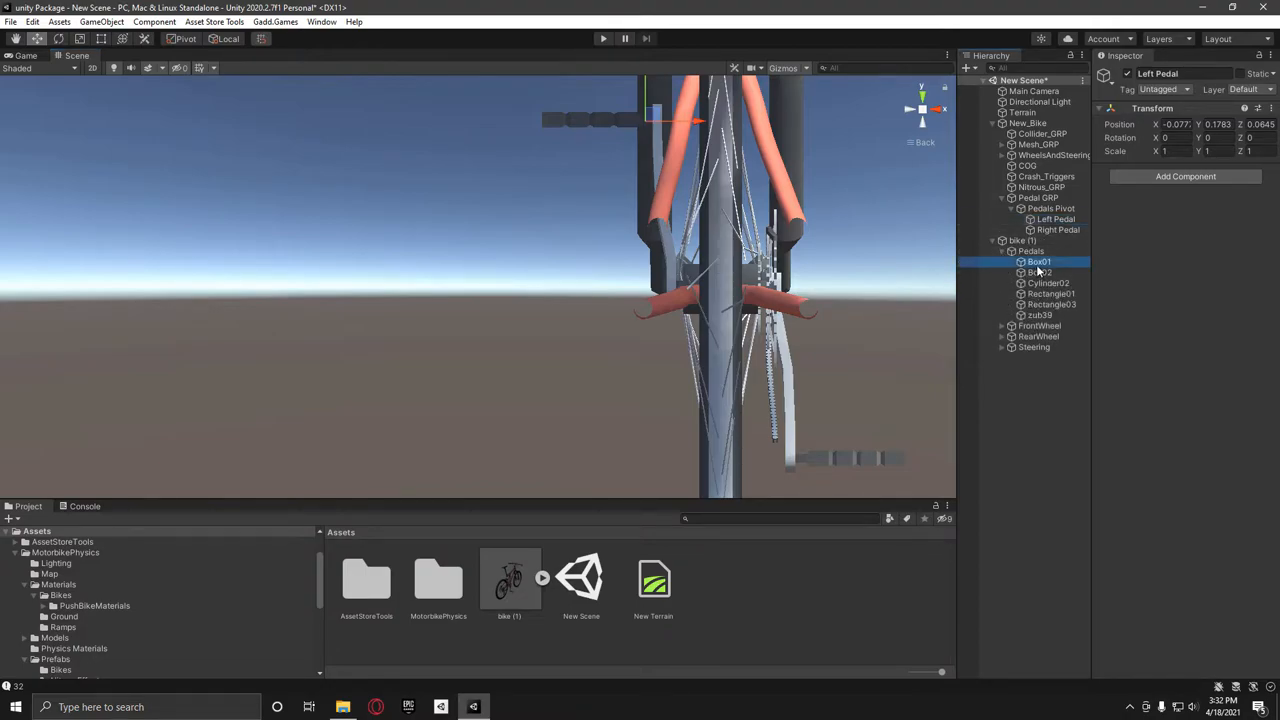
left_click(1056, 240)
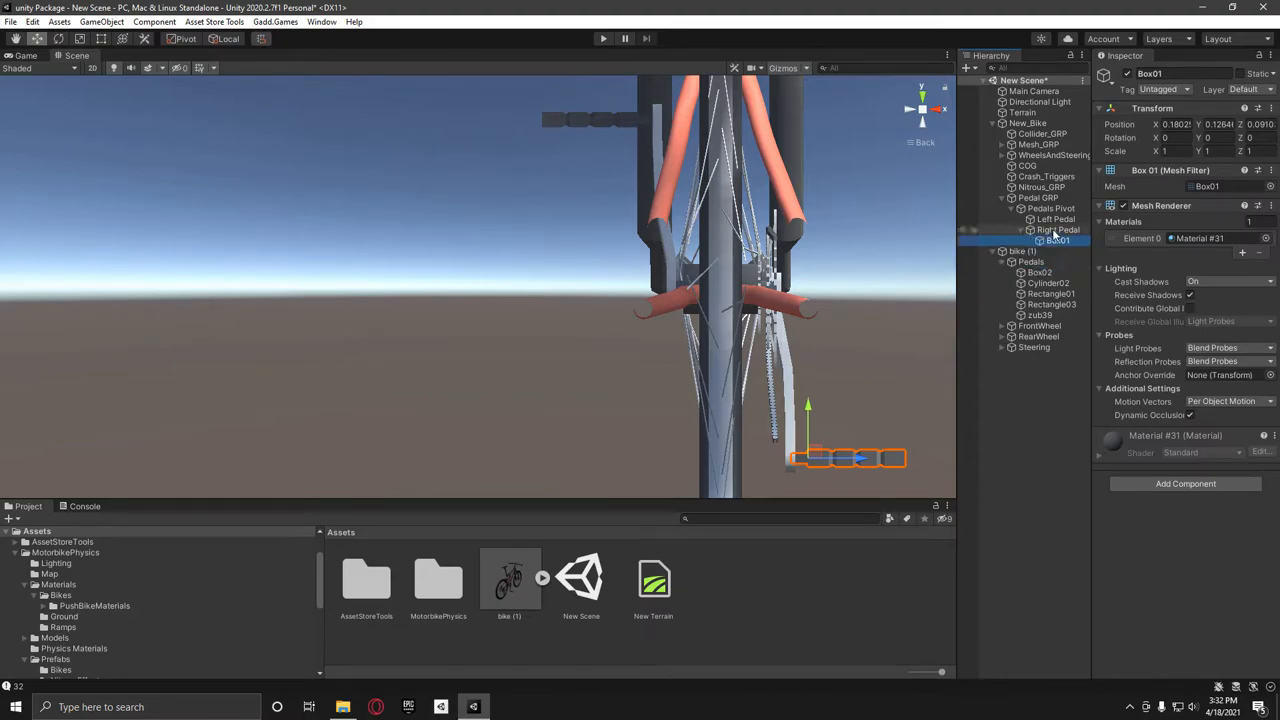
left_click(1040, 272)
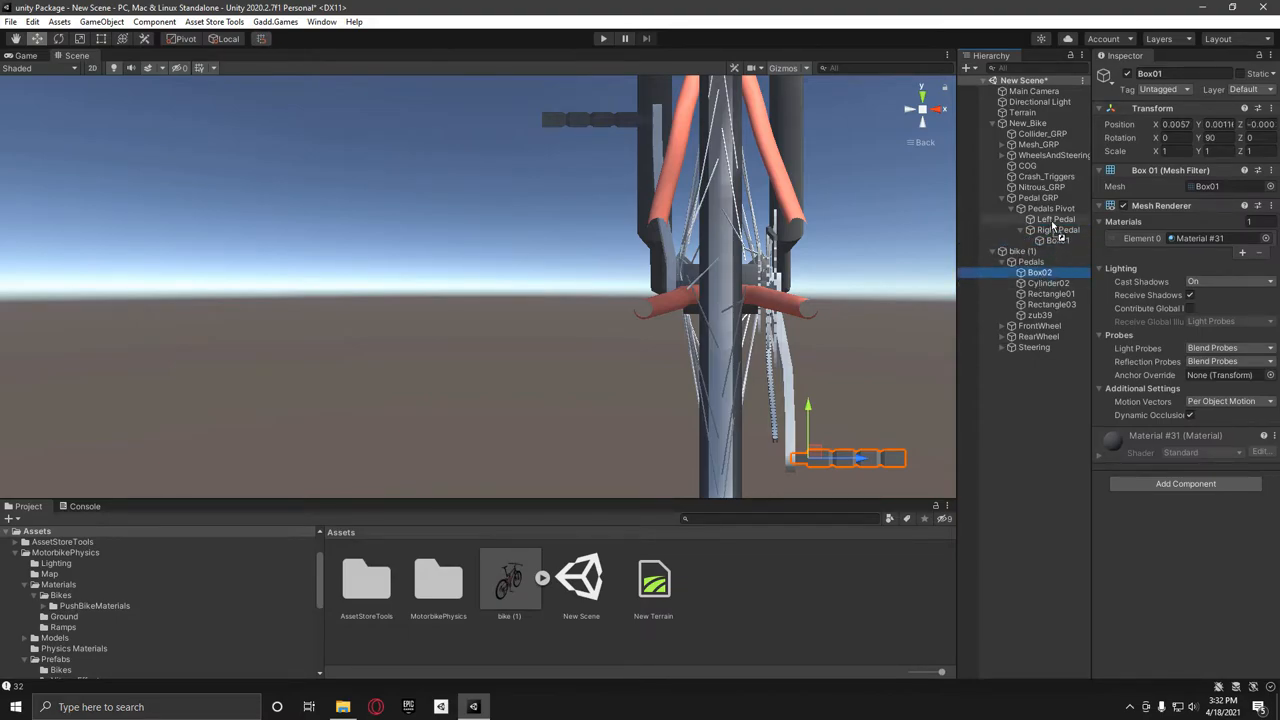
left_click(1058, 228)
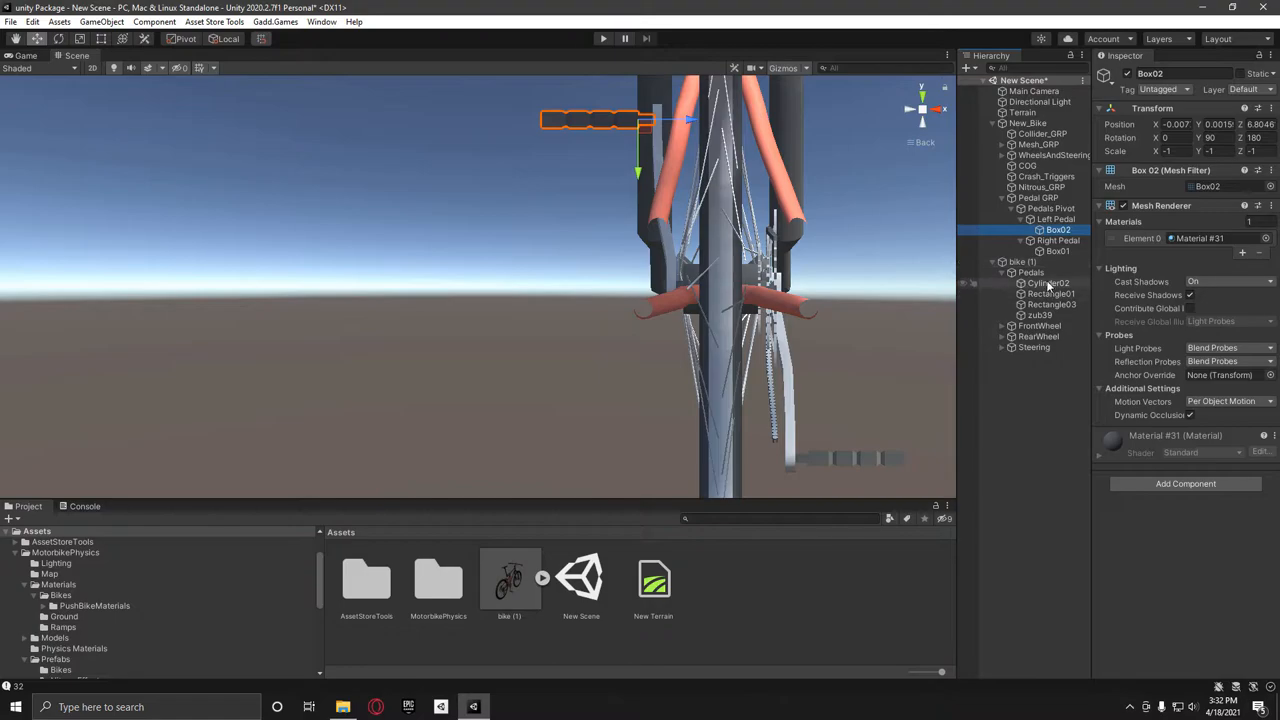
Move the remaining Pedals crank group under Pedals Pivot and collapse the pedal group.
left_click(1030, 272)
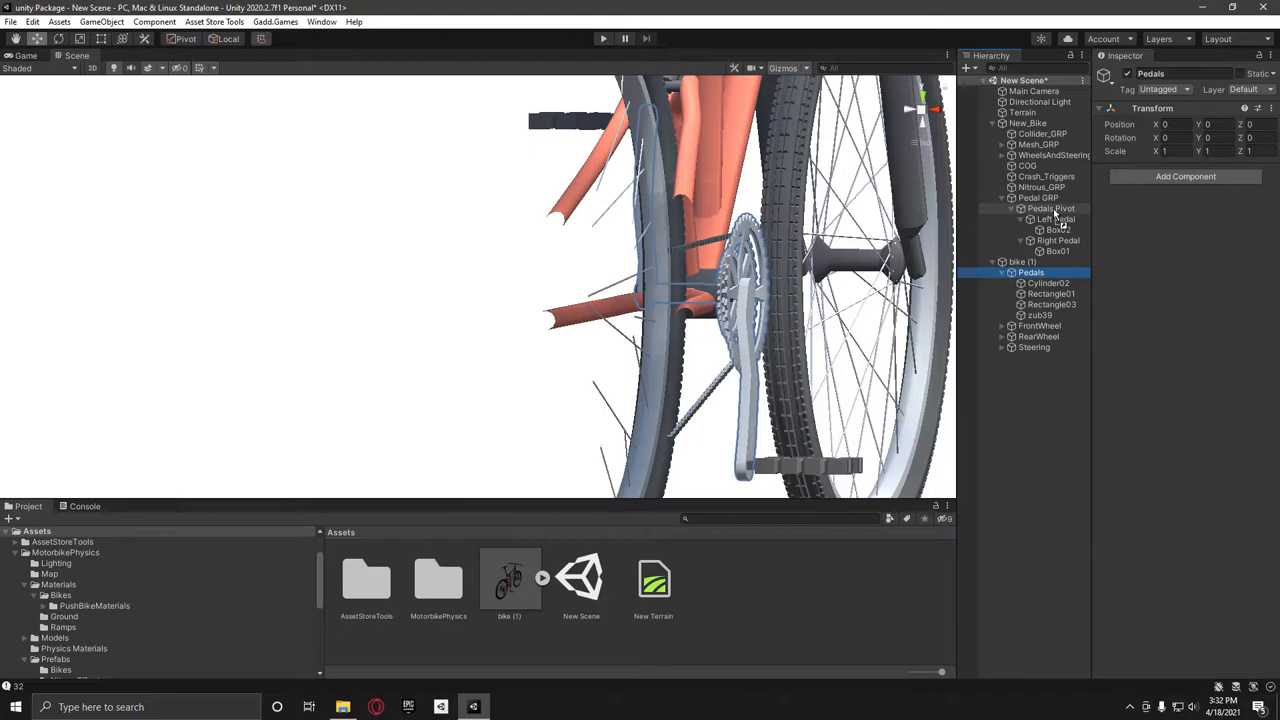
left_click(1000, 198)
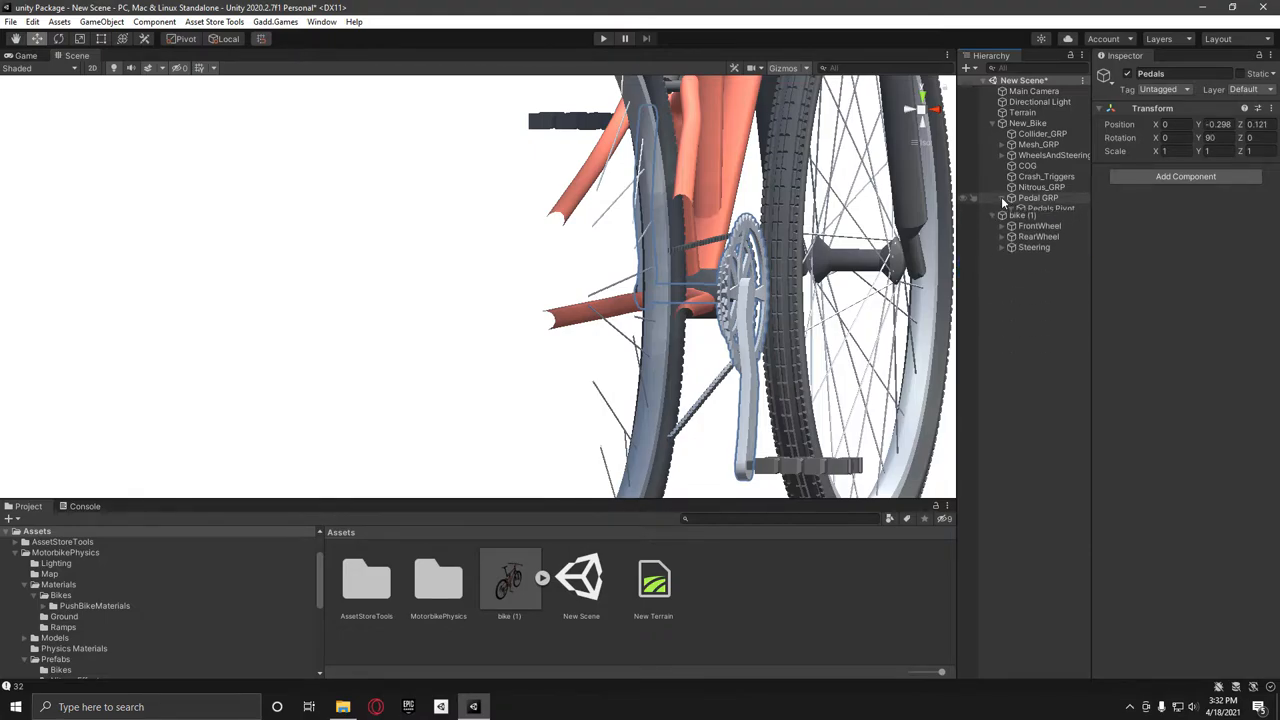
left_click(1000, 208)
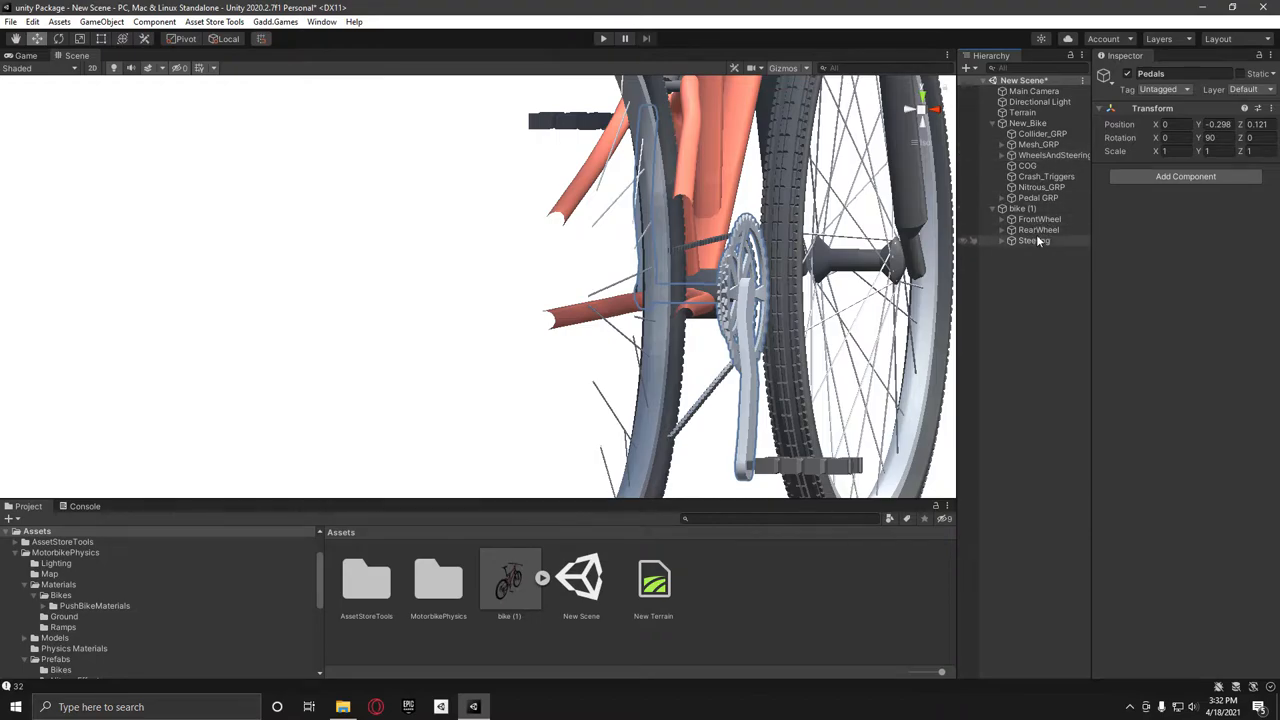
left_click(1002, 156)
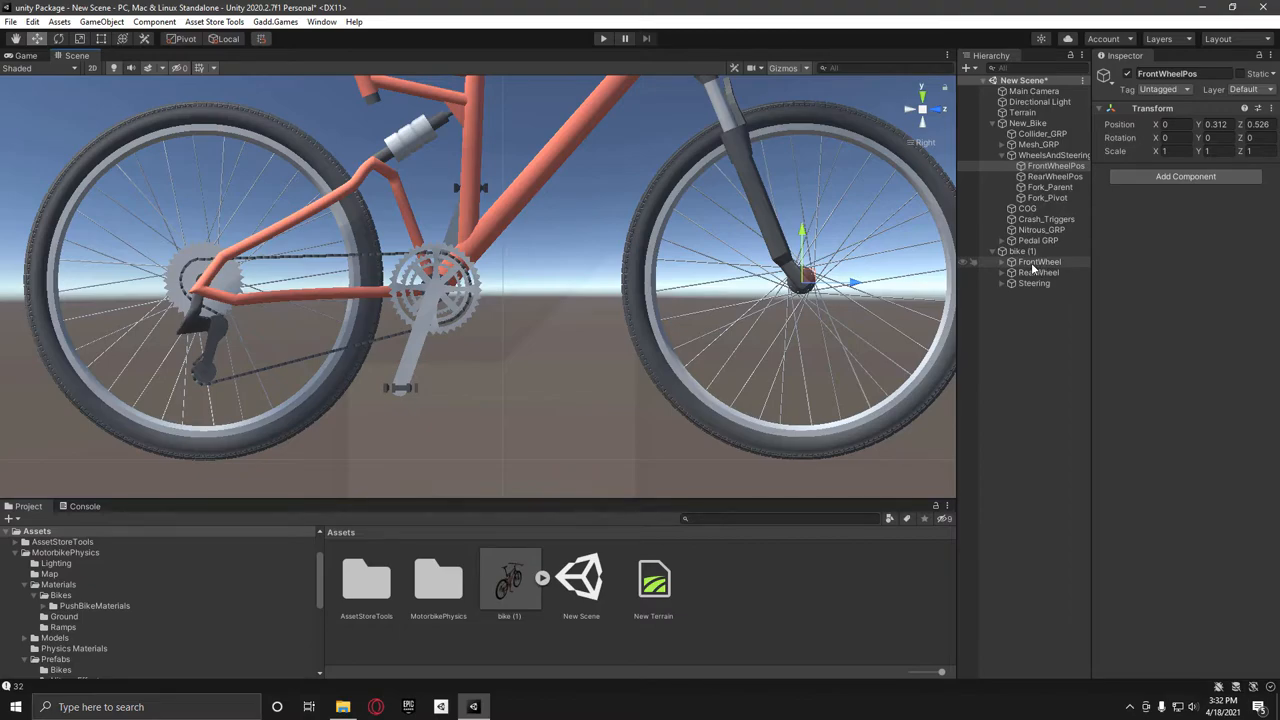
Parent FrontWheel under FrontWheelPos and RearWheel under RearWheelPos in WheelsAndSteering_GRP.
left_click(1040, 260)
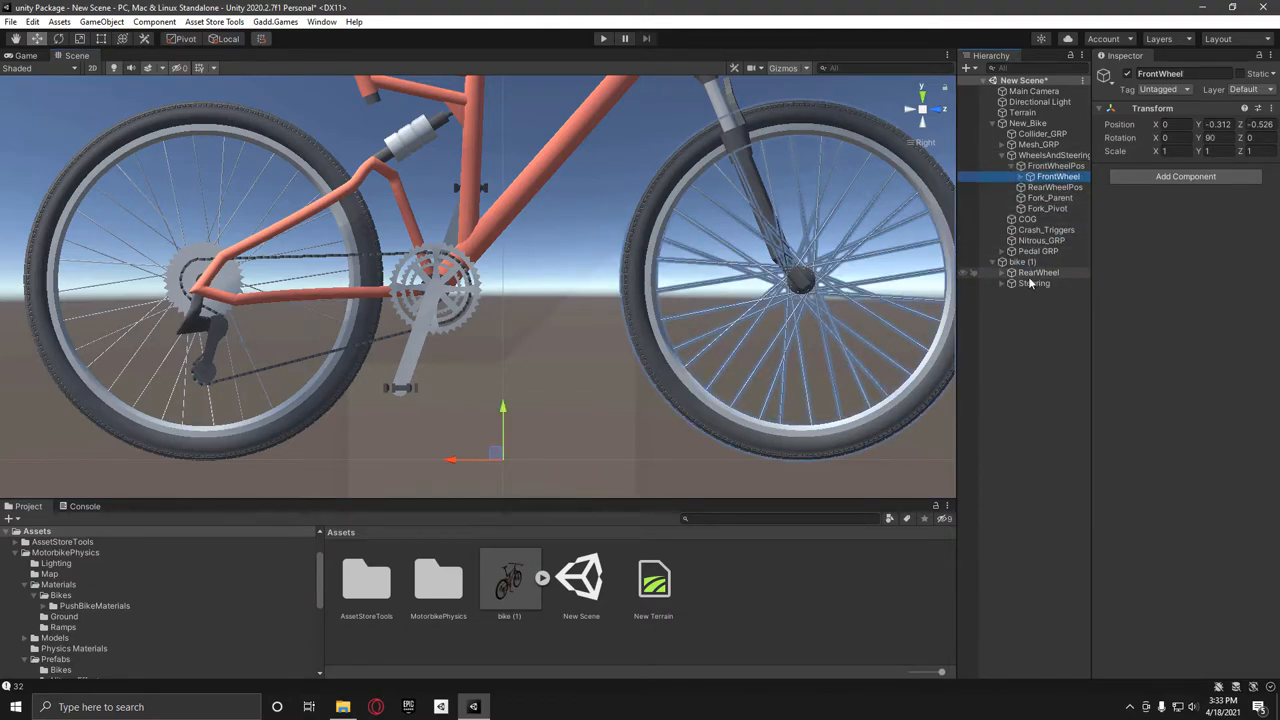
left_click(1056, 188)
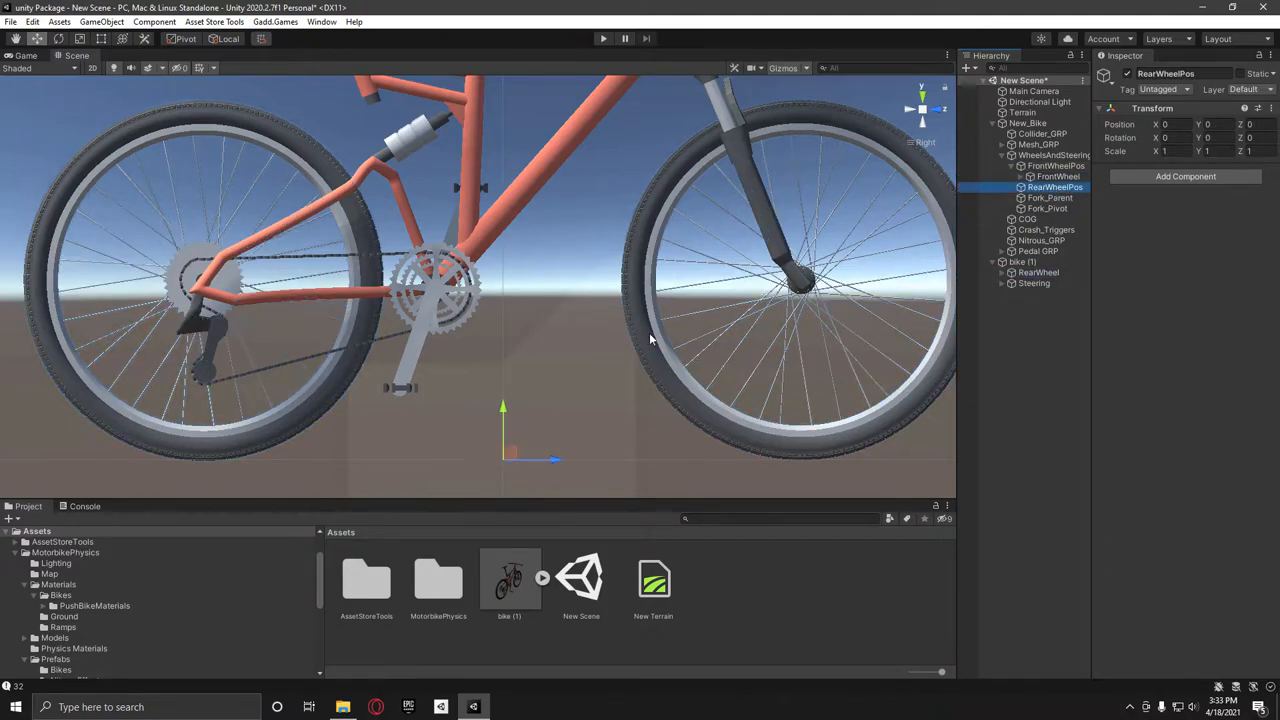
left_click_drag(504, 436, 210, 280)
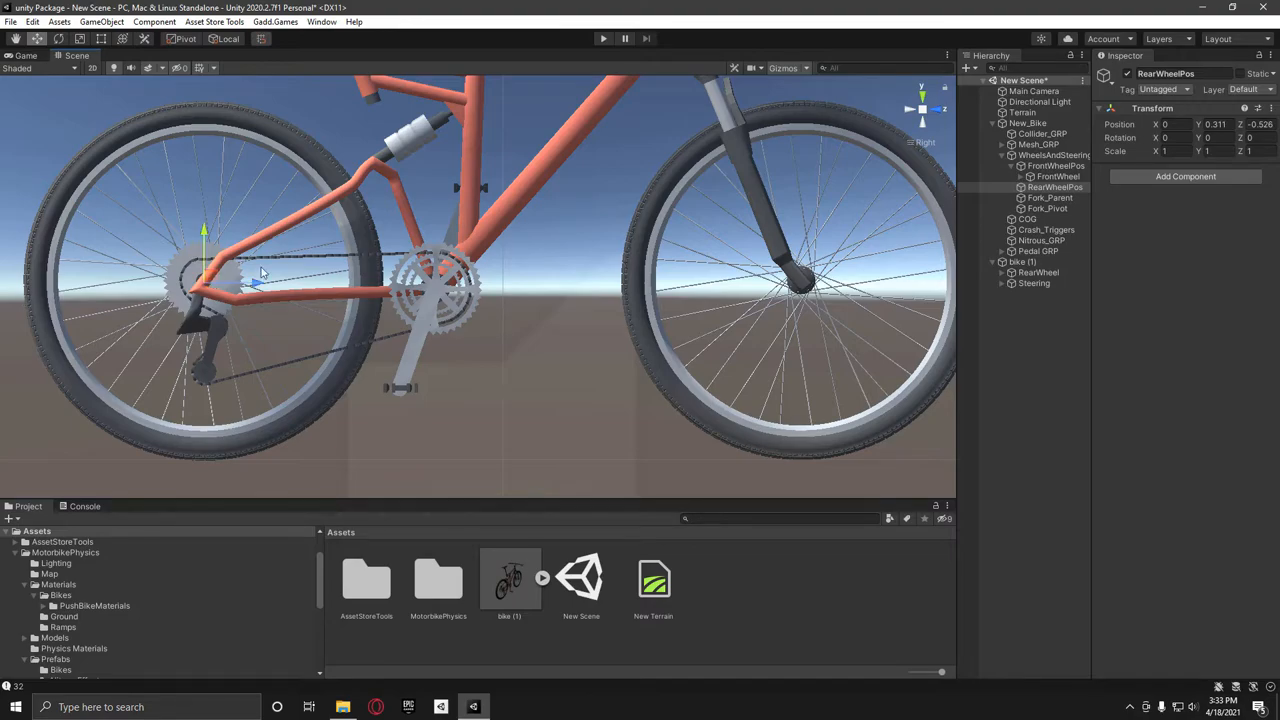
left_click(1040, 272)
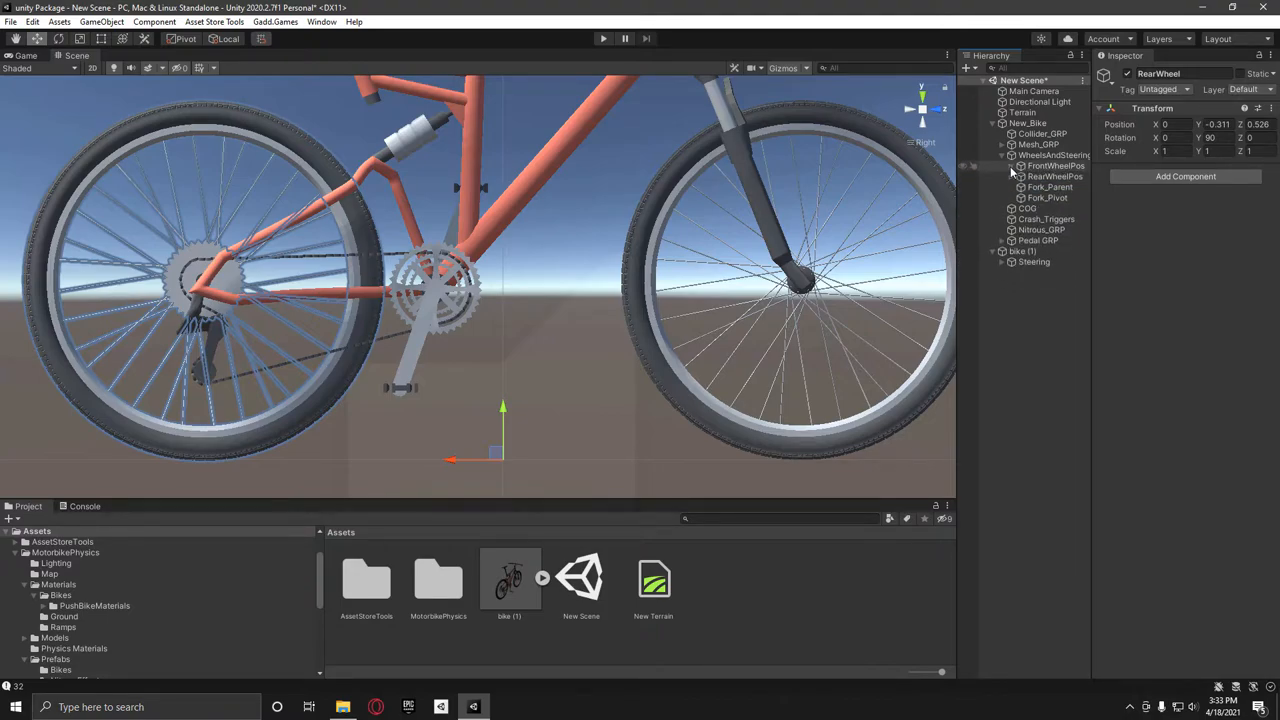
left_click(1050, 188)
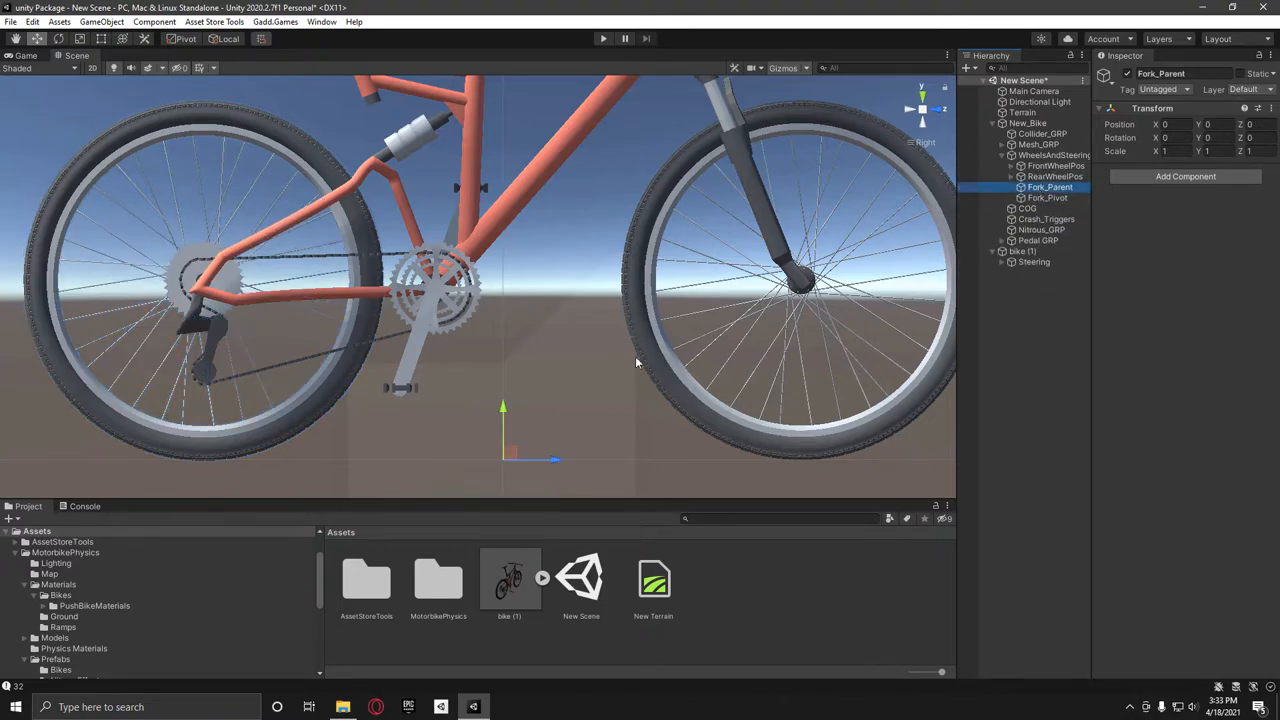
Move and tilt Fork_Parent and Fork_Pivot up to the handlebar stem along the steering axis.
left_click_drag(504, 410, 560, 150)
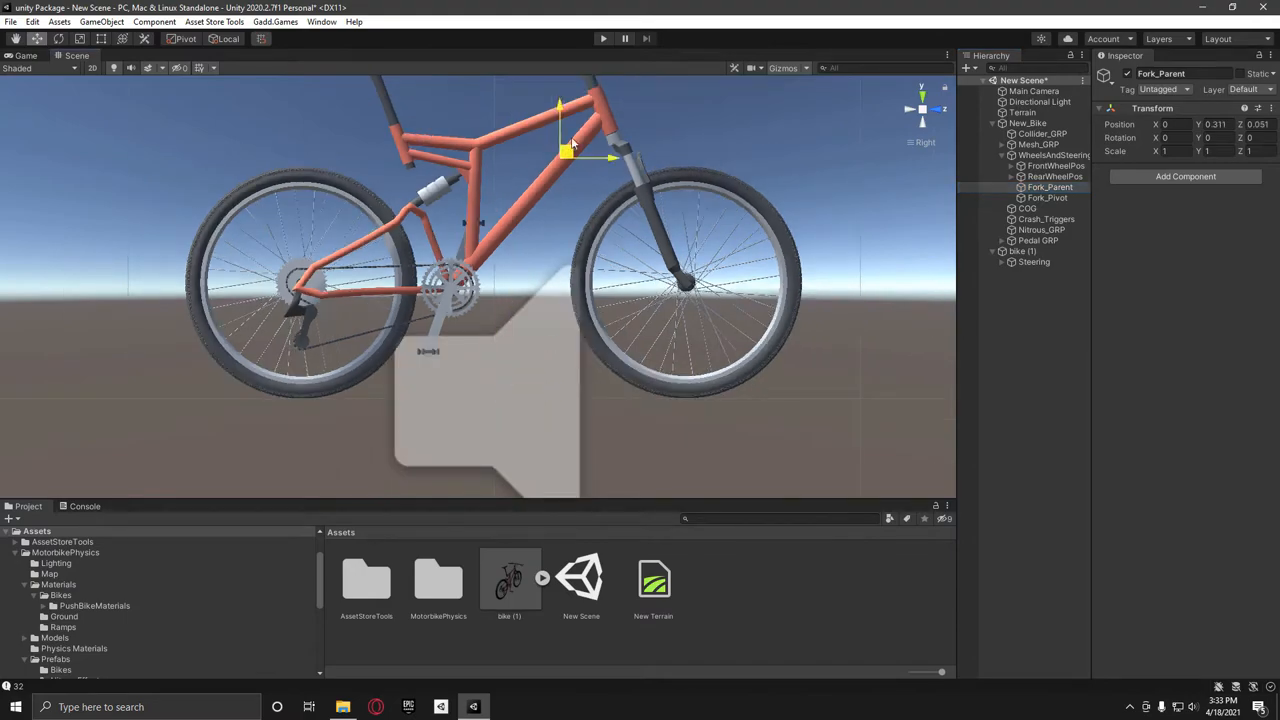
left_click_drag(570, 150, 596, 196)
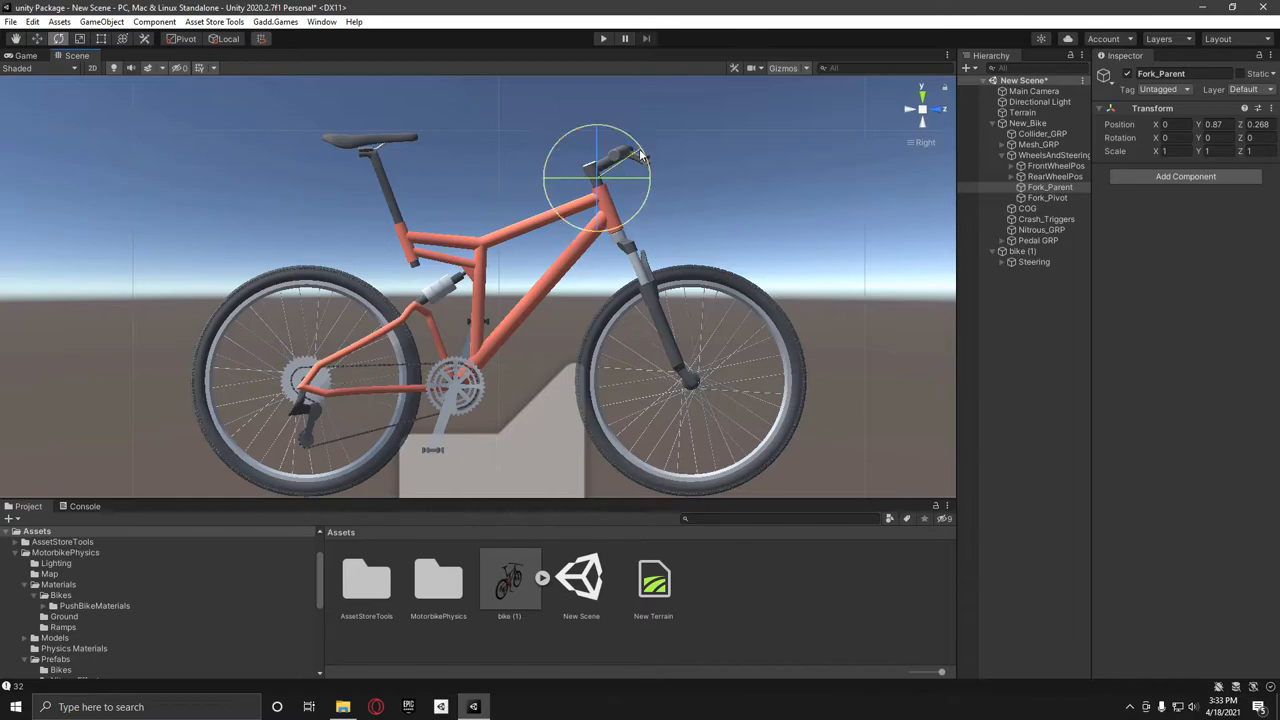
left_click_drag(640, 156, 616, 130)
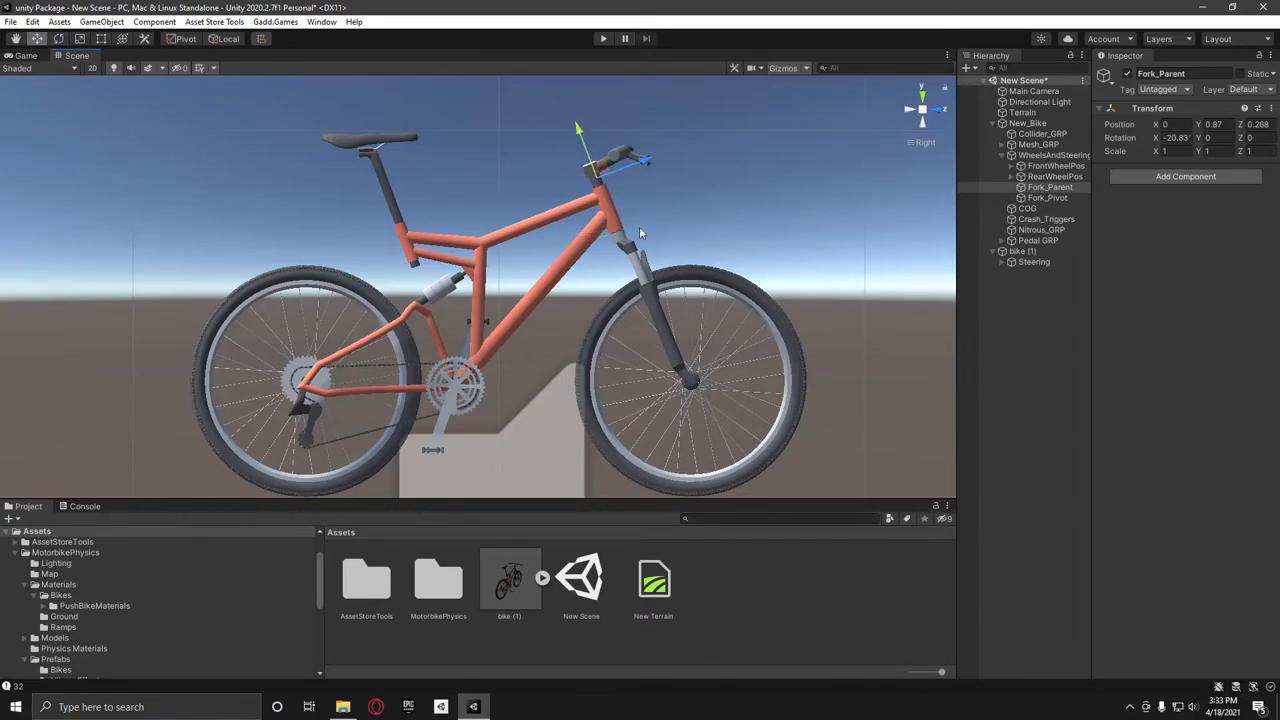
left_click(1048, 198)
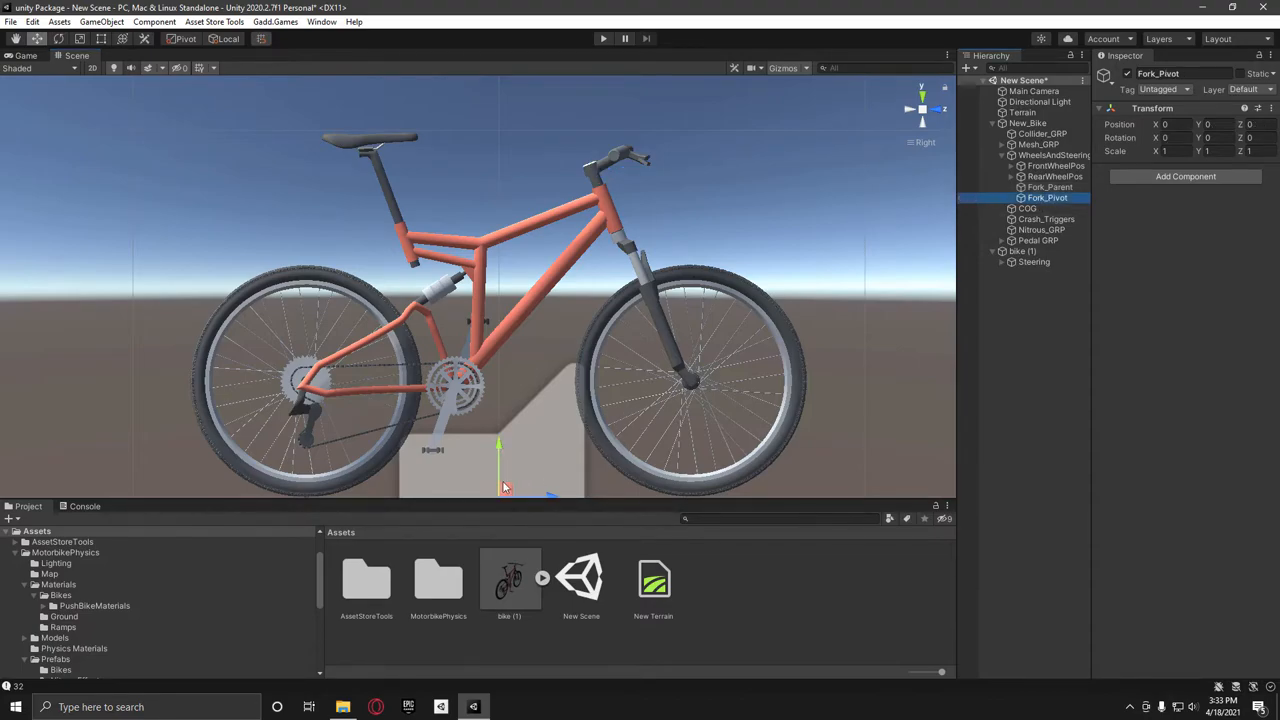
left_click_drag(500, 480, 596, 164)
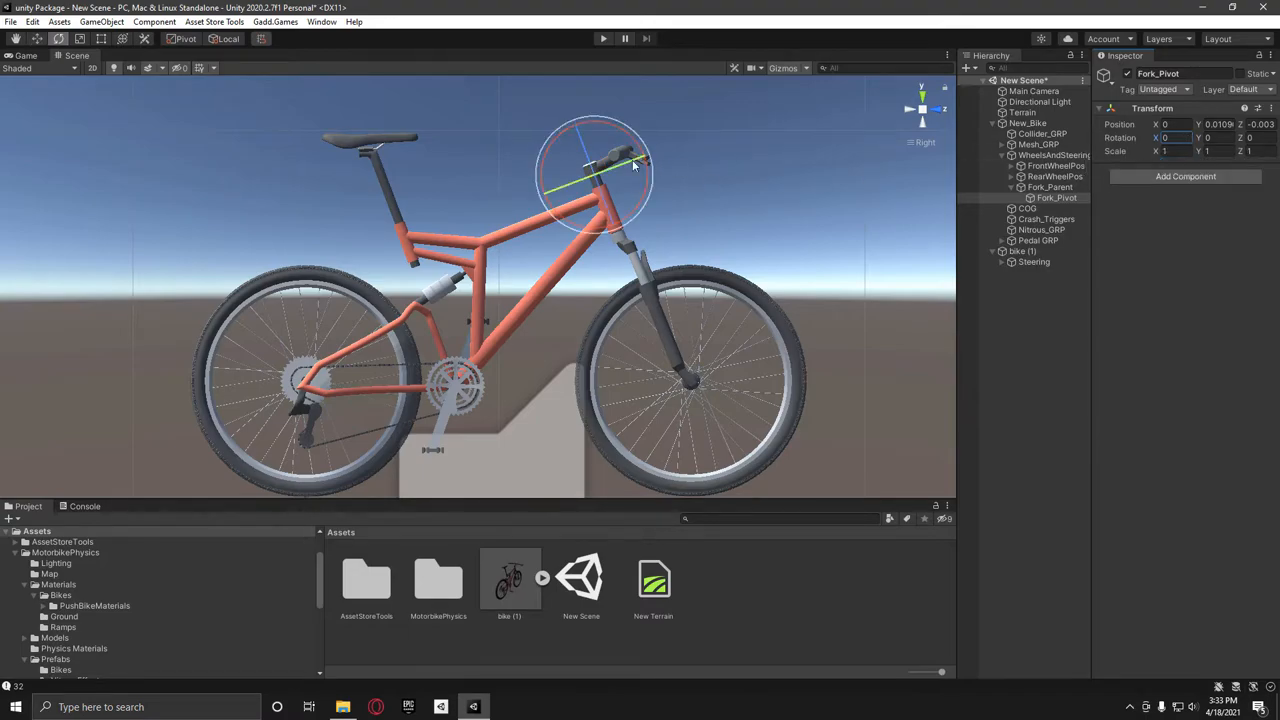
left_click_drag(636, 164, 604, 172)
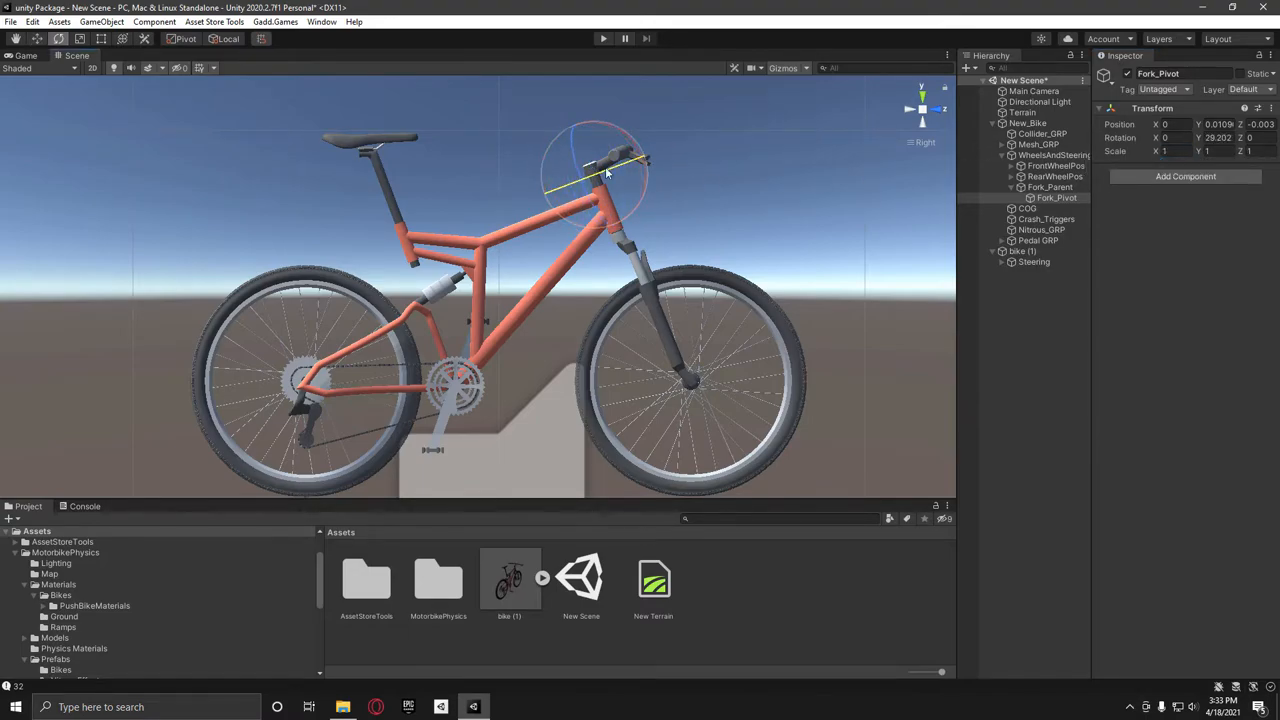
left_click_drag(640, 160, 596, 184)
type("0")
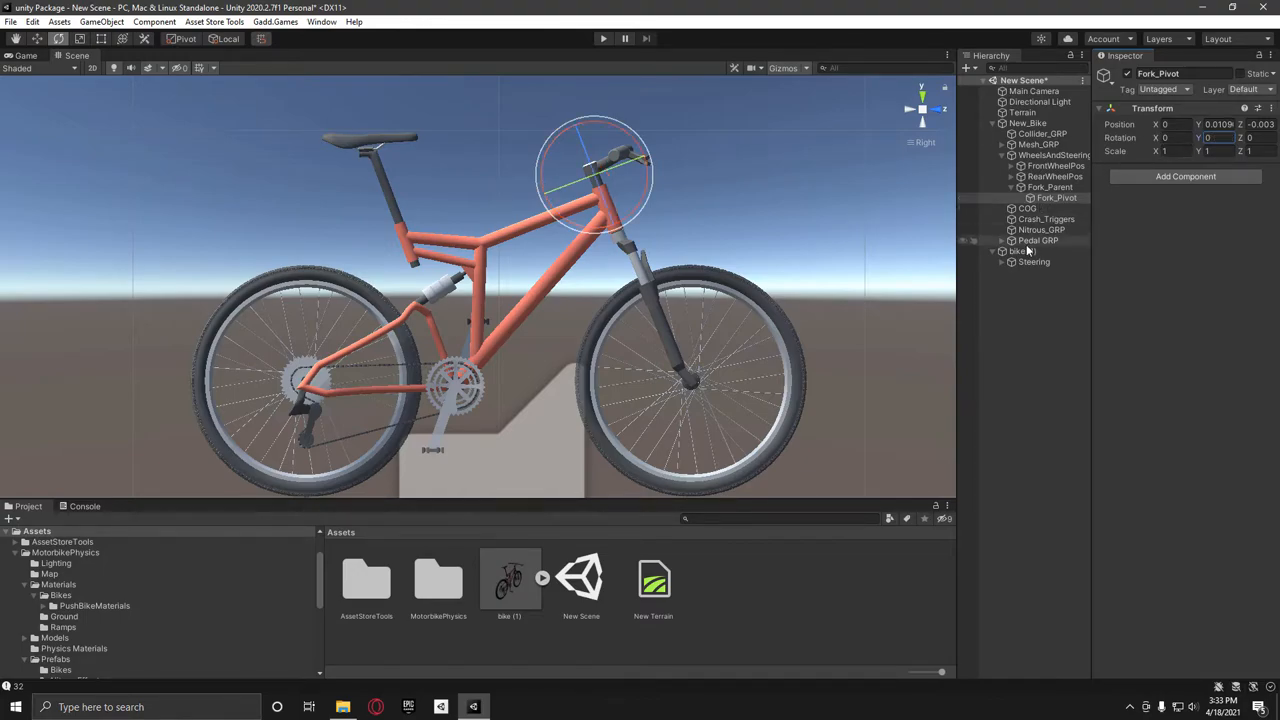
Parent the Steering model under Fork_Pivot and zero Fork_Pivot's X rotation.
left_click(1034, 260)
type("-21.8")
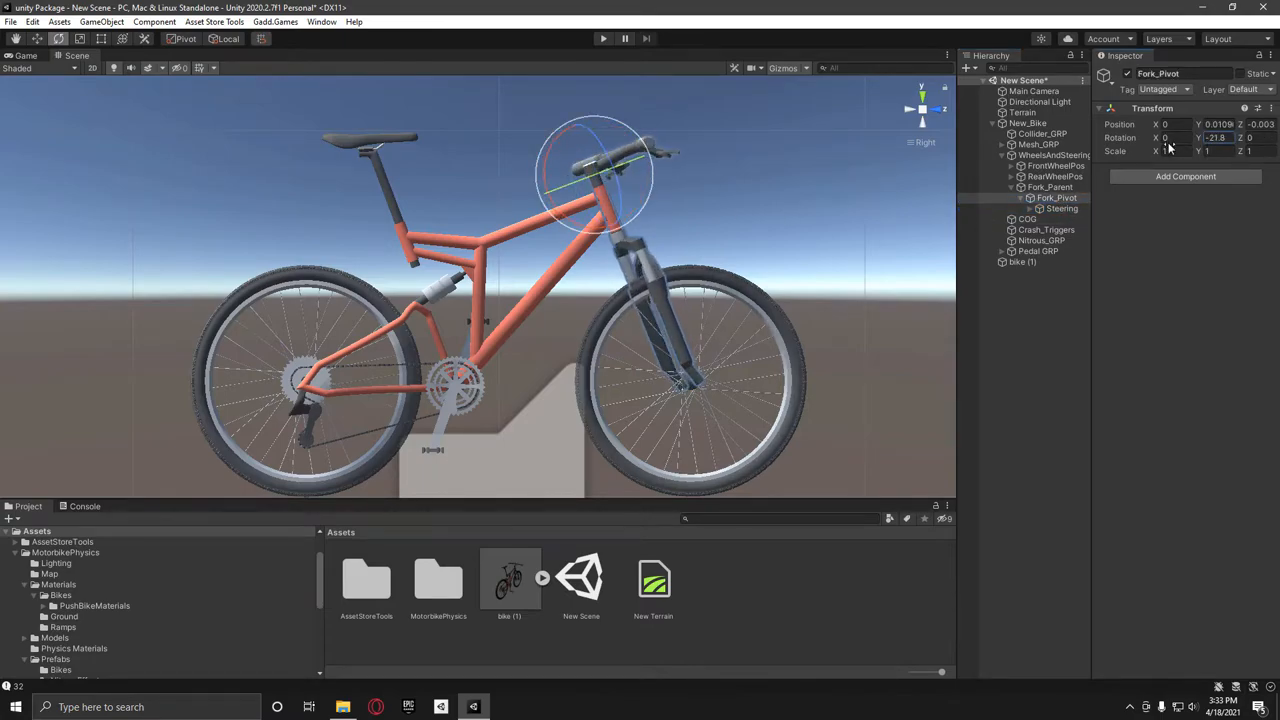
type("0")
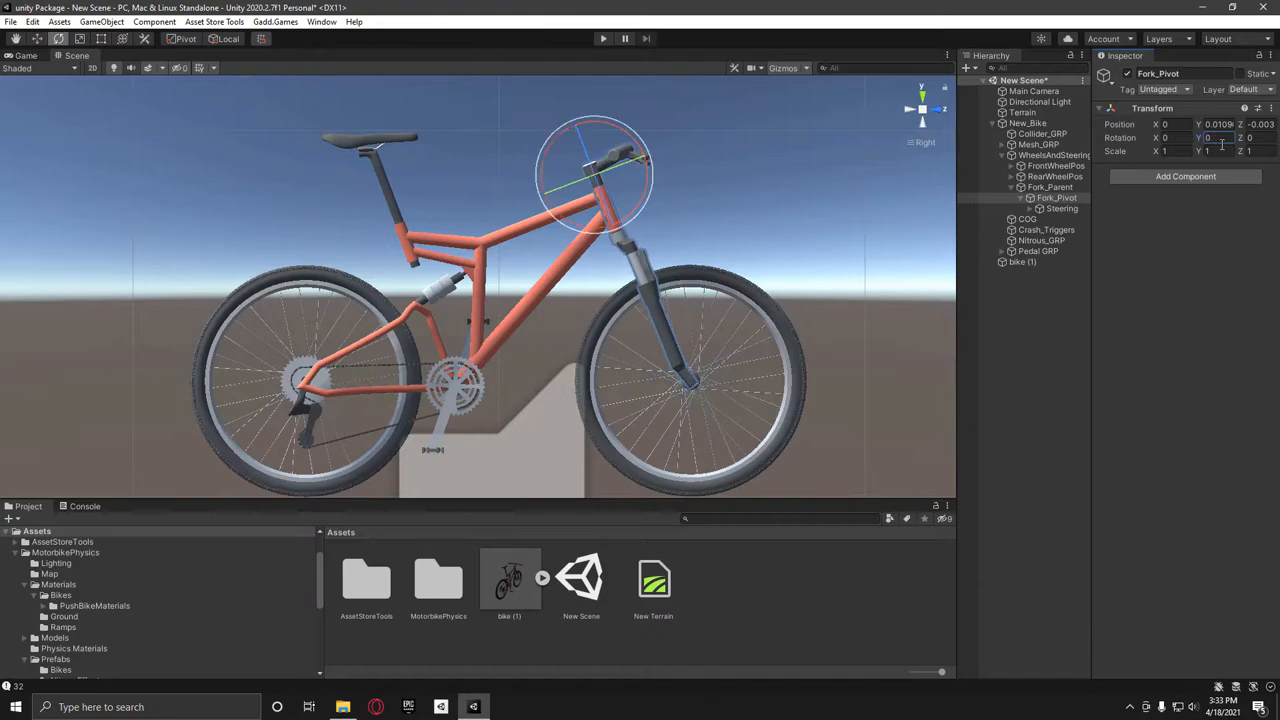
left_click(1028, 218)
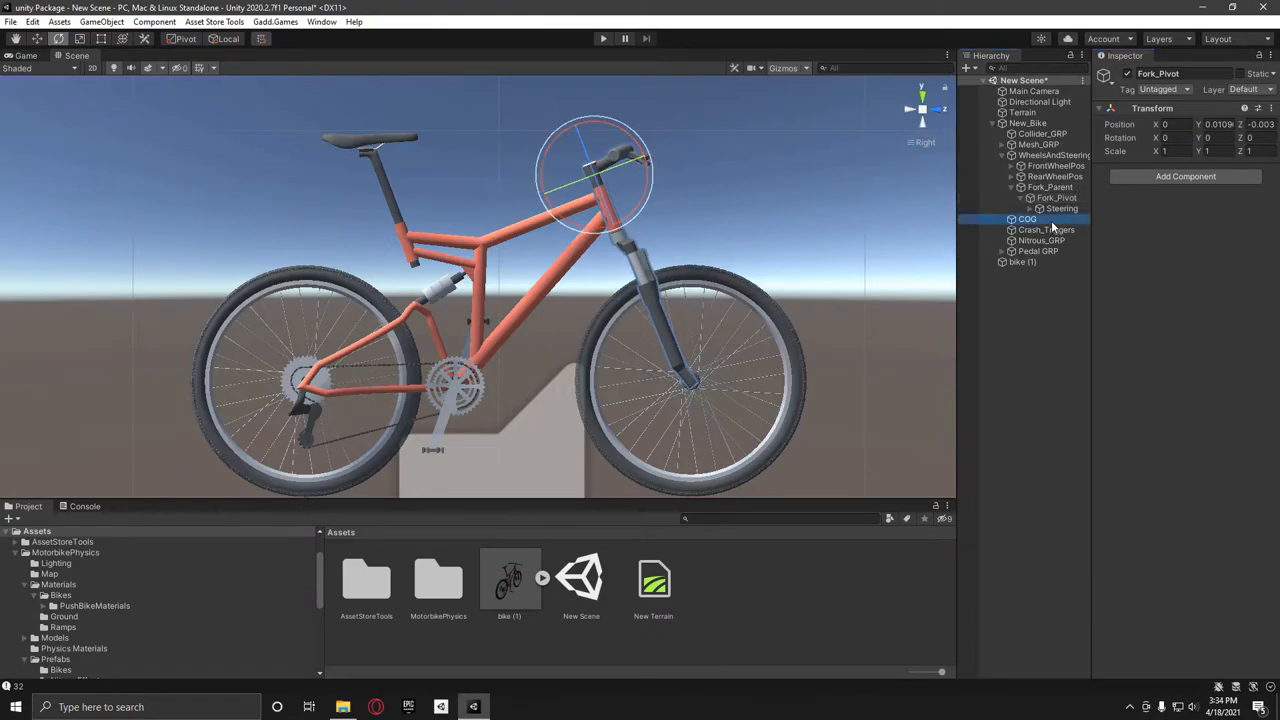
Delete the empty Bike (1) object, check COG and Crash_Triggers, and open the MotorbikePhysics folder.
left_click(1022, 260)
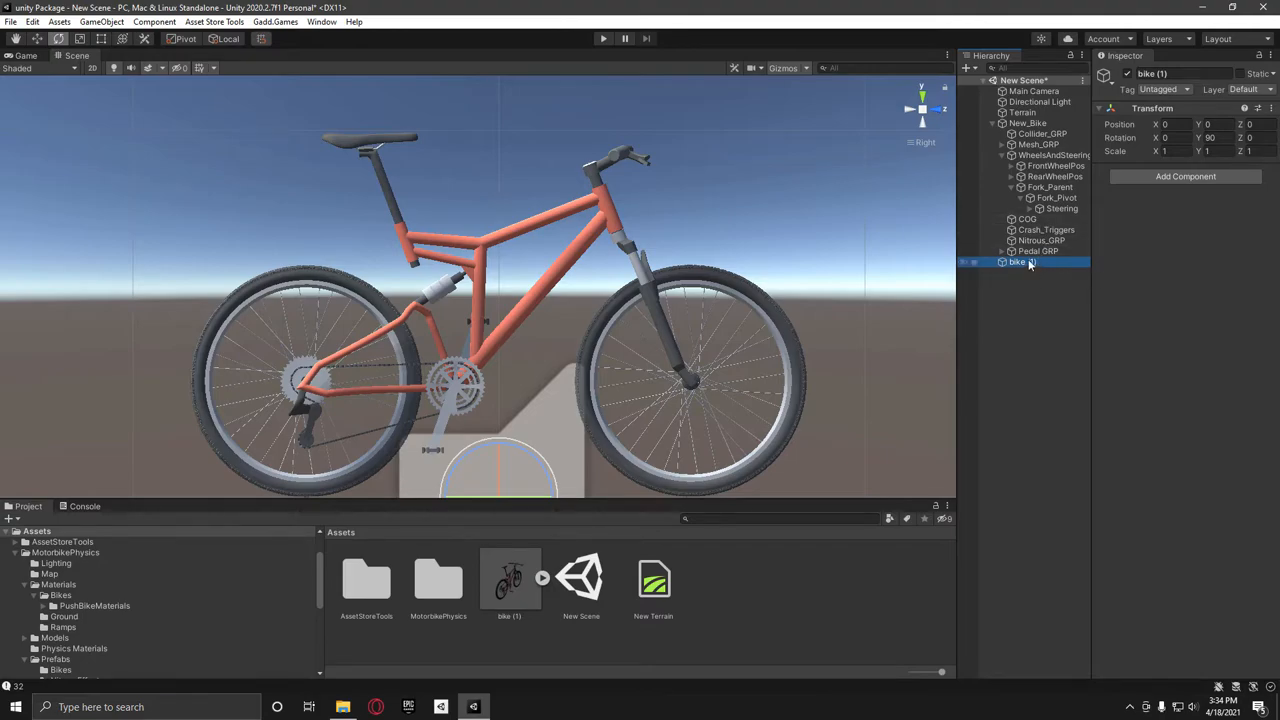
left_click(1028, 218)
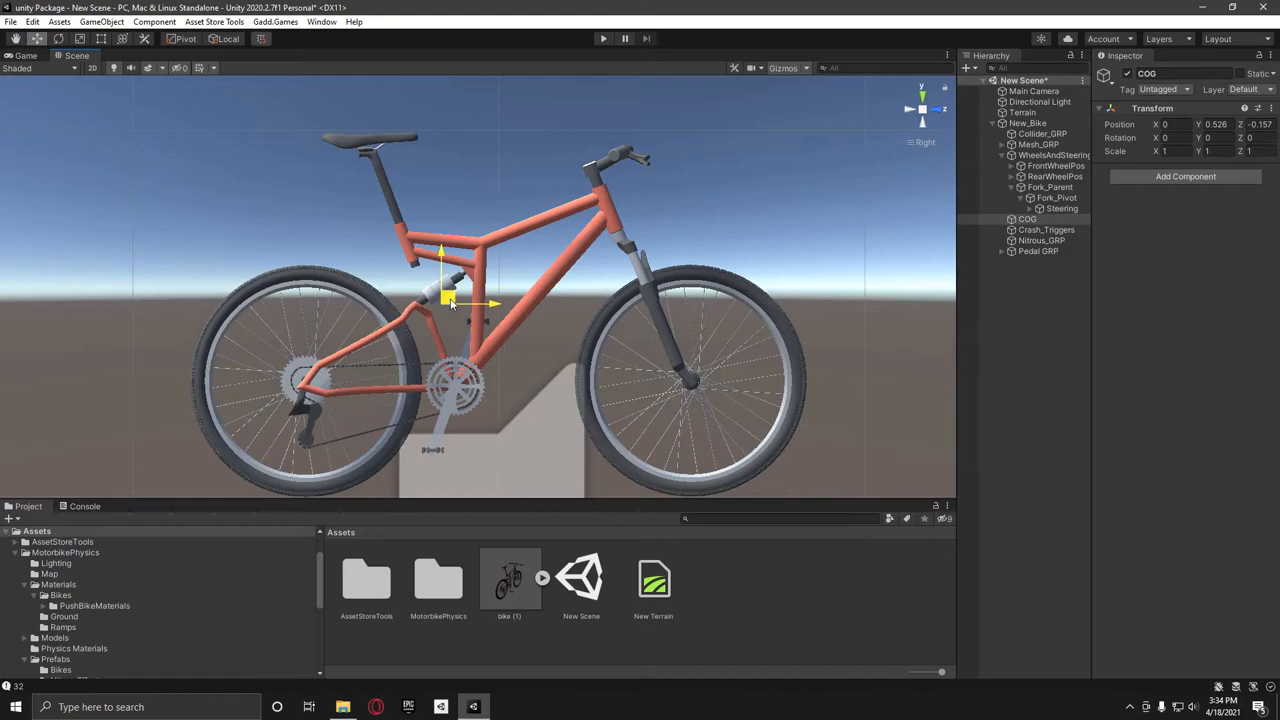
left_click(1046, 230)
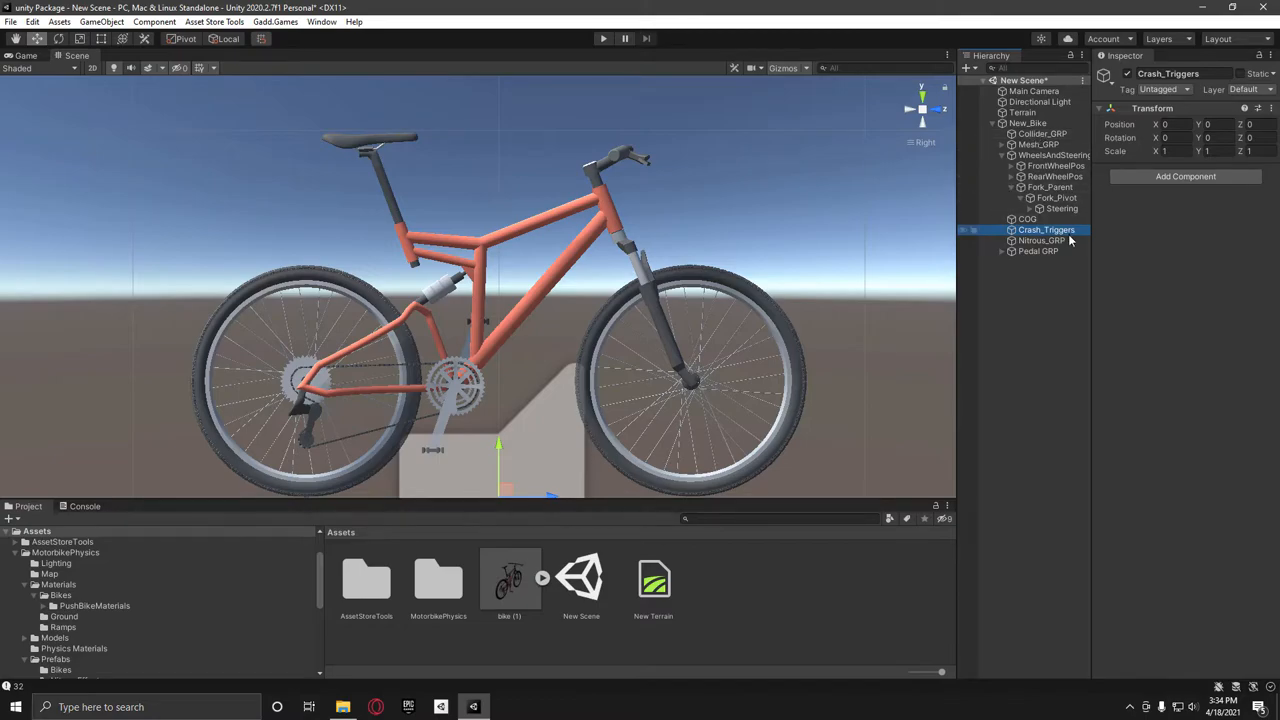
left_click(1040, 240)
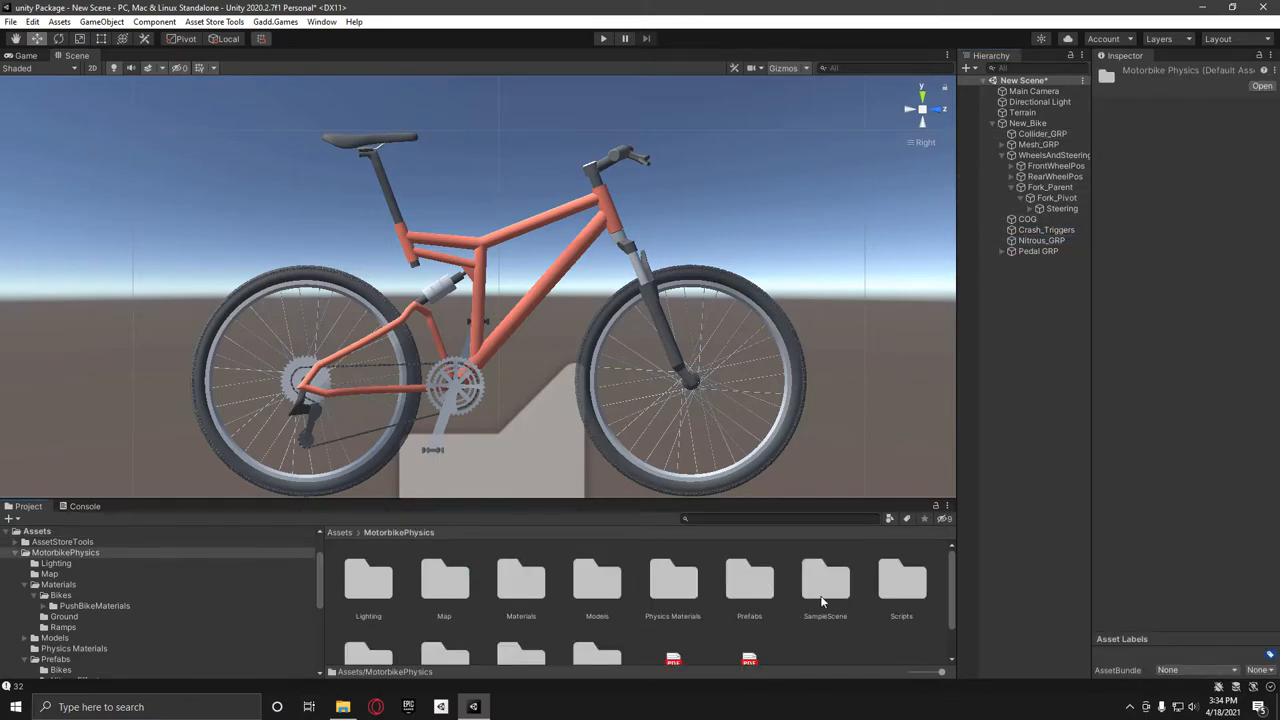
Place the BlueFlames prefab from Prefabs > NitrousEffects under Nitrous_GRP in the New_Bike rig.
scroll("down", 3)
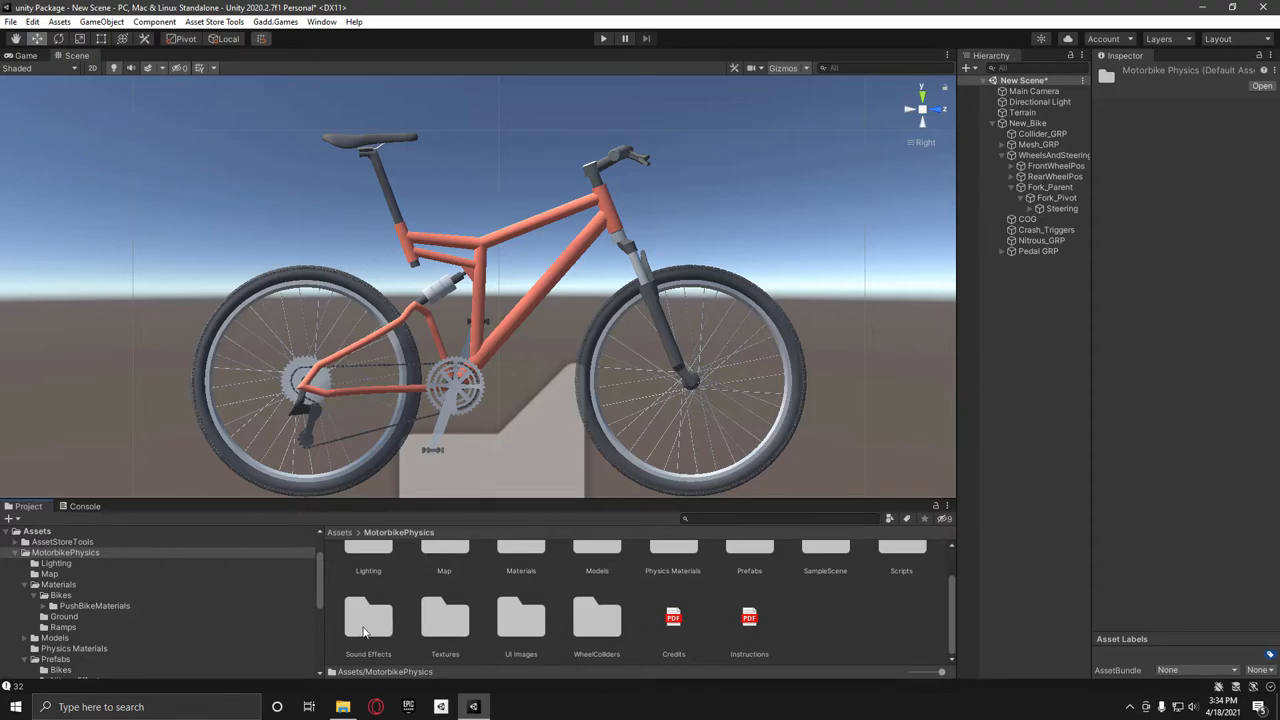
double_click(748, 556)
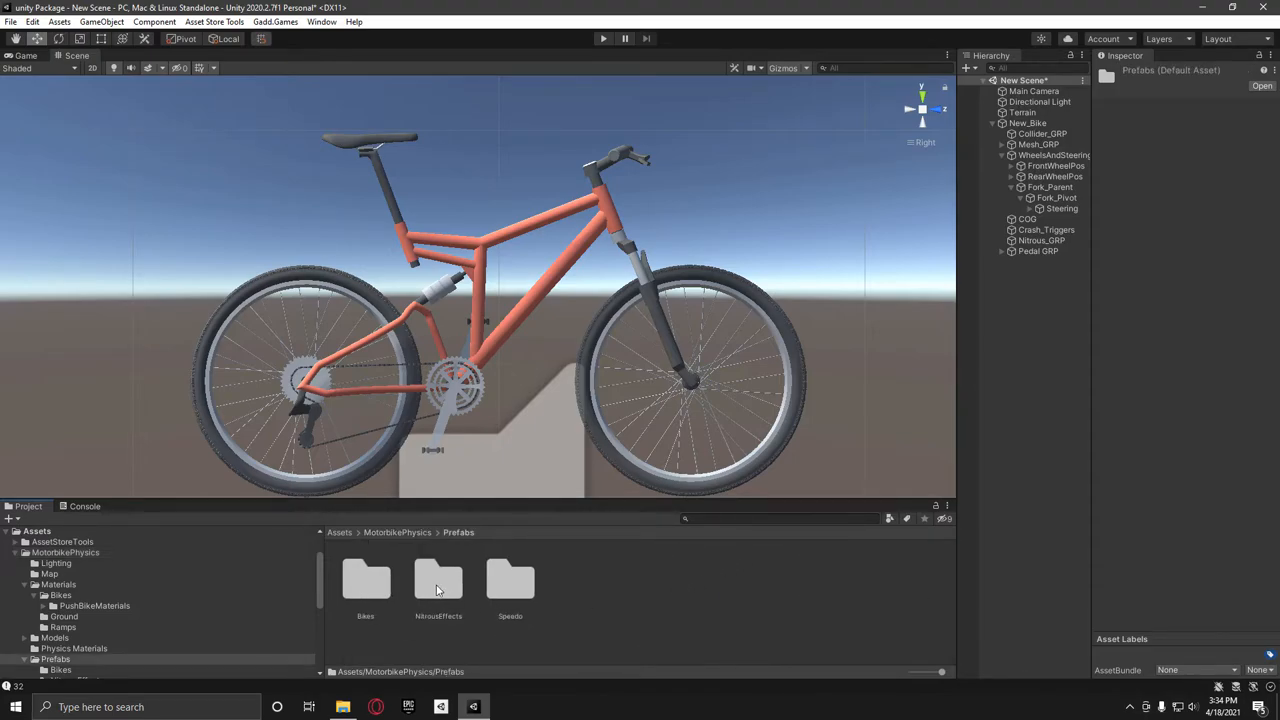
double_click(438, 580)
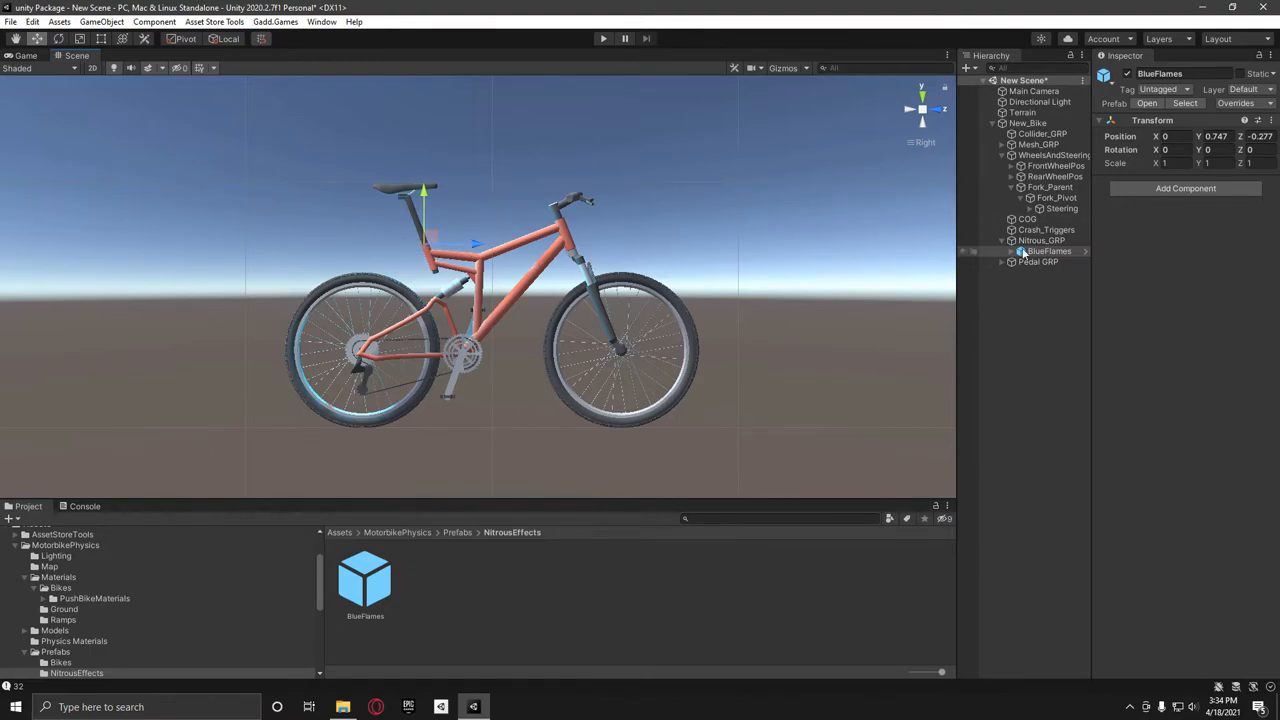
left_click(1062, 272)
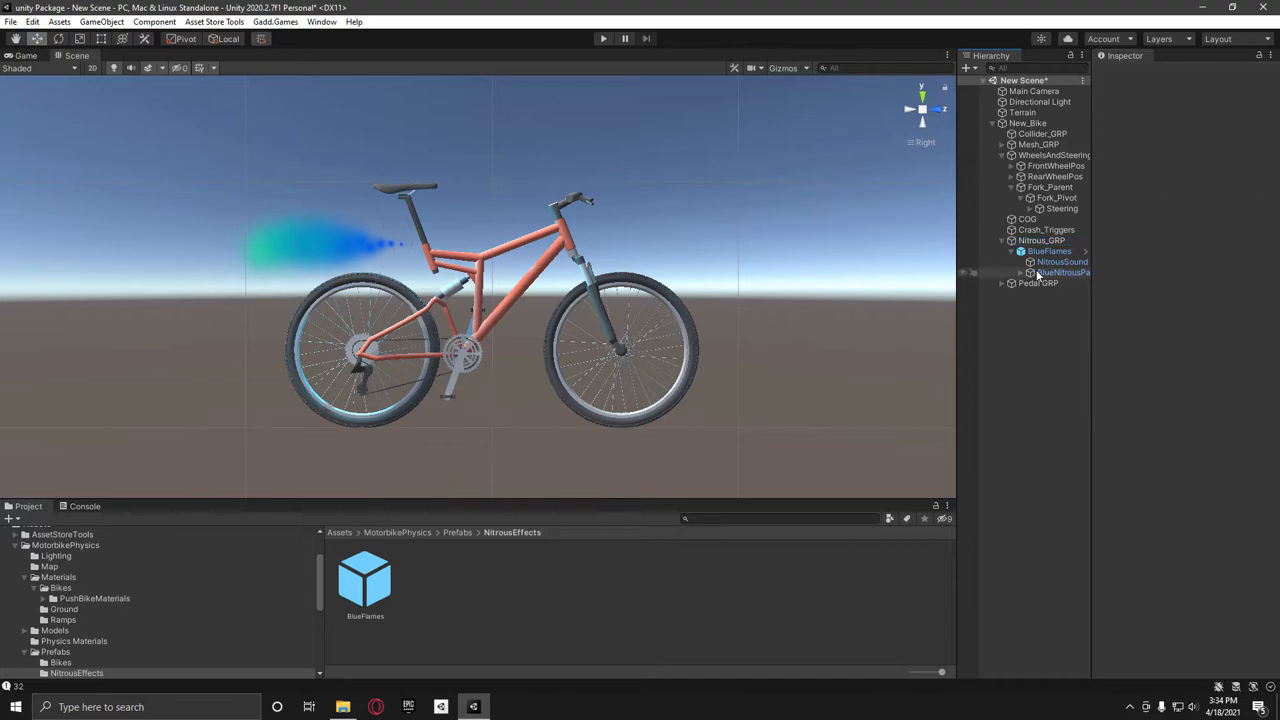
left_click(1036, 284)
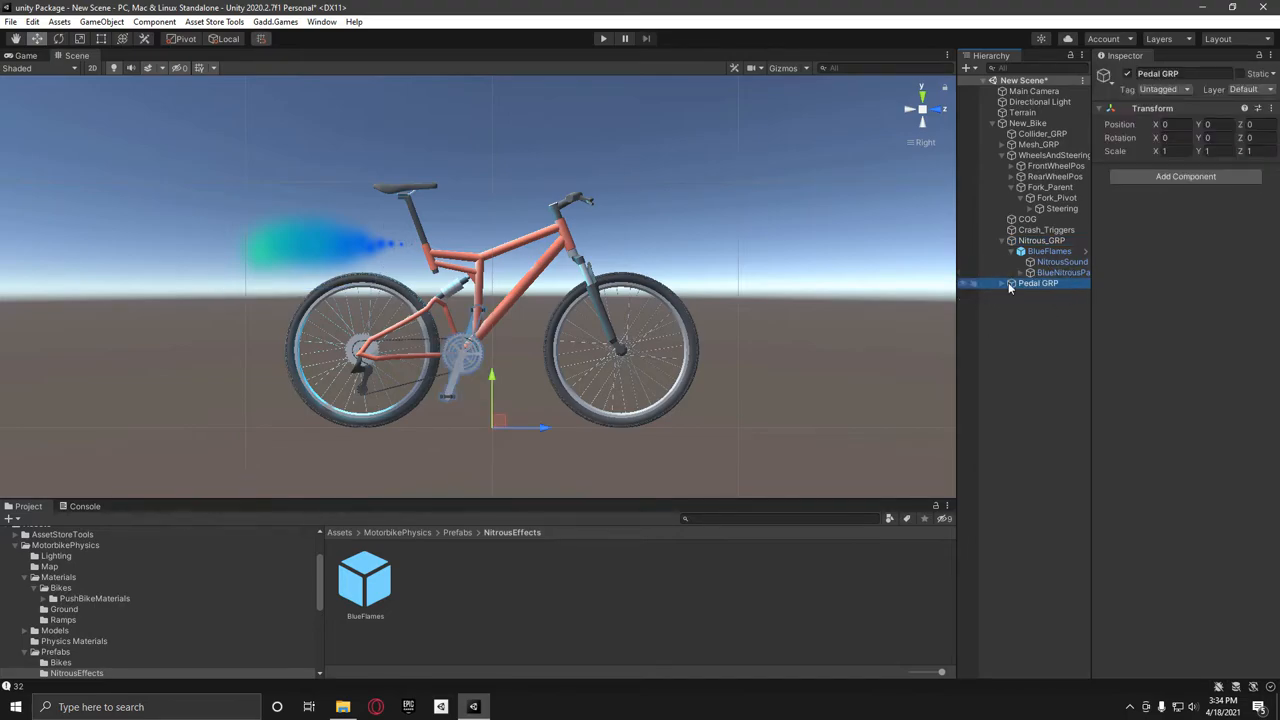
left_click(1028, 122)
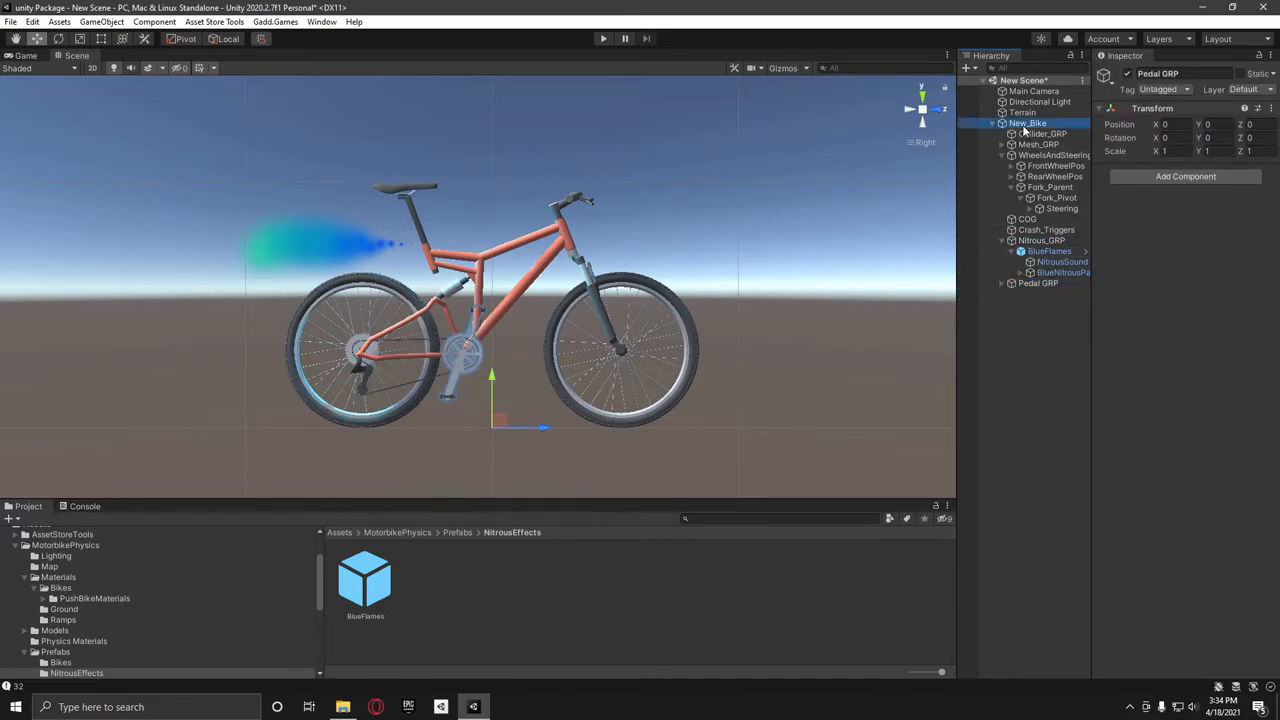
left_click(1028, 122)
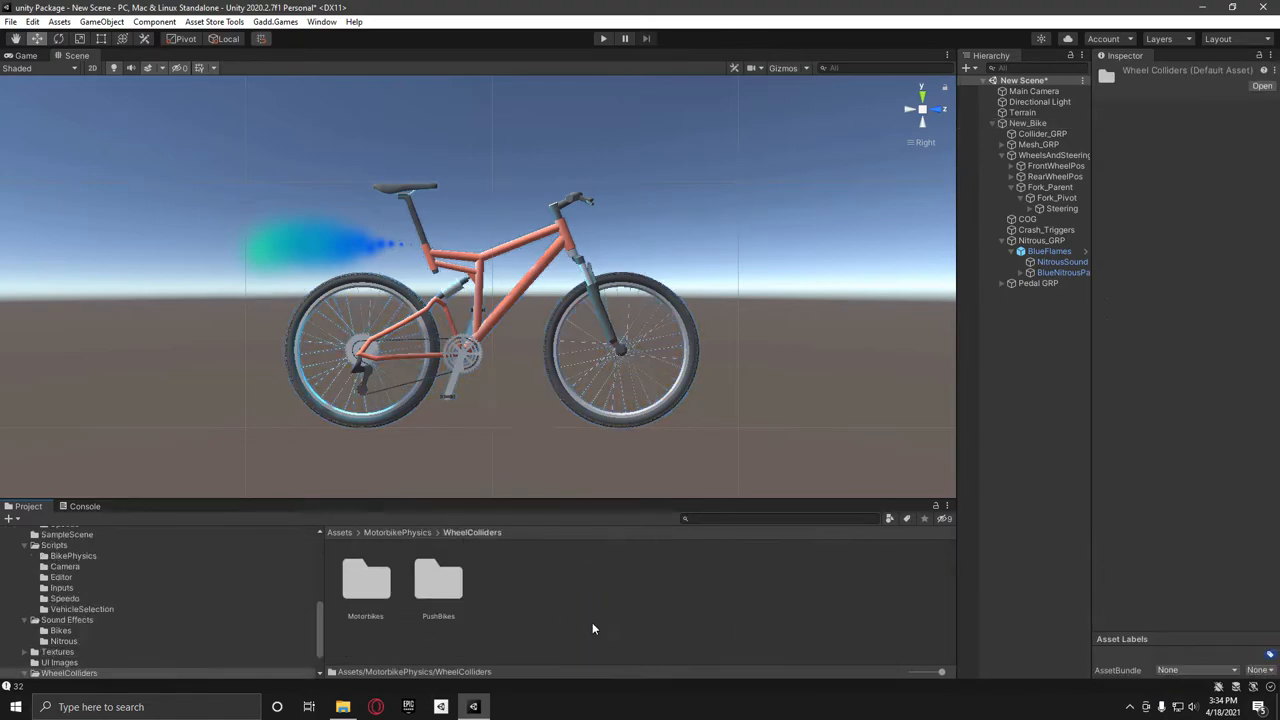
Add the RearCollider prefab from WheelColliders > PushBikes into the bike rig.
double_click(438, 576)
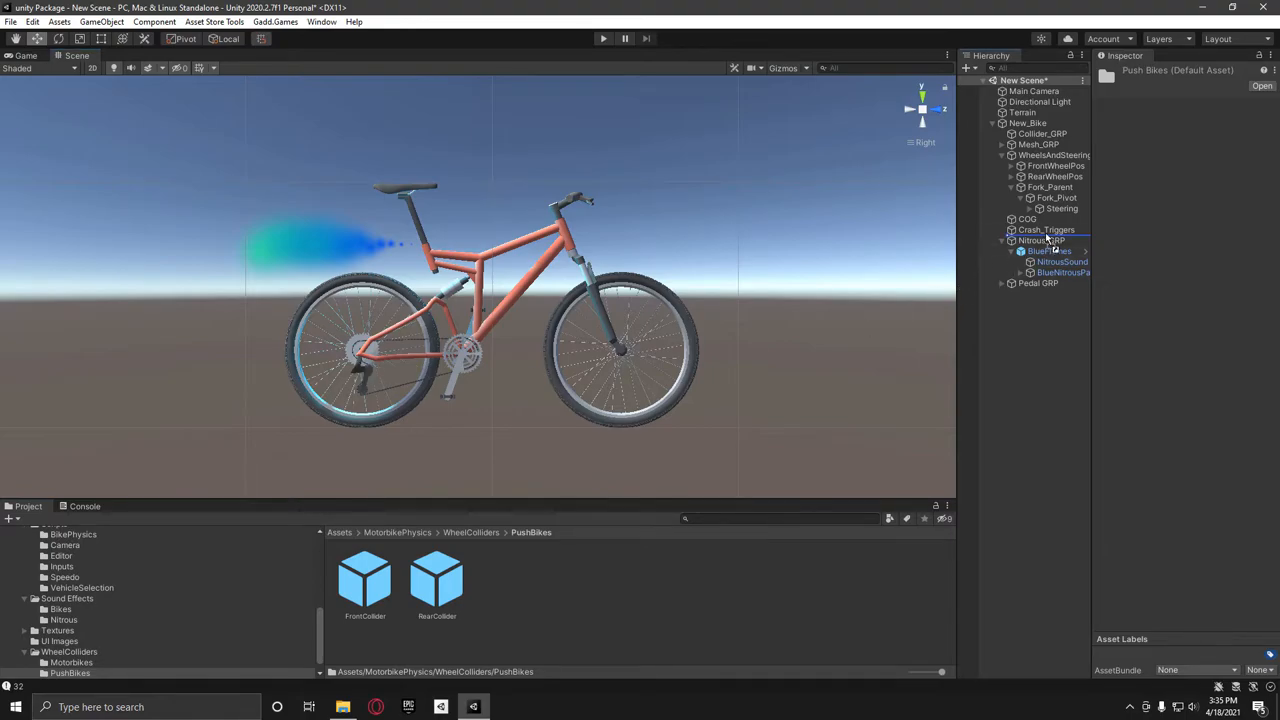
left_click(1052, 218)
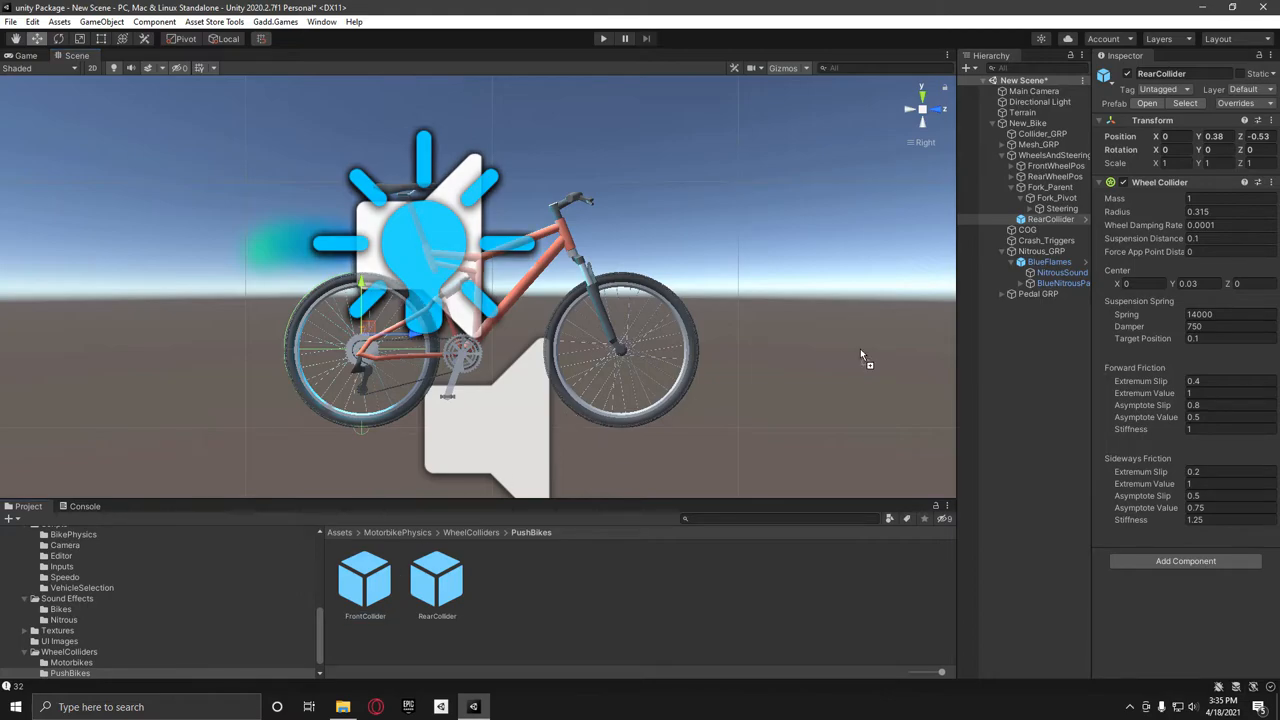
left_click(1050, 218)
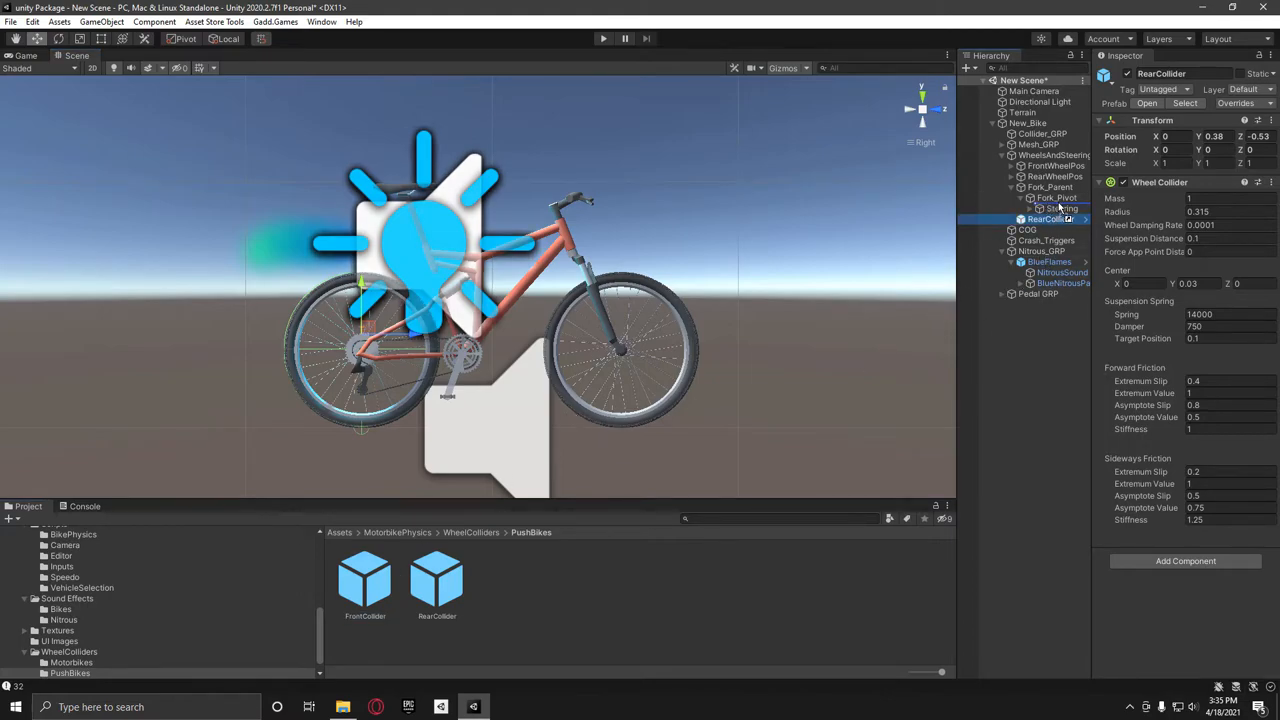
Add FrontCollider nested under Steering by the front wheel position, then select Collider_GRP.
left_click(1060, 218)
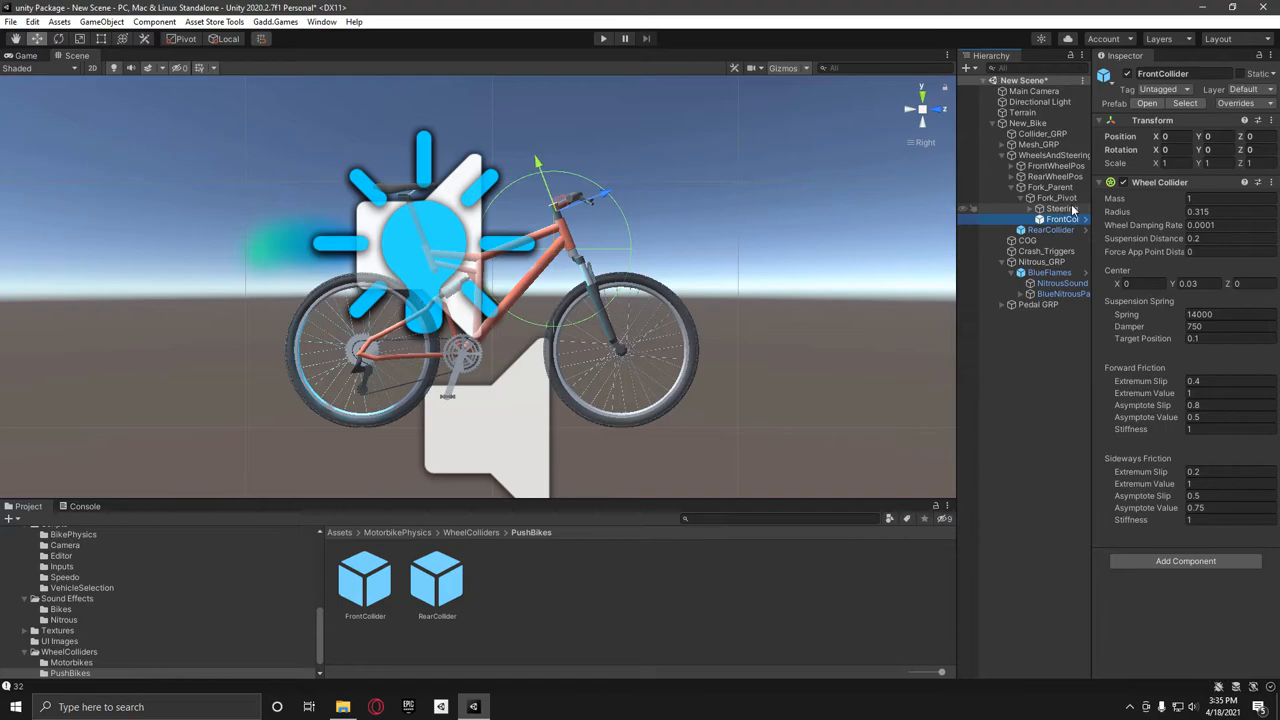
left_click(1056, 164)
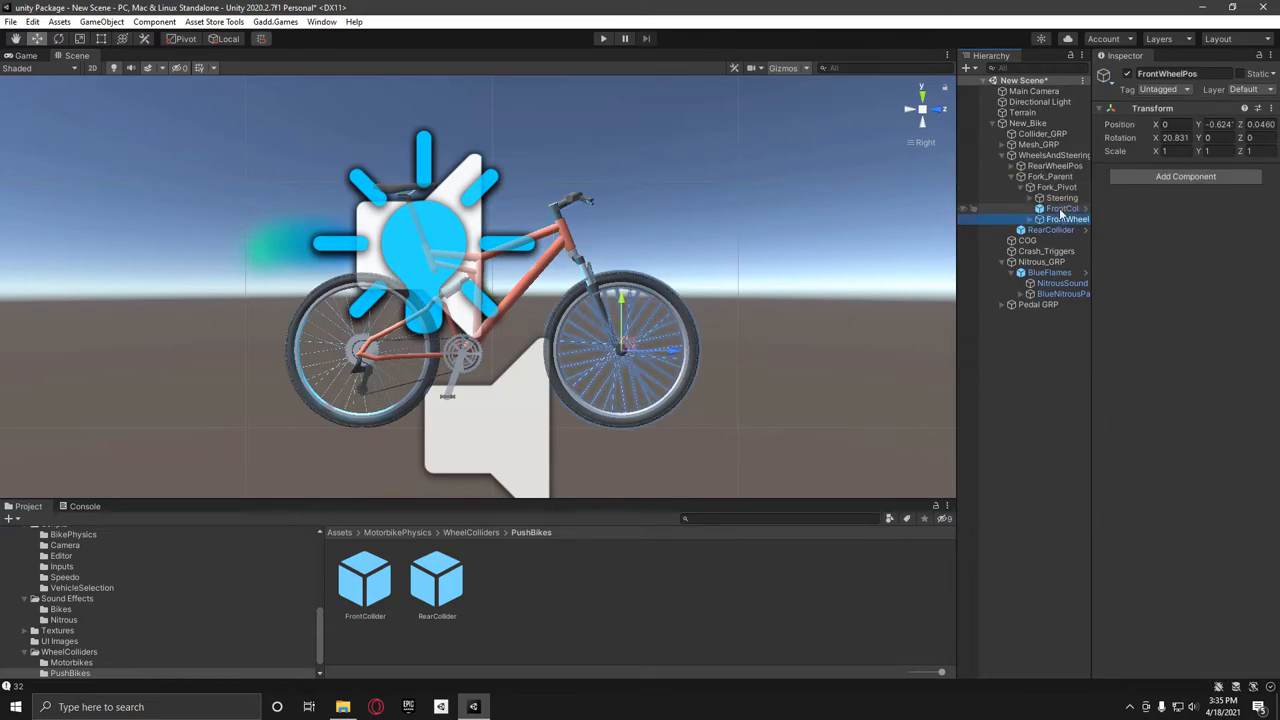
left_click(1064, 208)
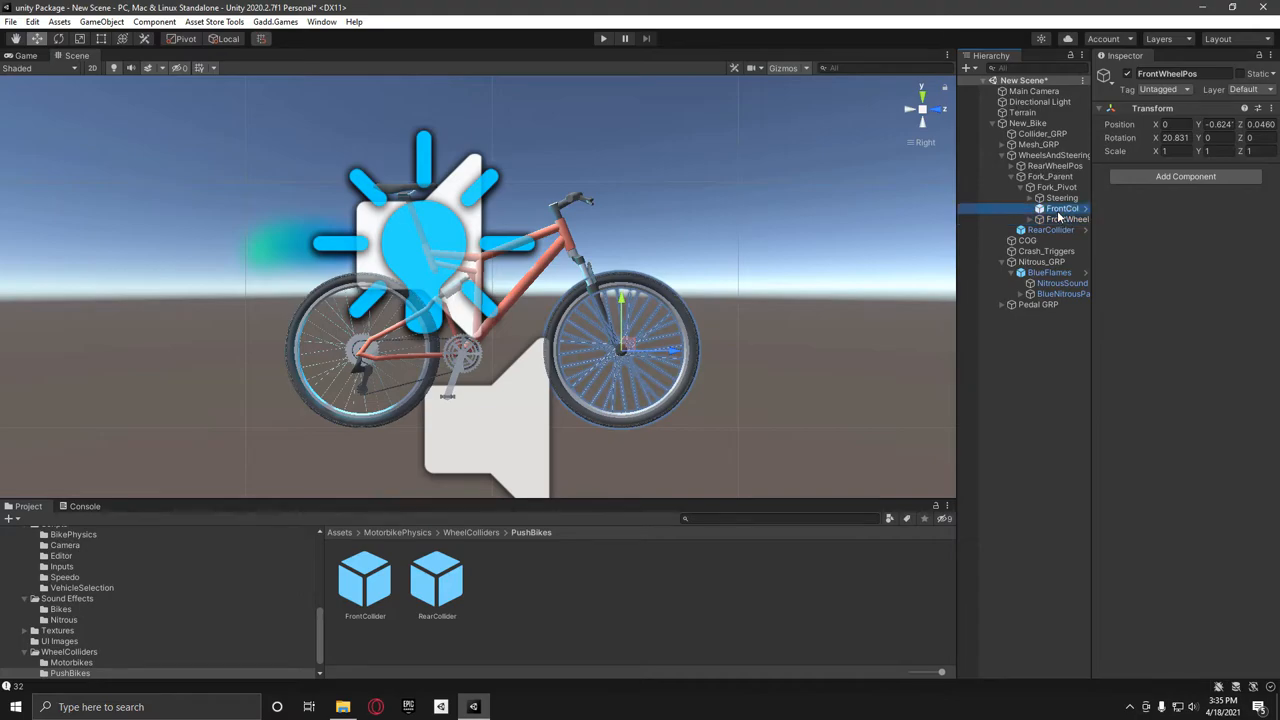
left_click(1064, 208)
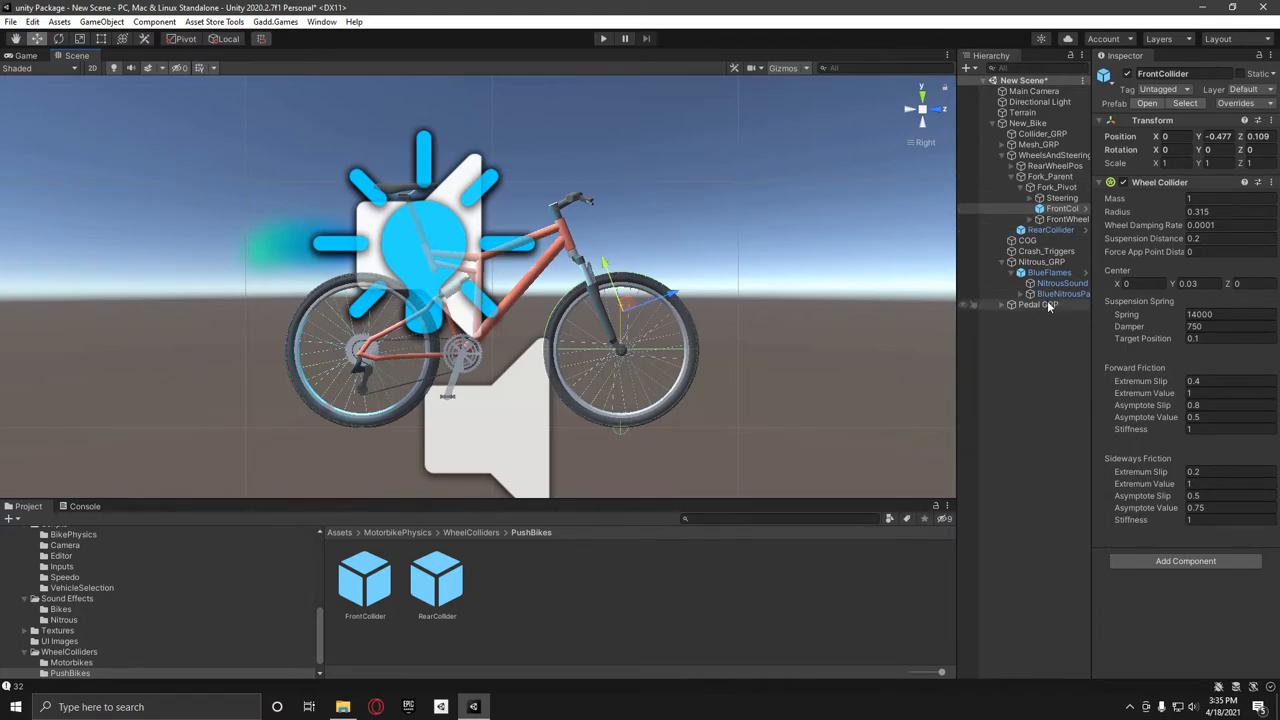
left_click(1044, 132)
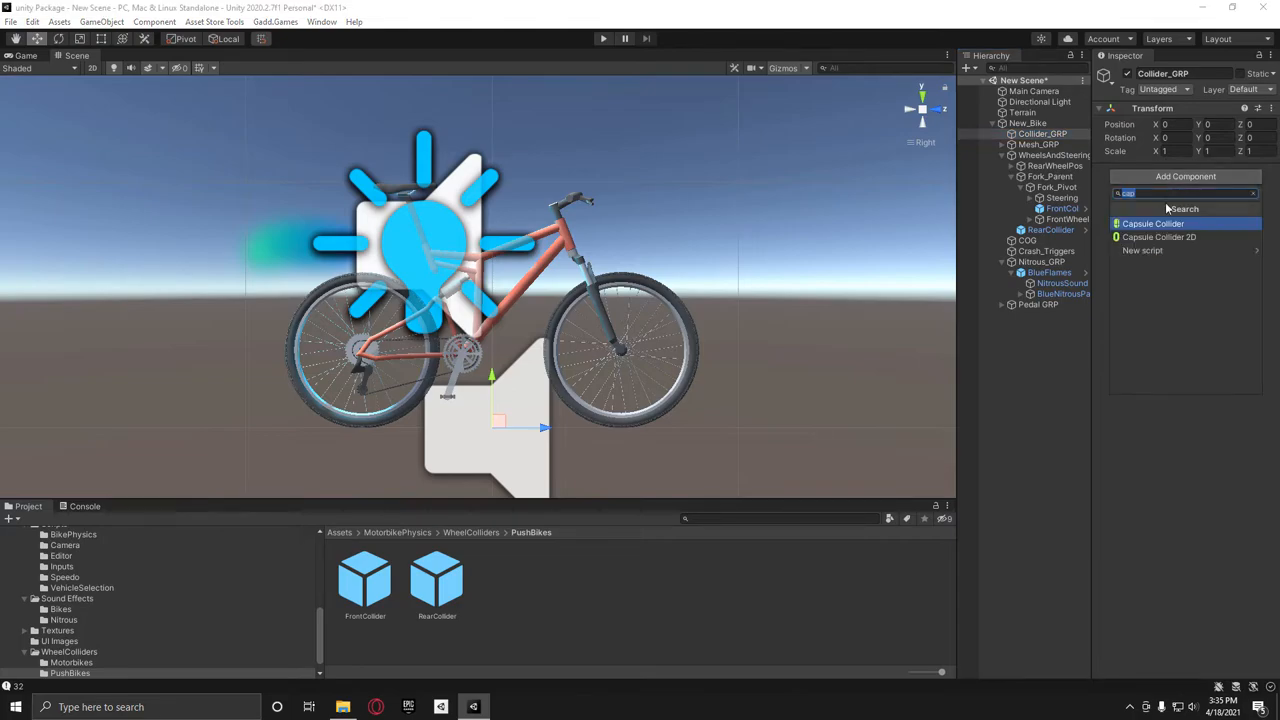
Create an empty child in Collider_GRP with a Z-axis capsule collider of radius 0.04.
right_click(1042, 132)
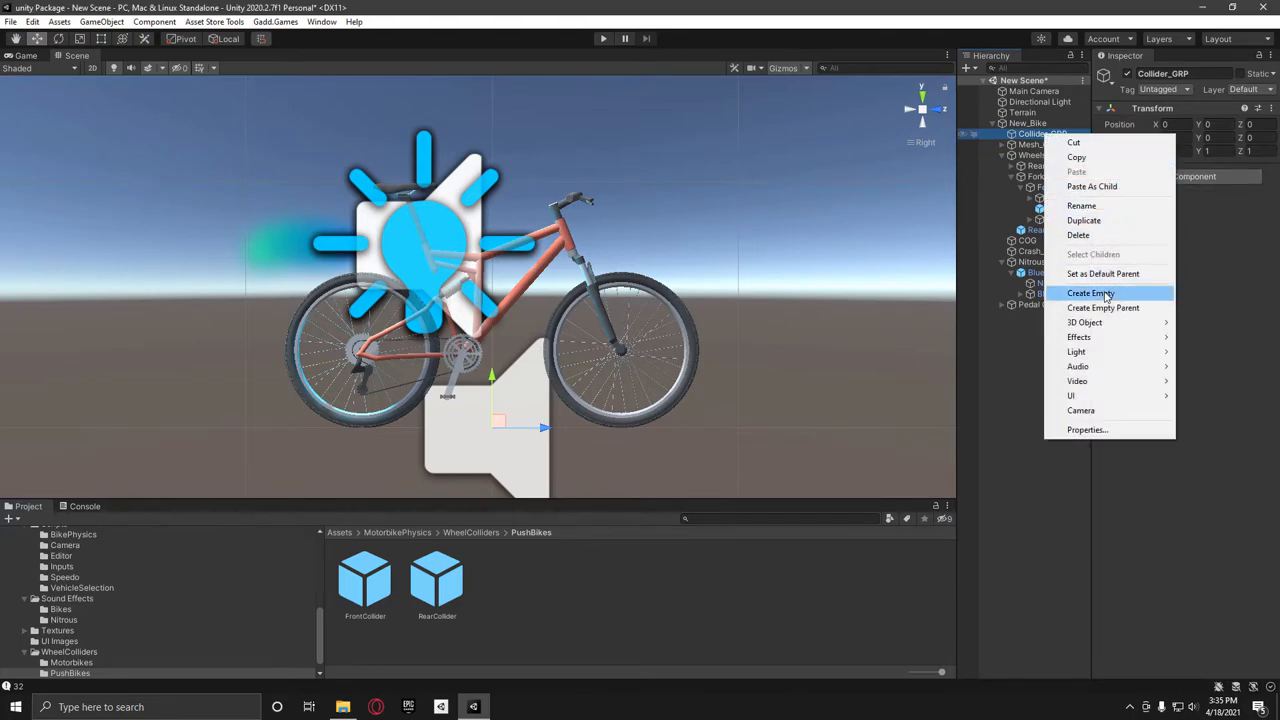
left_click(1090, 292)
type("Capsu")
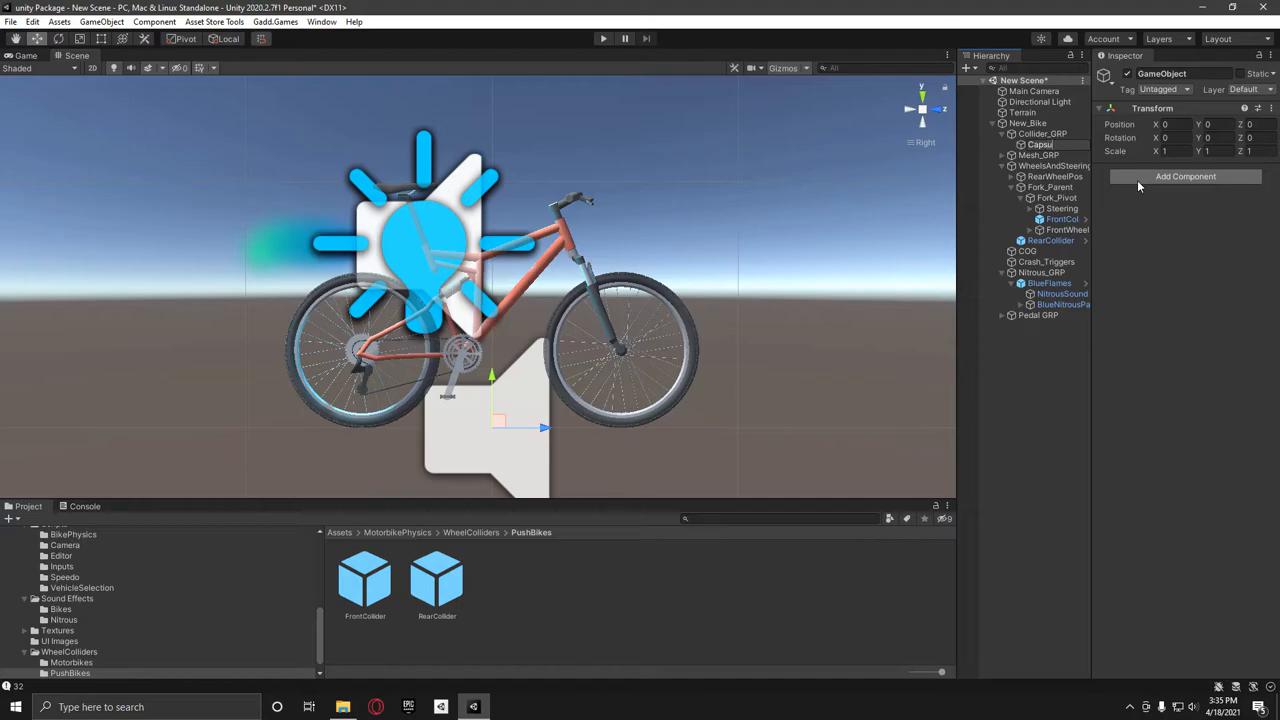
left_click(1184, 176)
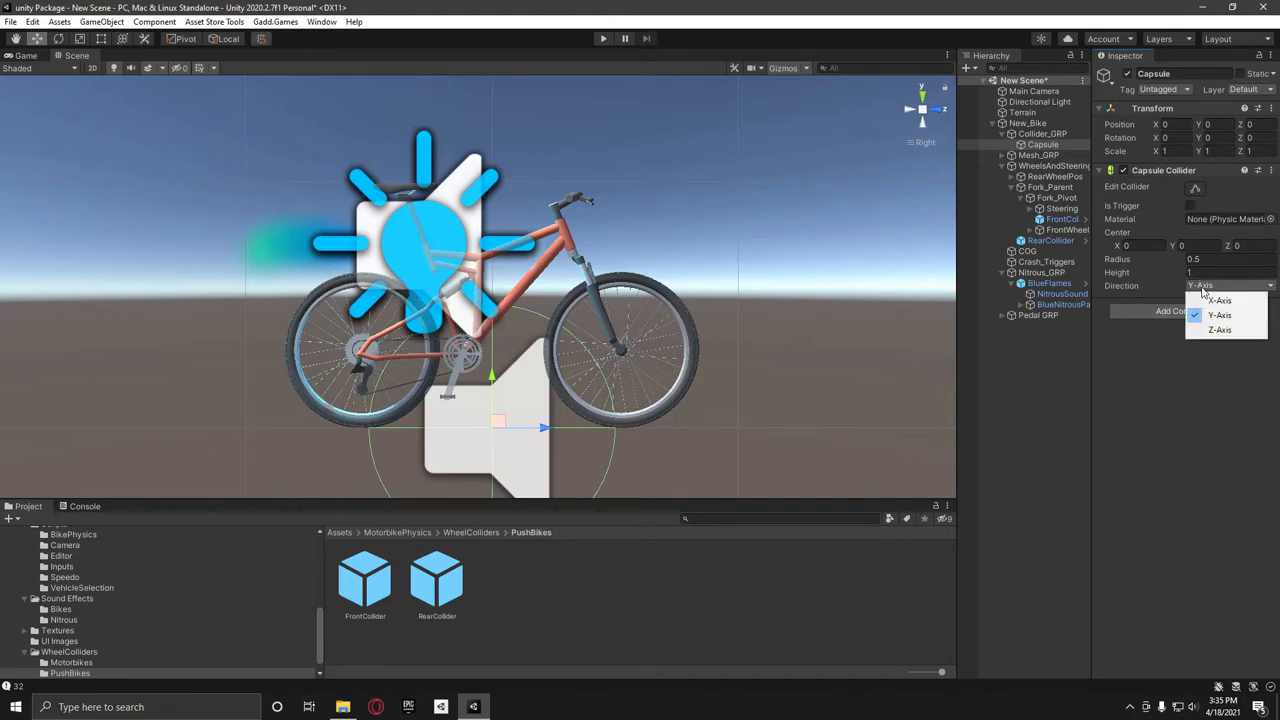
left_click(1220, 330)
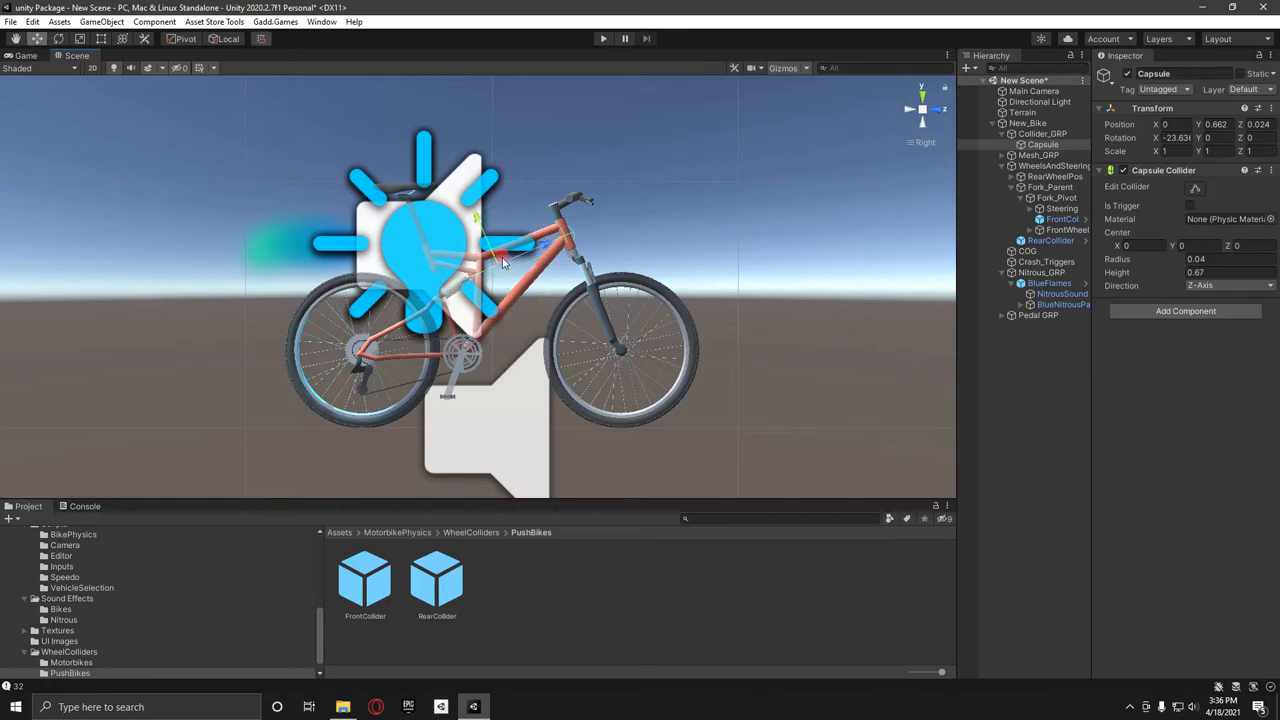
Duplicate capsules along the frame tubes (height 0.3, rotated 90) and add a trigger capsule under Crash_Triggers.
left_click_drag(530, 240, 560, 216)
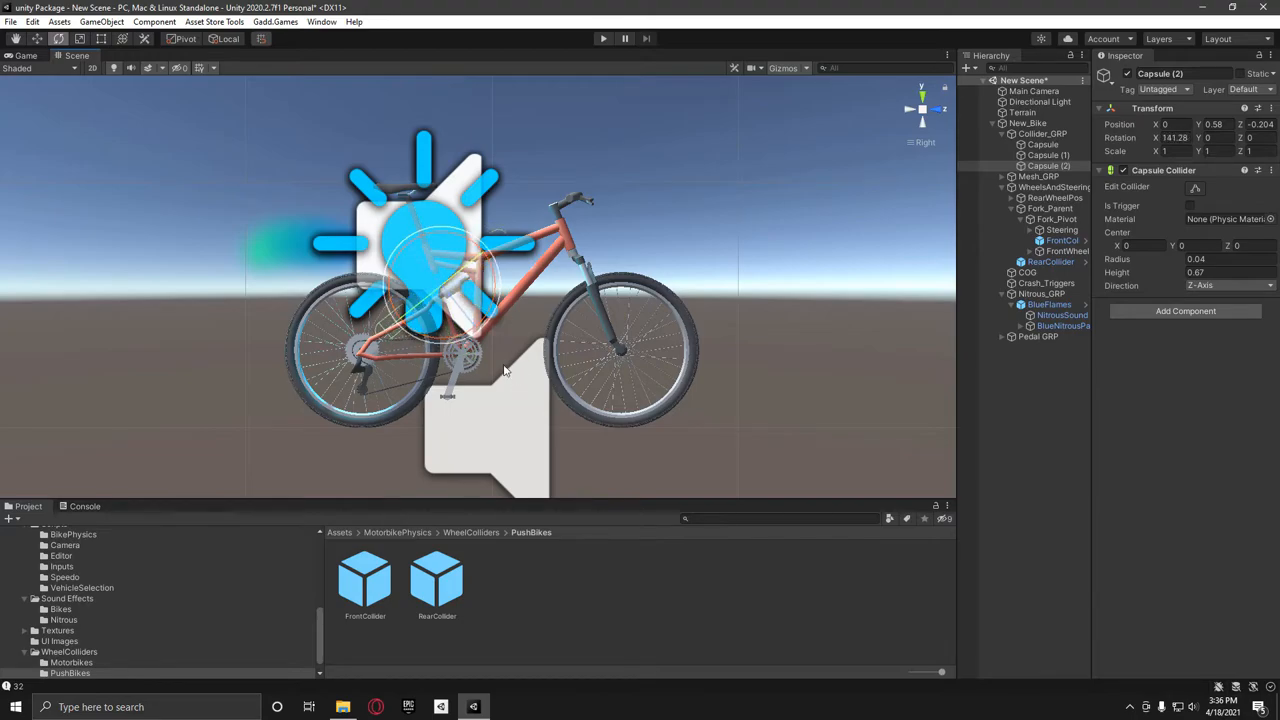
left_click_drag(440, 250, 424, 310)
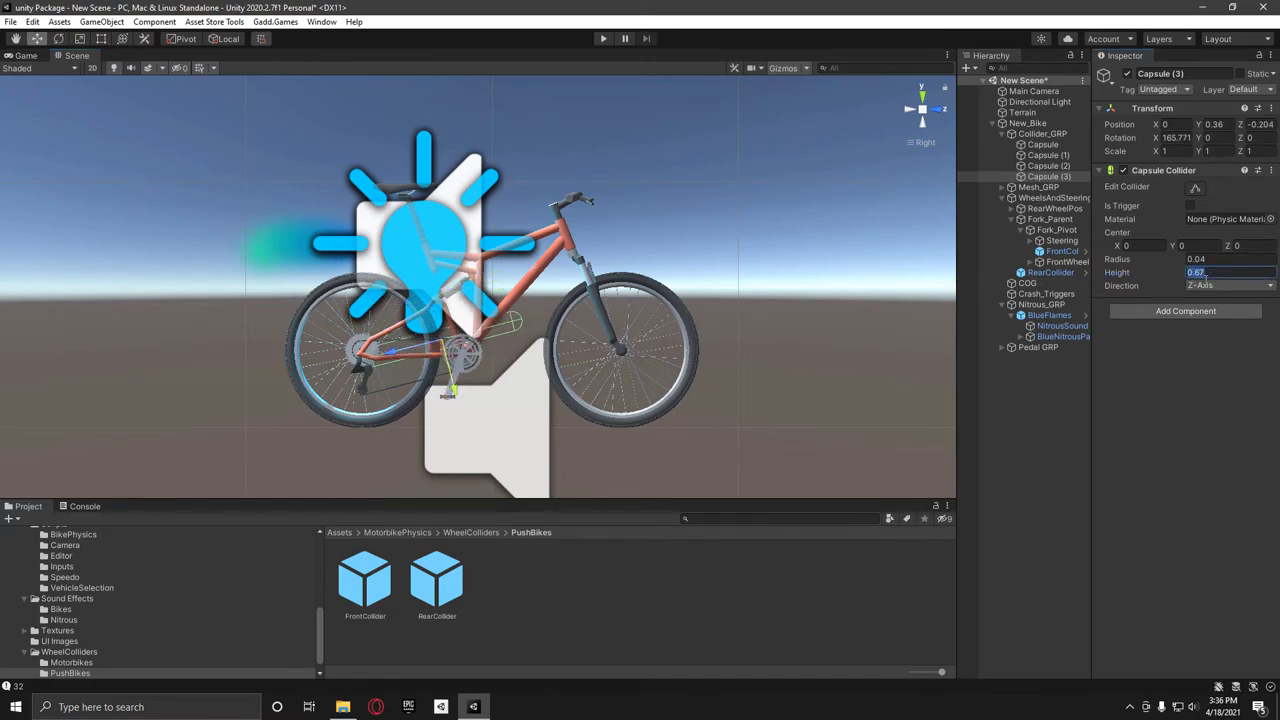
type("0.3")
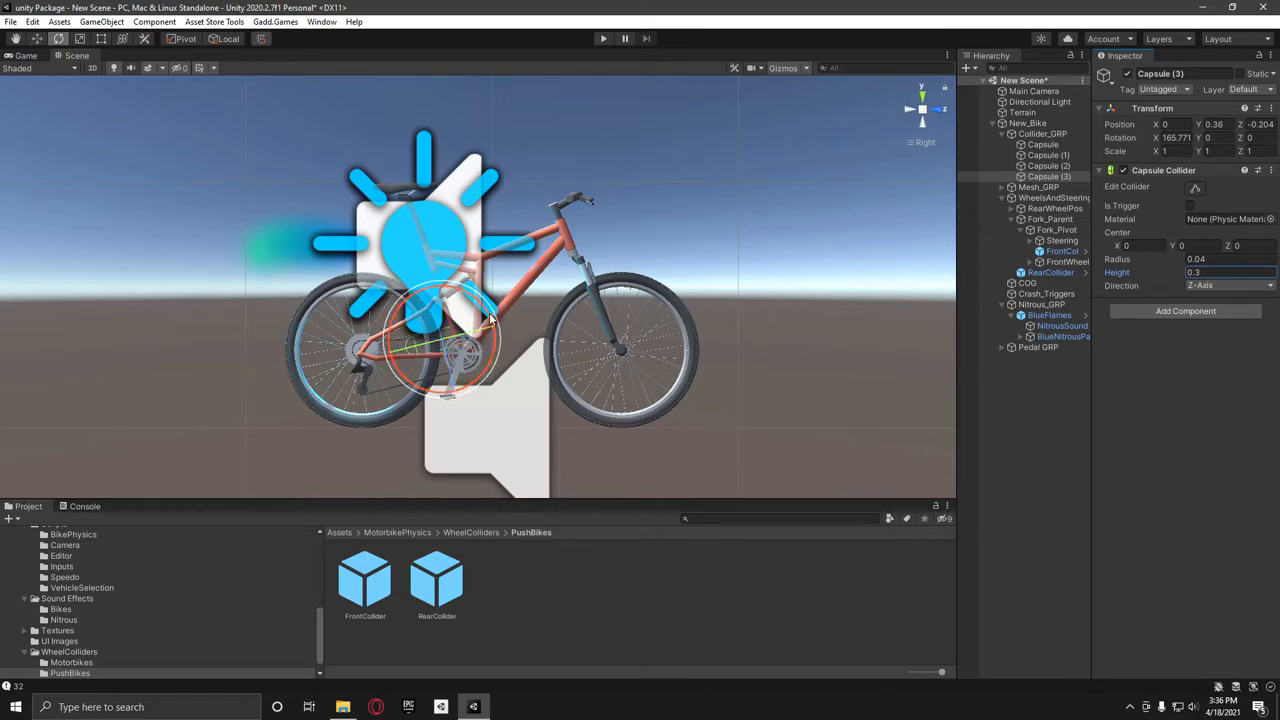
left_click_drag(450, 340, 410, 370)
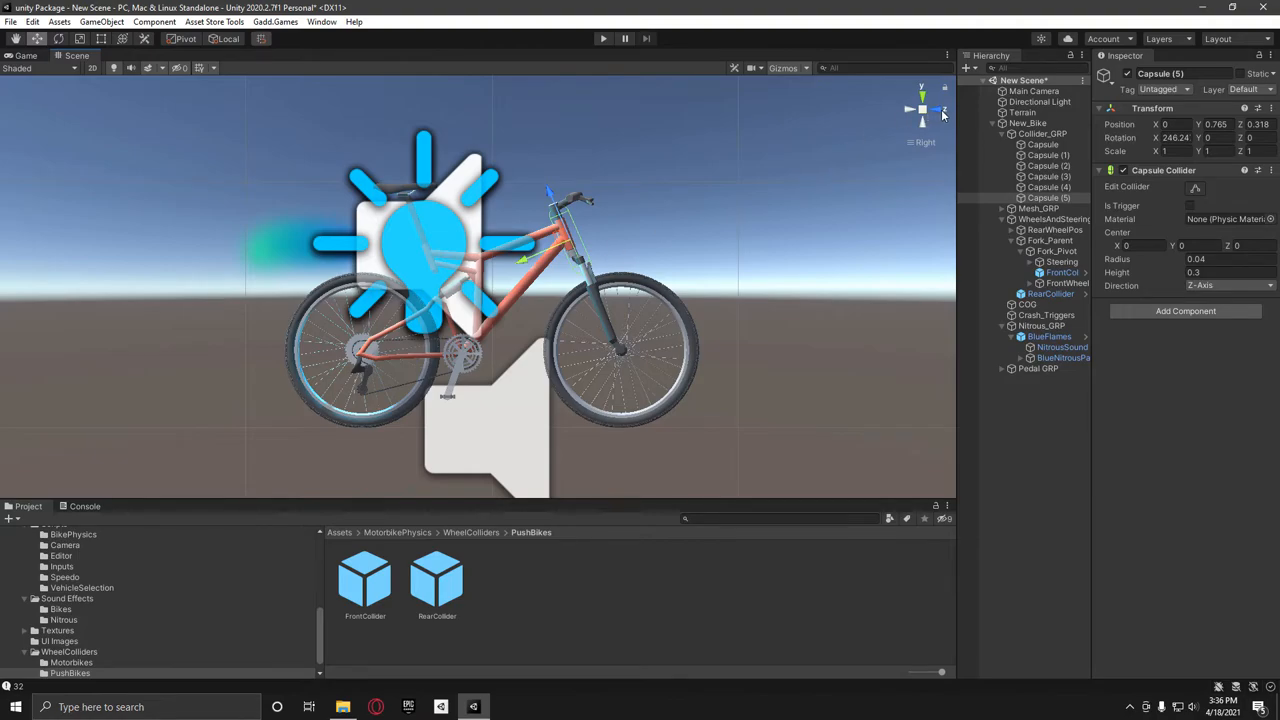
left_click(940, 108)
type("0")
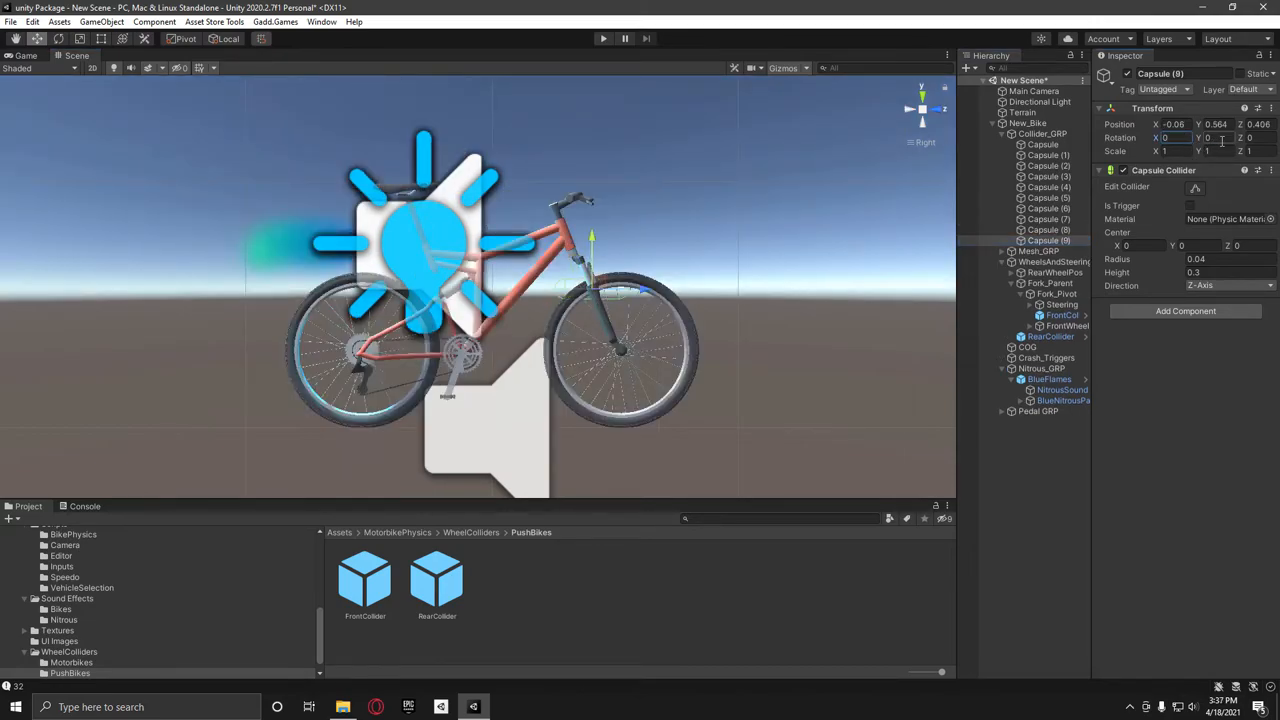
type("90")
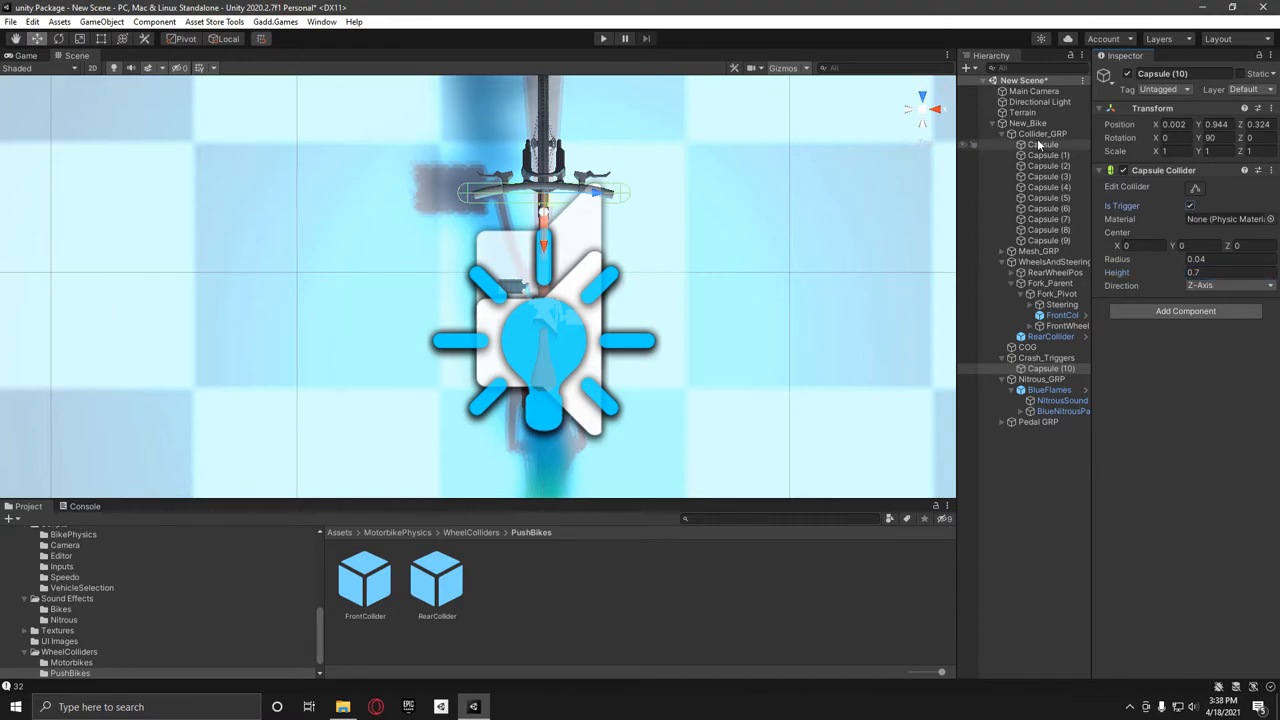
Add 'Ground' to New_Bike's Crash Controller crash tags.
left_click(1028, 122)
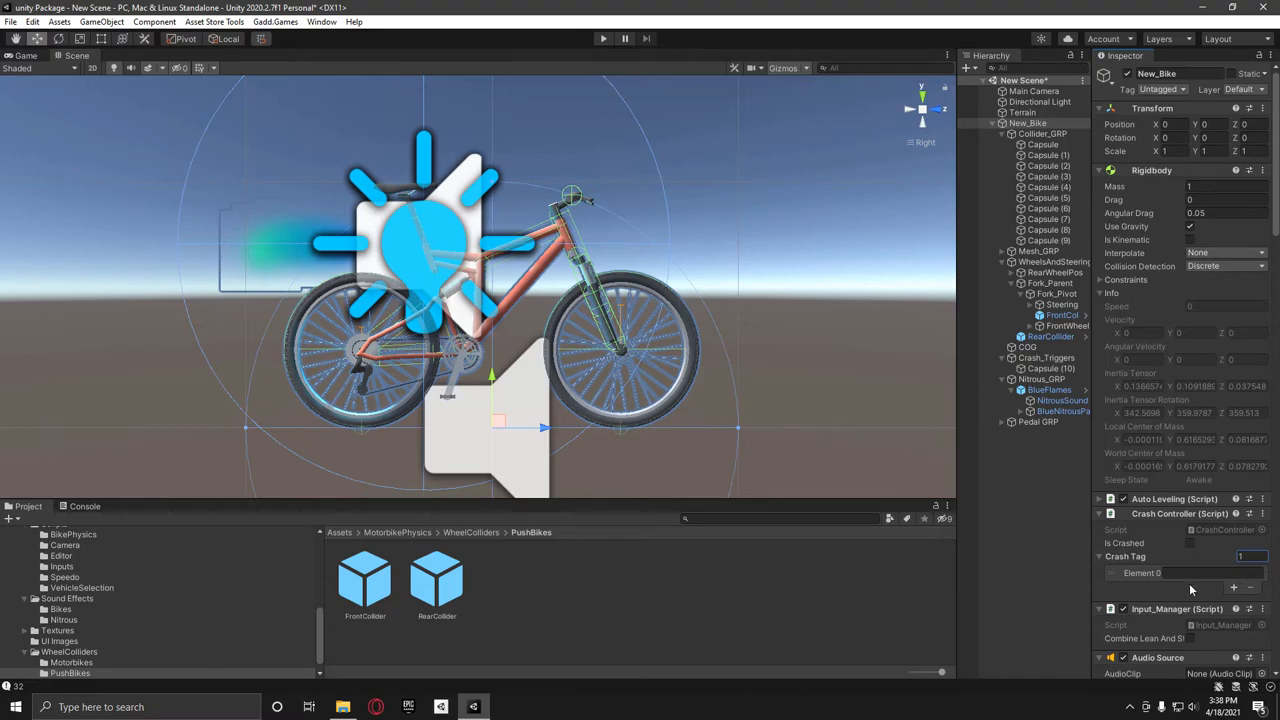
type("Ground")
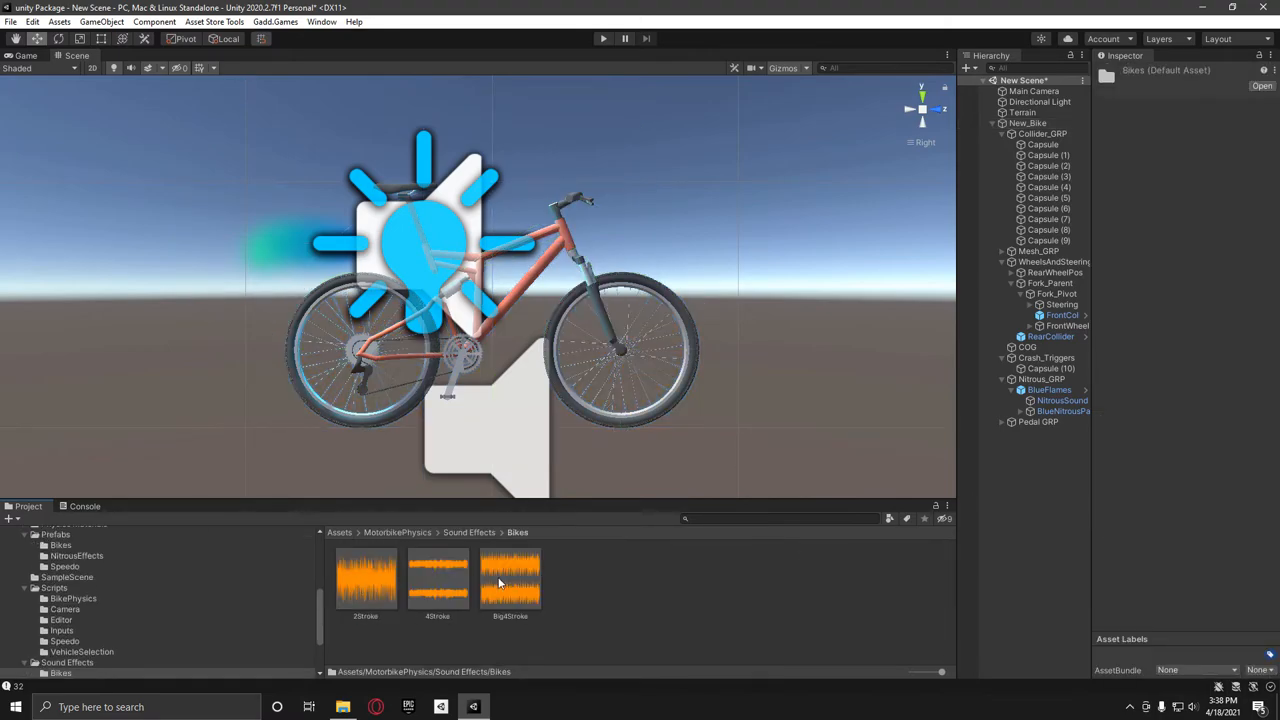
Set New_Bike's Nitrous Power to 50 and lower RB_Controller's first and top gear torque to 30.
left_click(340, 532)
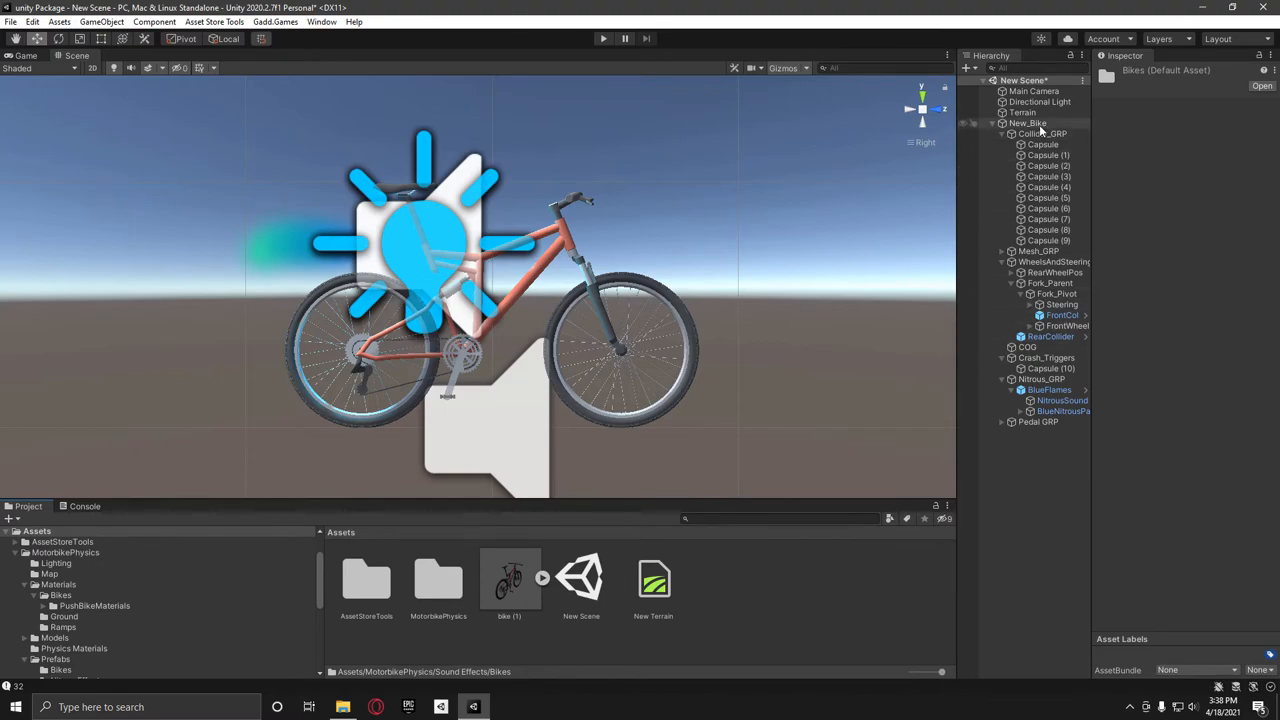
left_click(1028, 122)
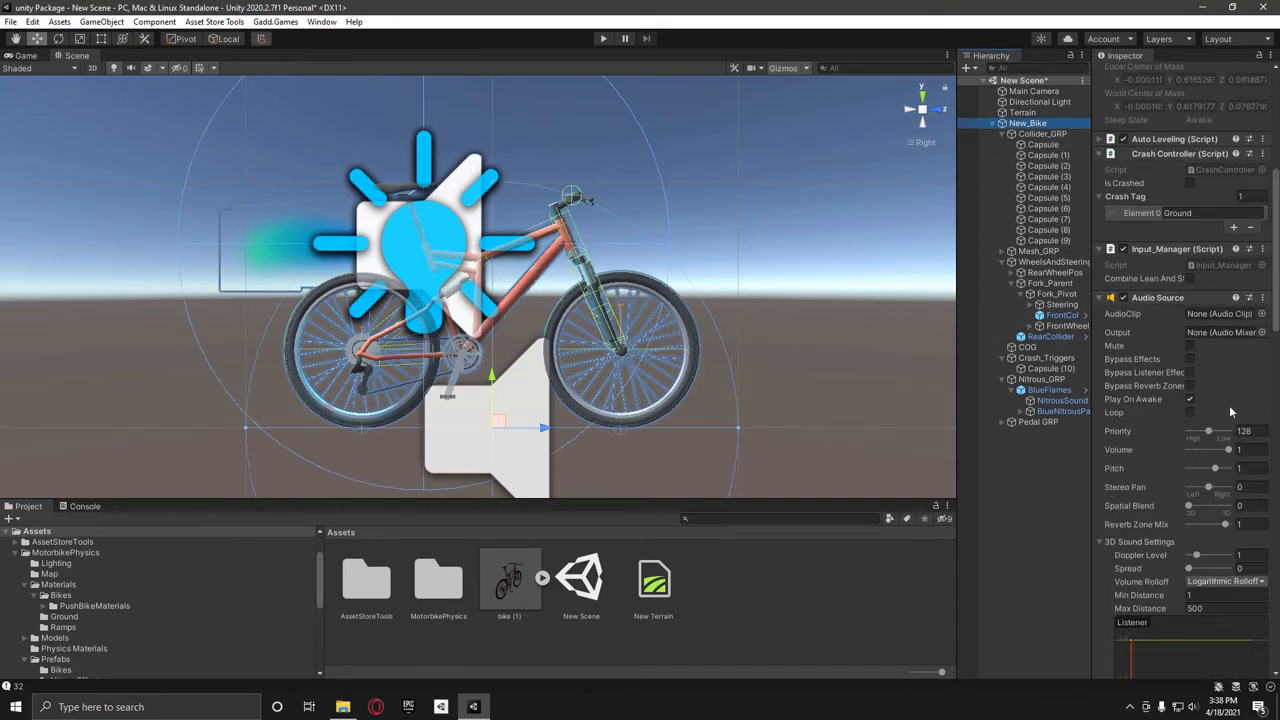
scroll("down", 3)
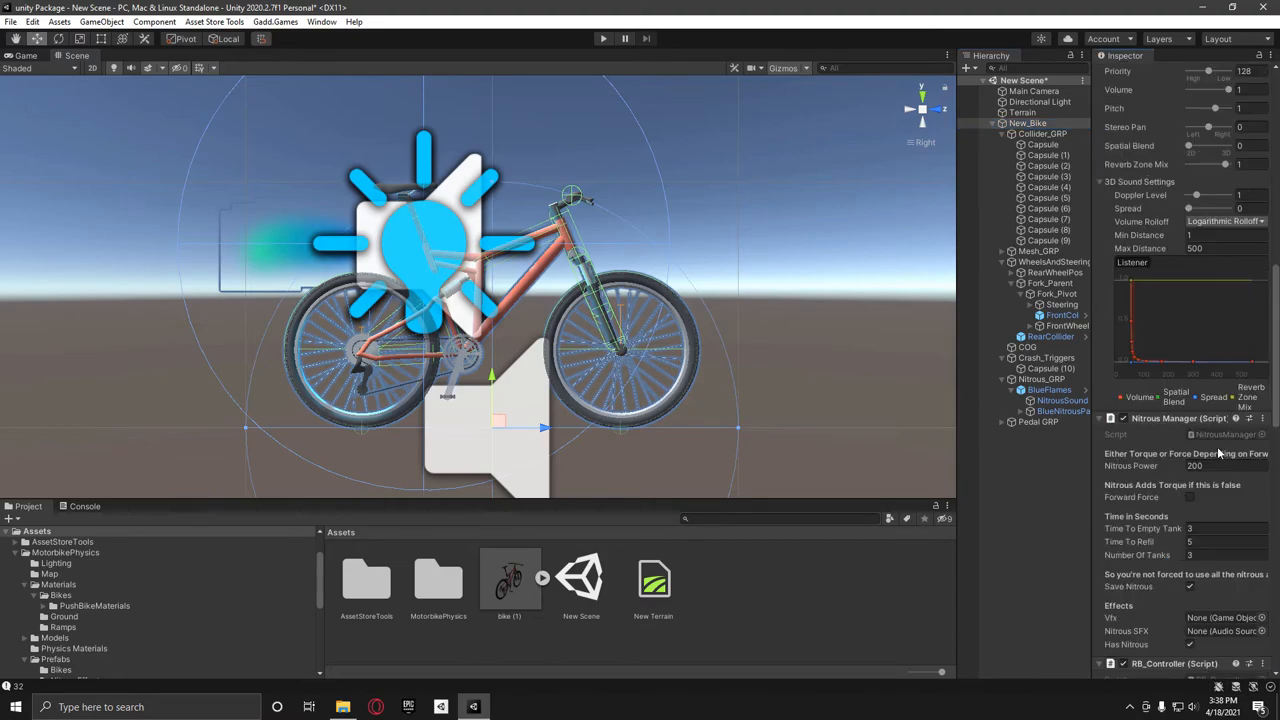
left_click(1224, 466)
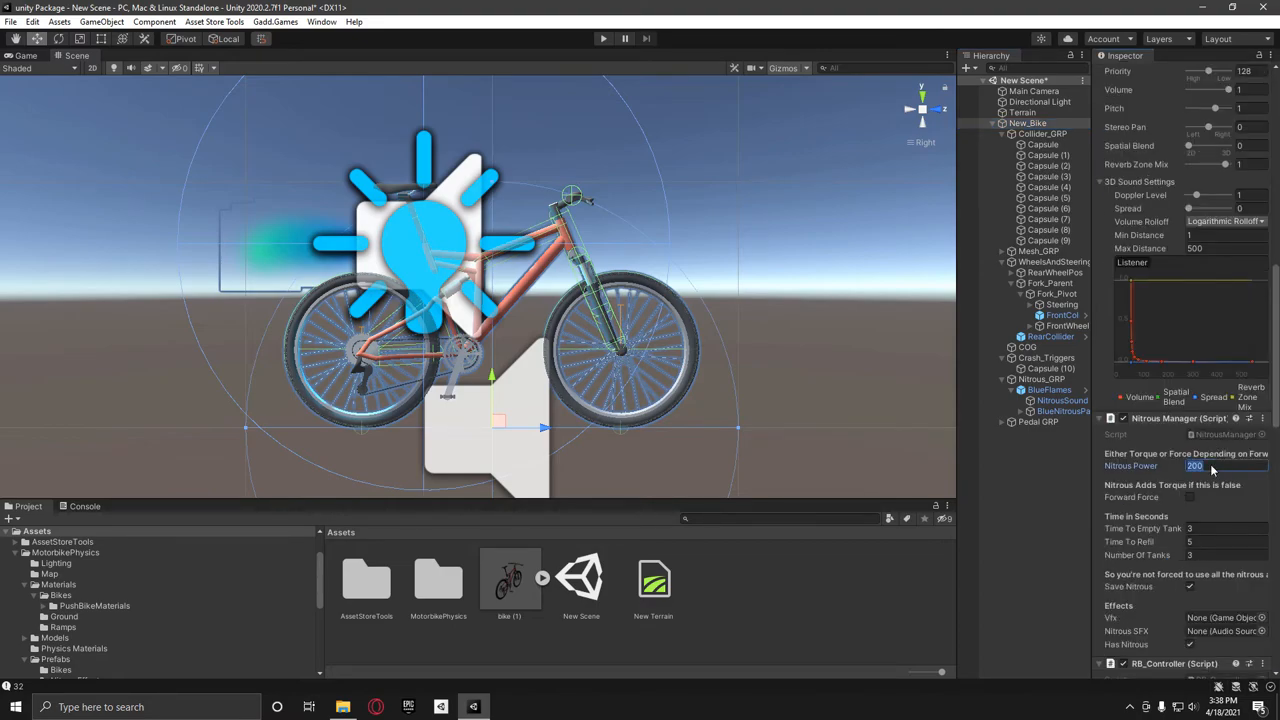
type("50")
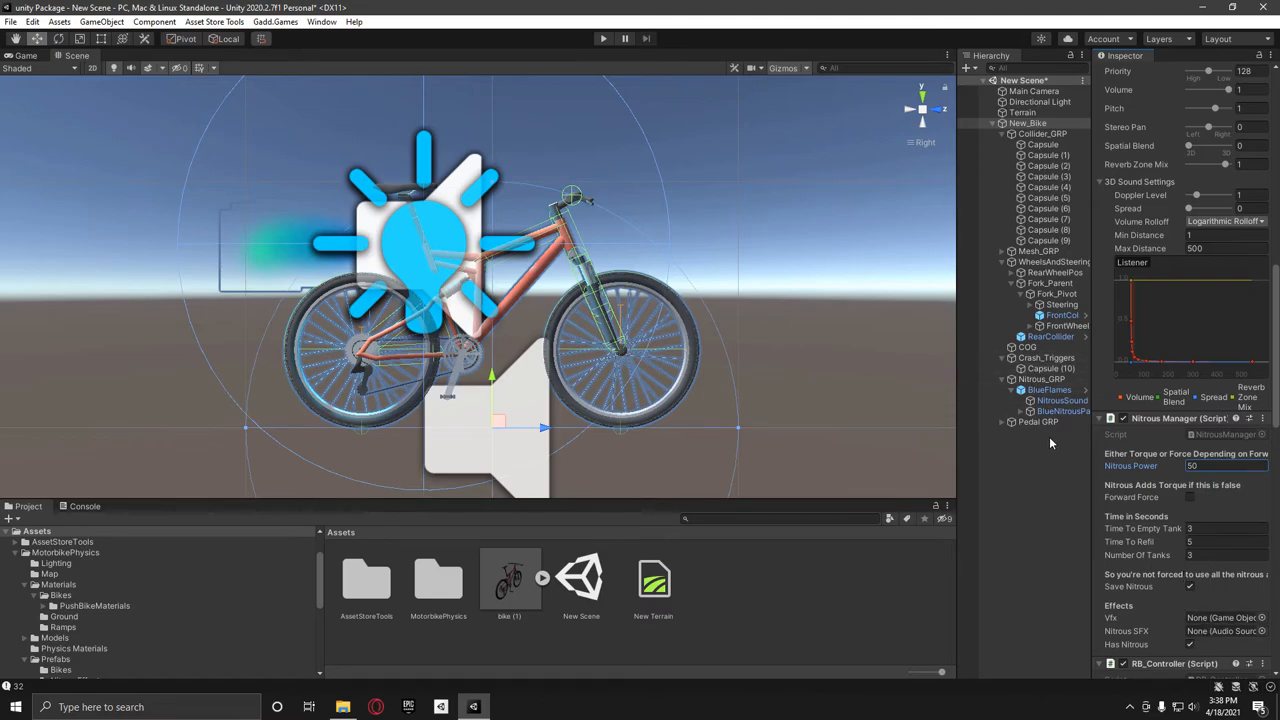
left_click(1220, 616)
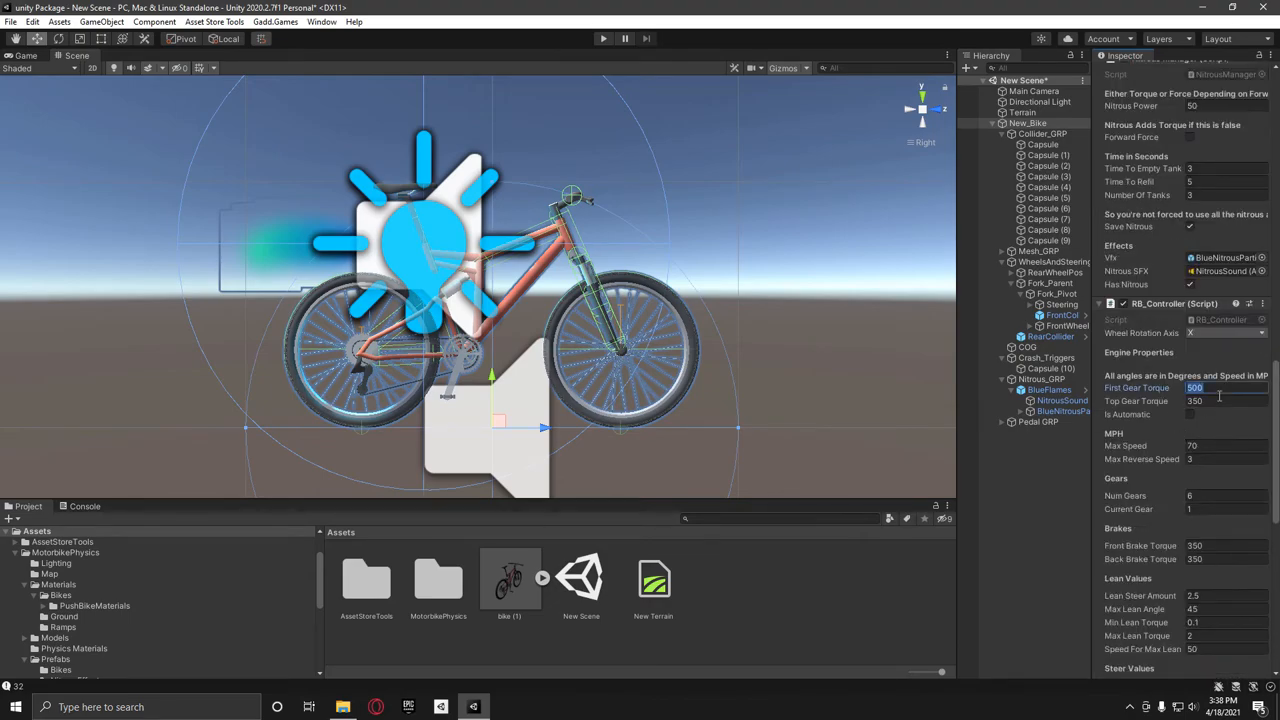
left_click(1224, 400)
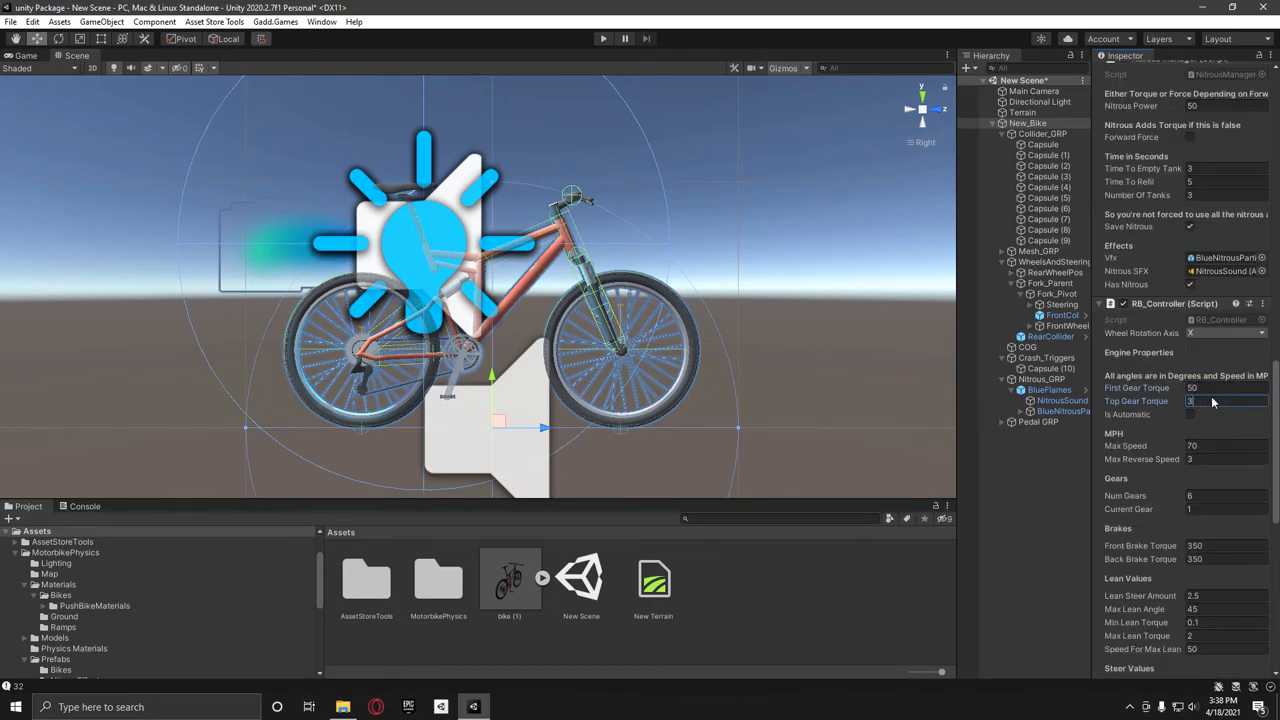
type("0")
left_click(1226, 446)
type("30")
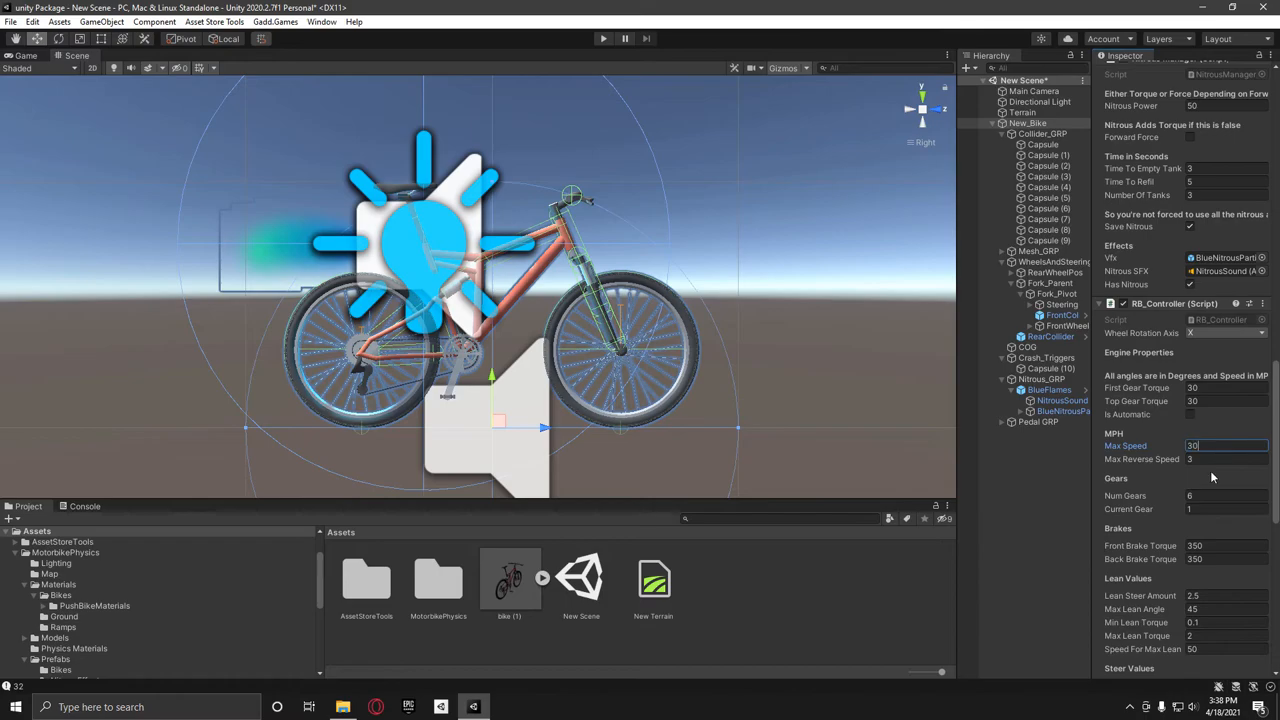
Assign RearCollider, FrontCollider and the wheel position objects to RB_Controller.
scroll("down", 3)
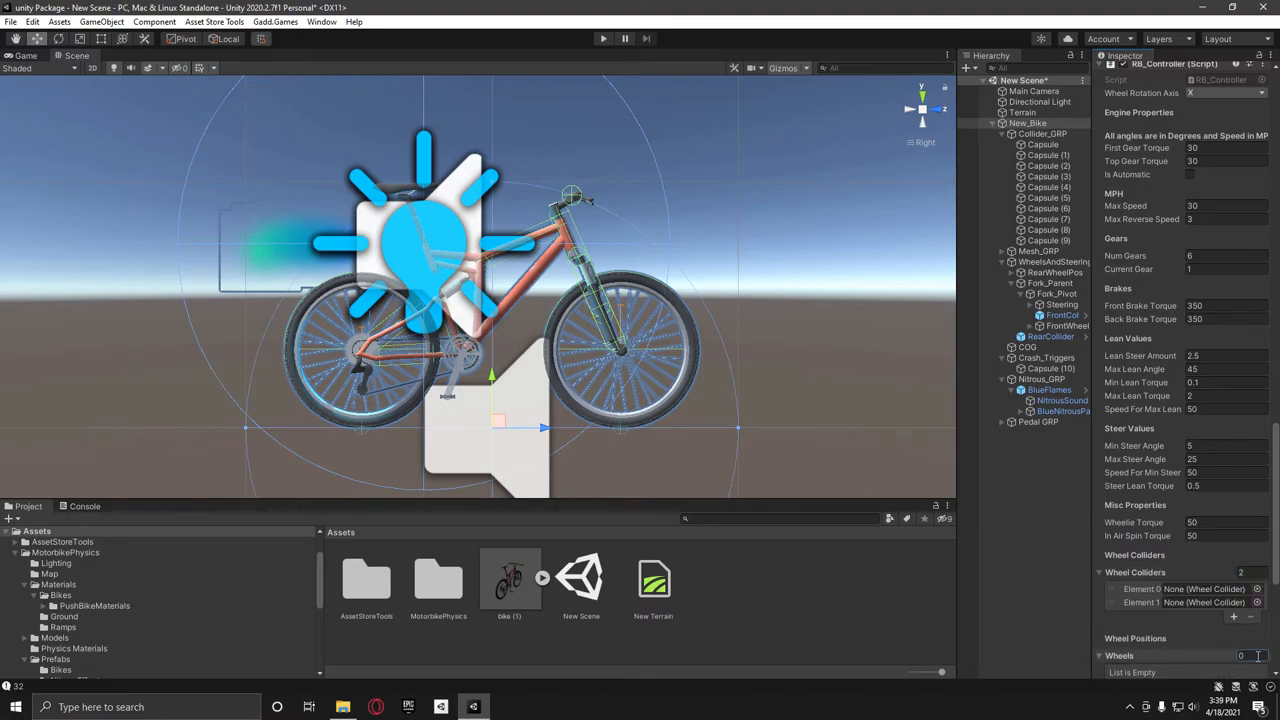
scroll("down", 3)
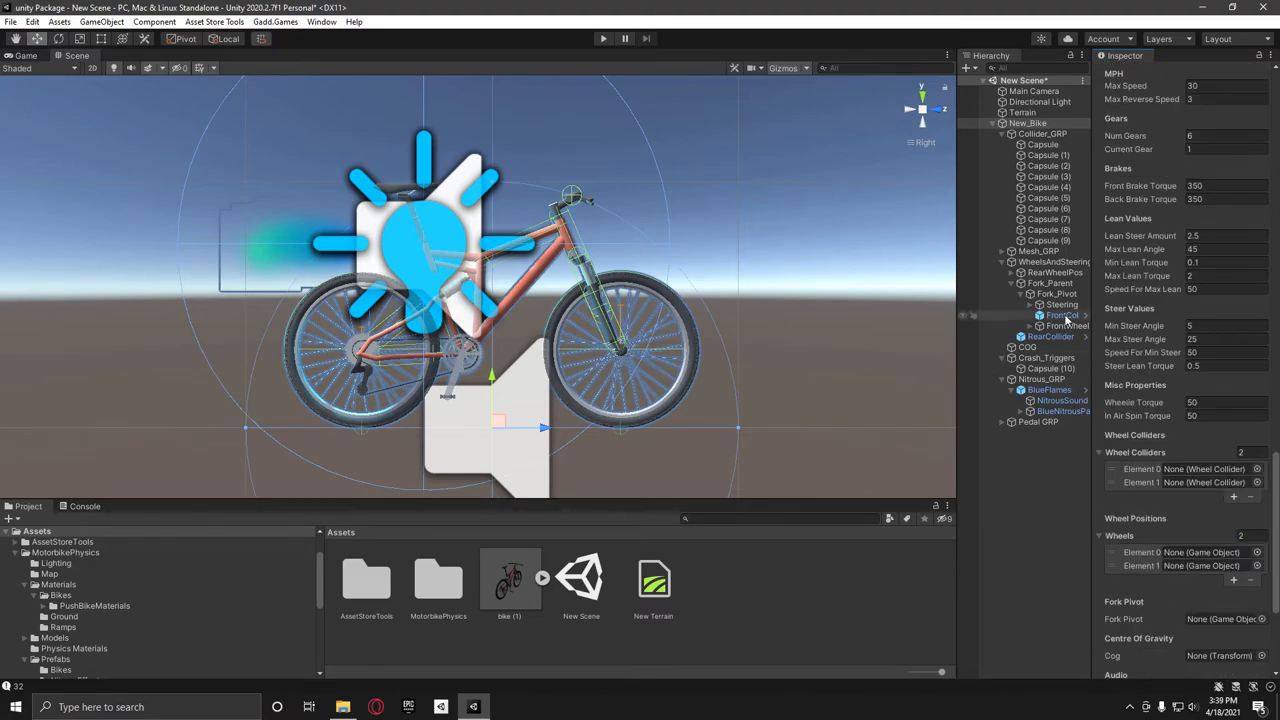
left_click(1190, 482)
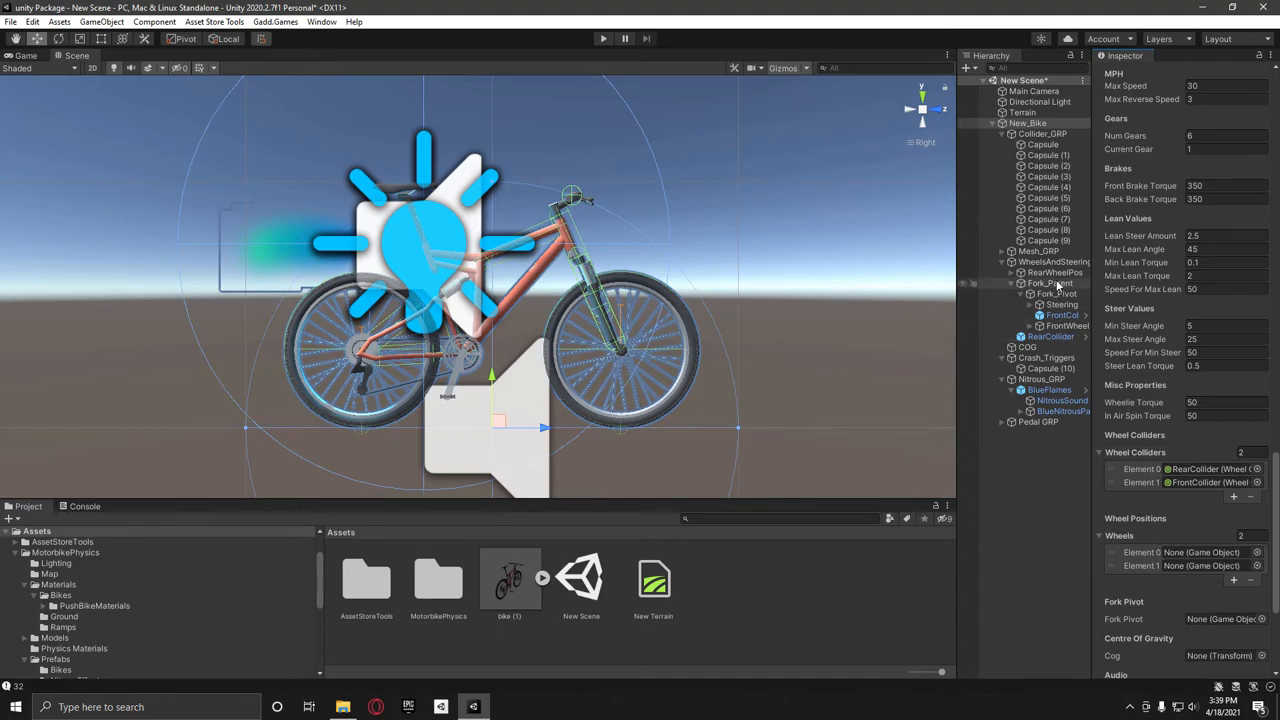
left_click(1056, 272)
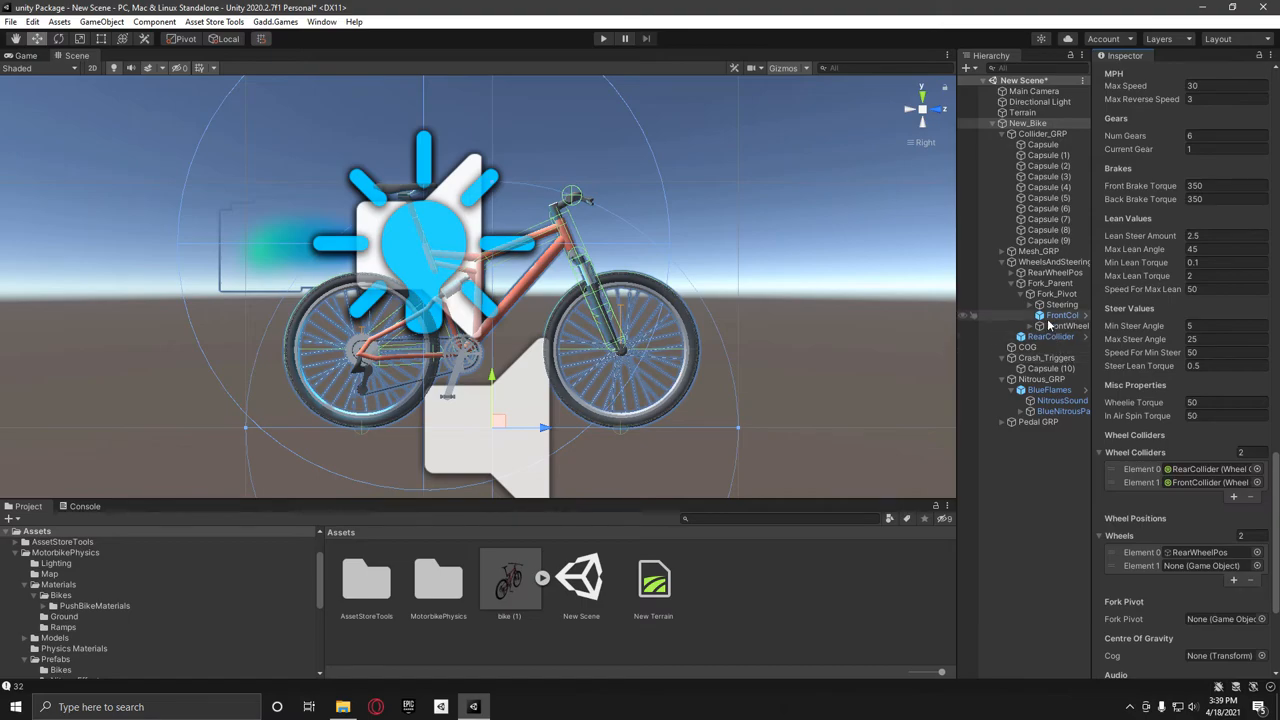
Assign Fork_Pivot and COG, then give Pedal Manager its rotation object and two pedal slots.
scroll("down", 3)
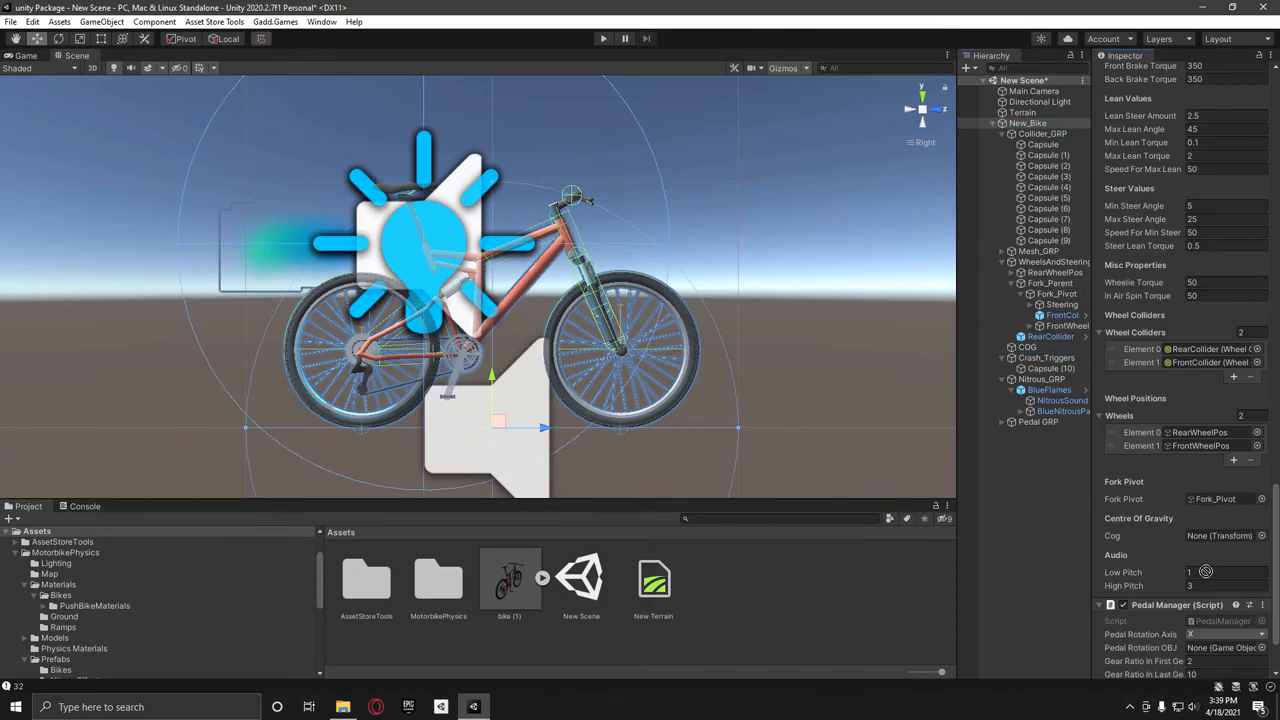
scroll("down", 3)
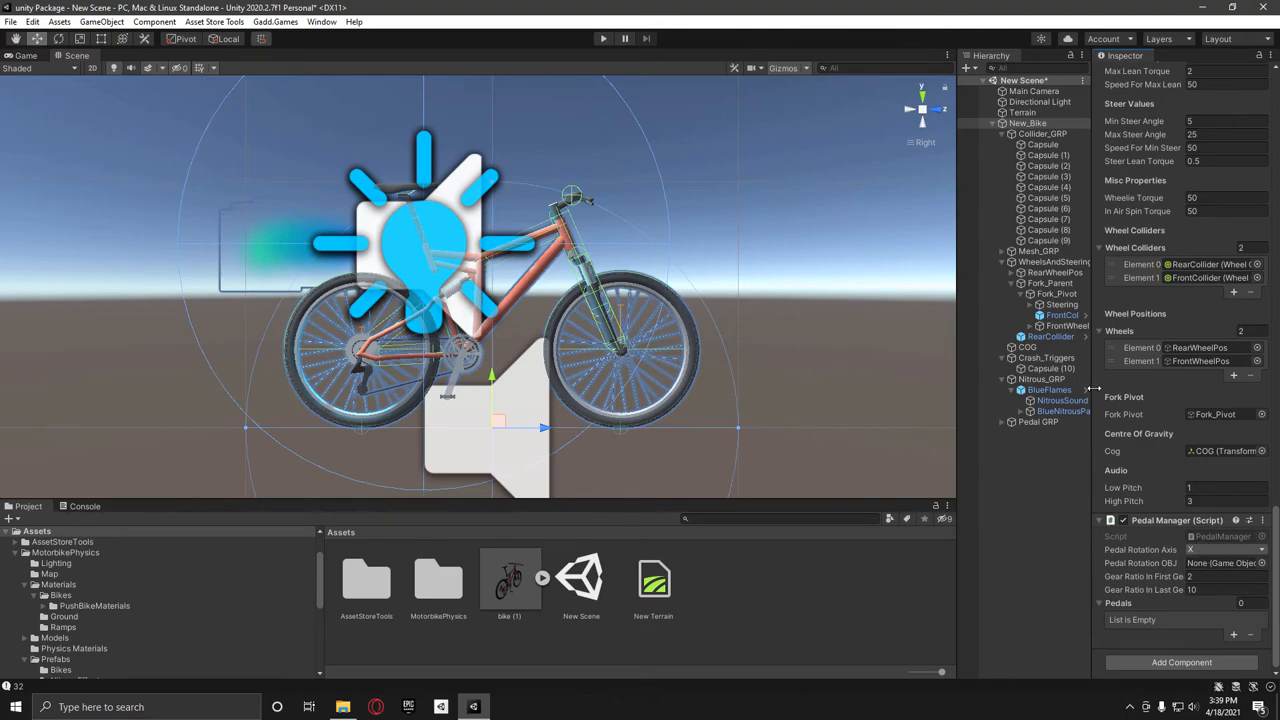
left_click(1008, 420)
type("2")
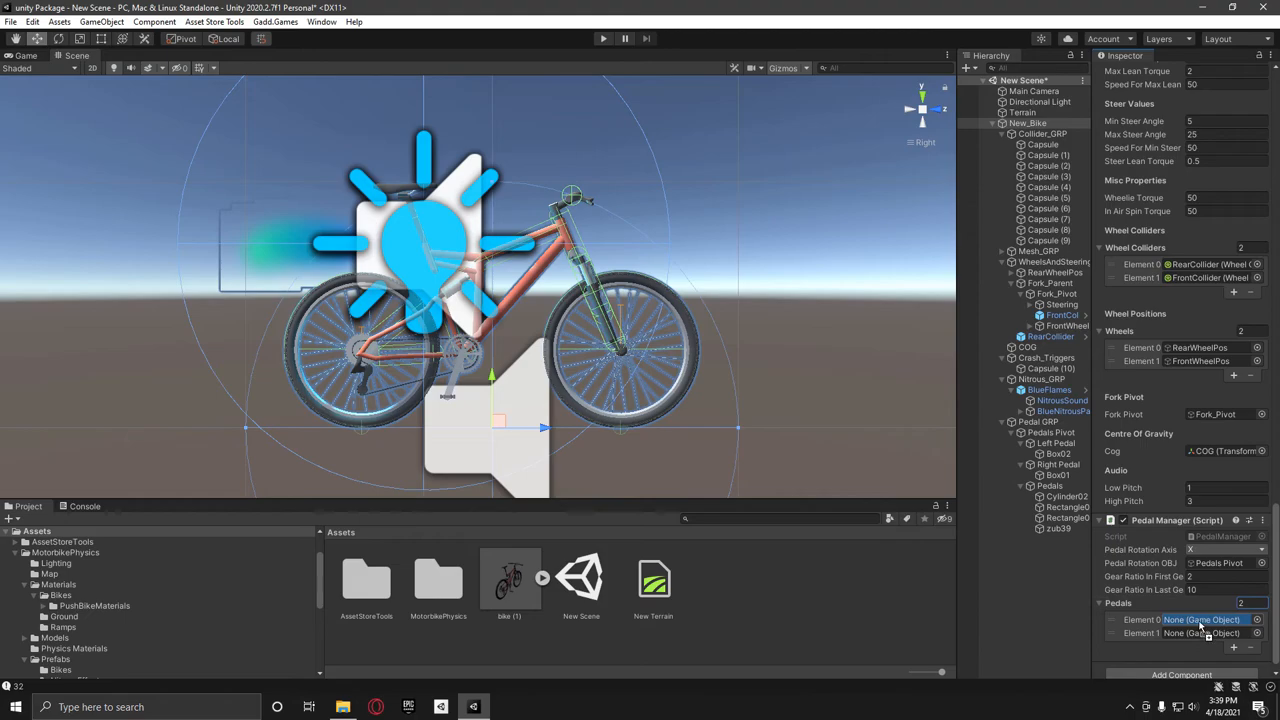
left_click(1196, 620)
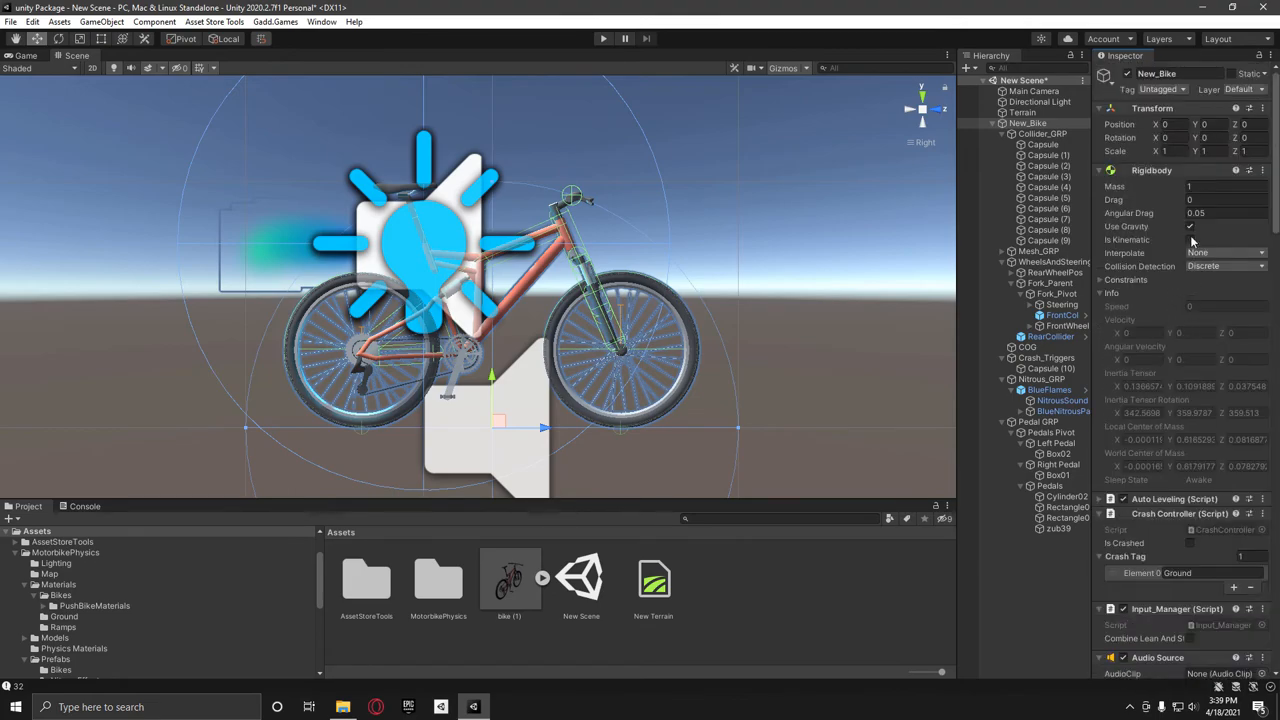
Set New_Bike's Rigidbody mass to 60.
left_click(1224, 212)
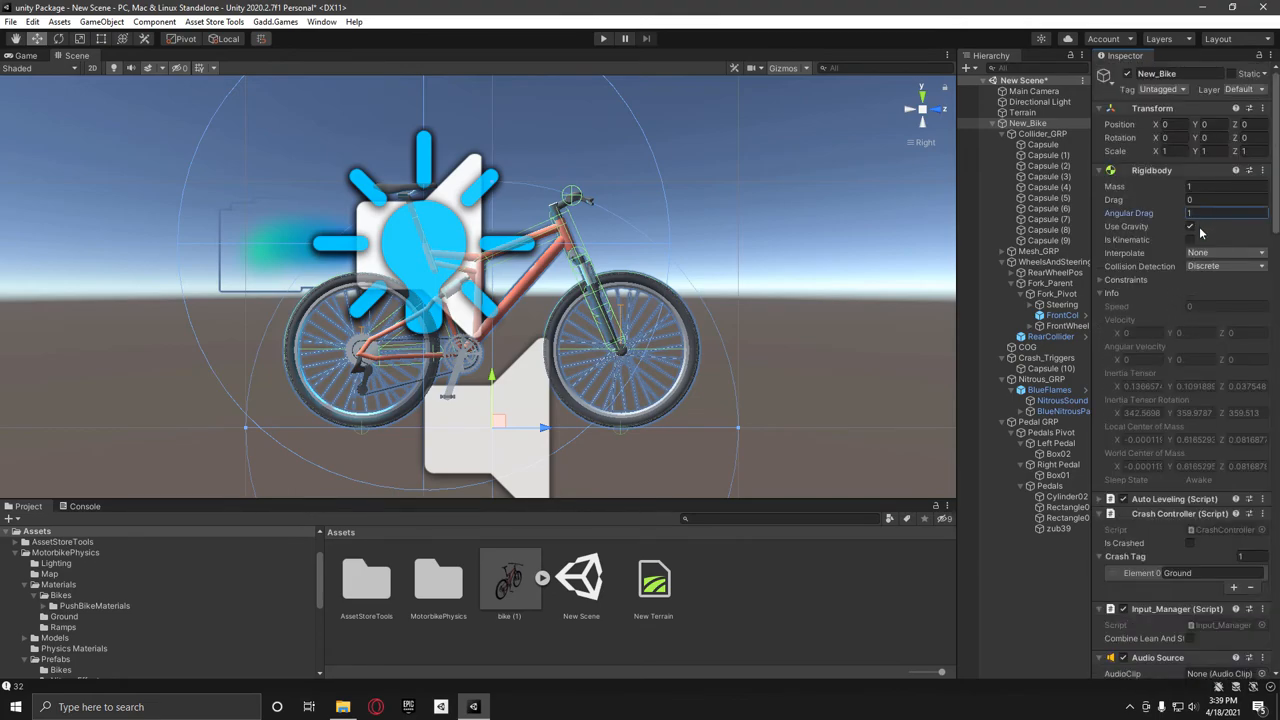
left_click(1224, 200)
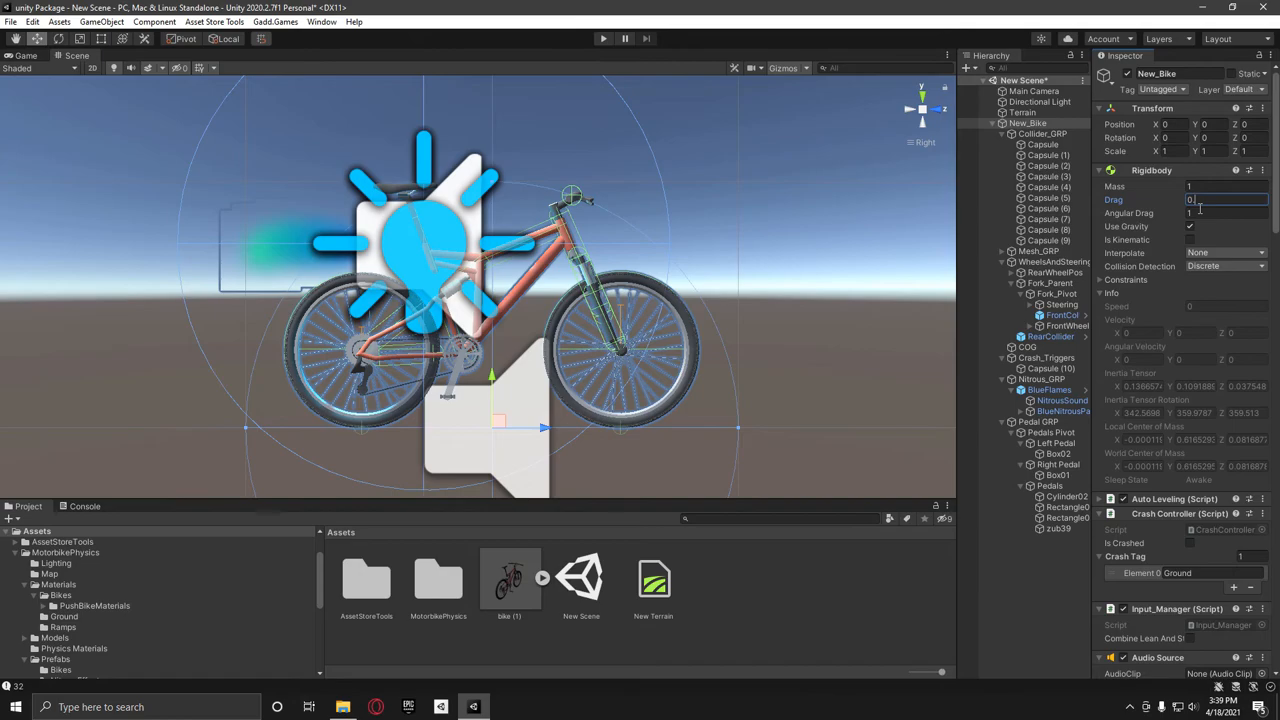
left_click(1224, 188)
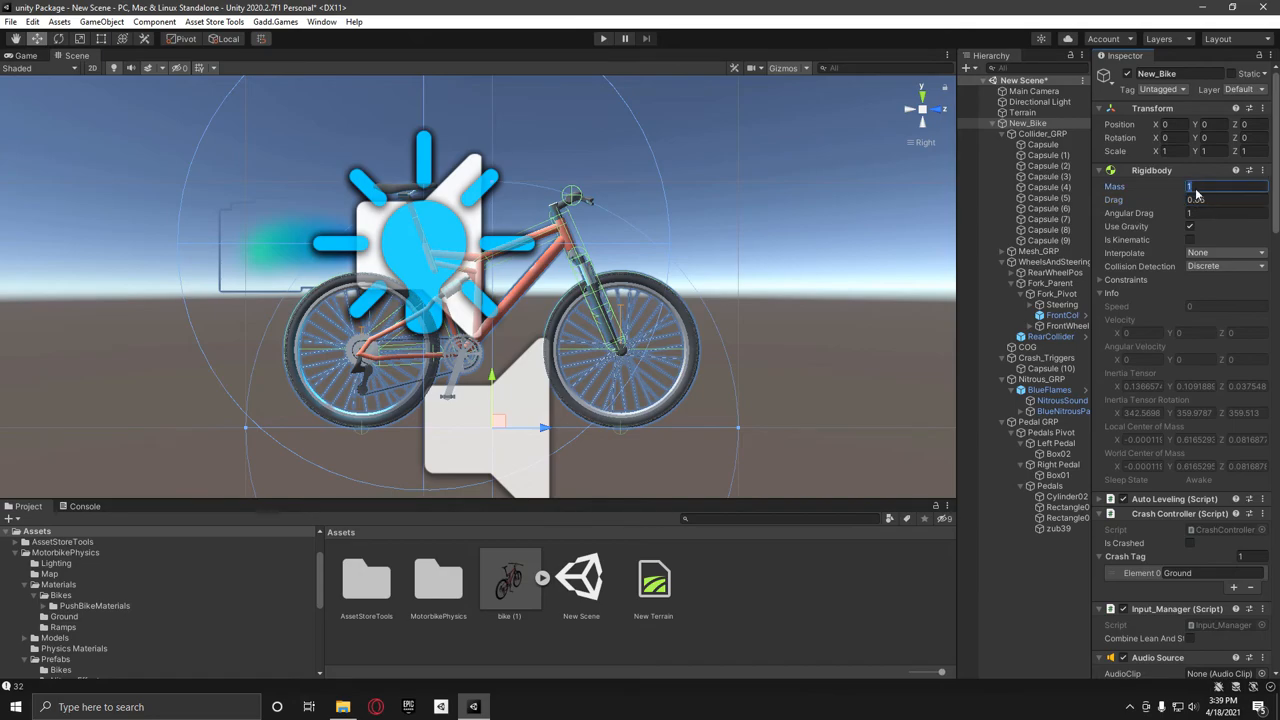
type("60")
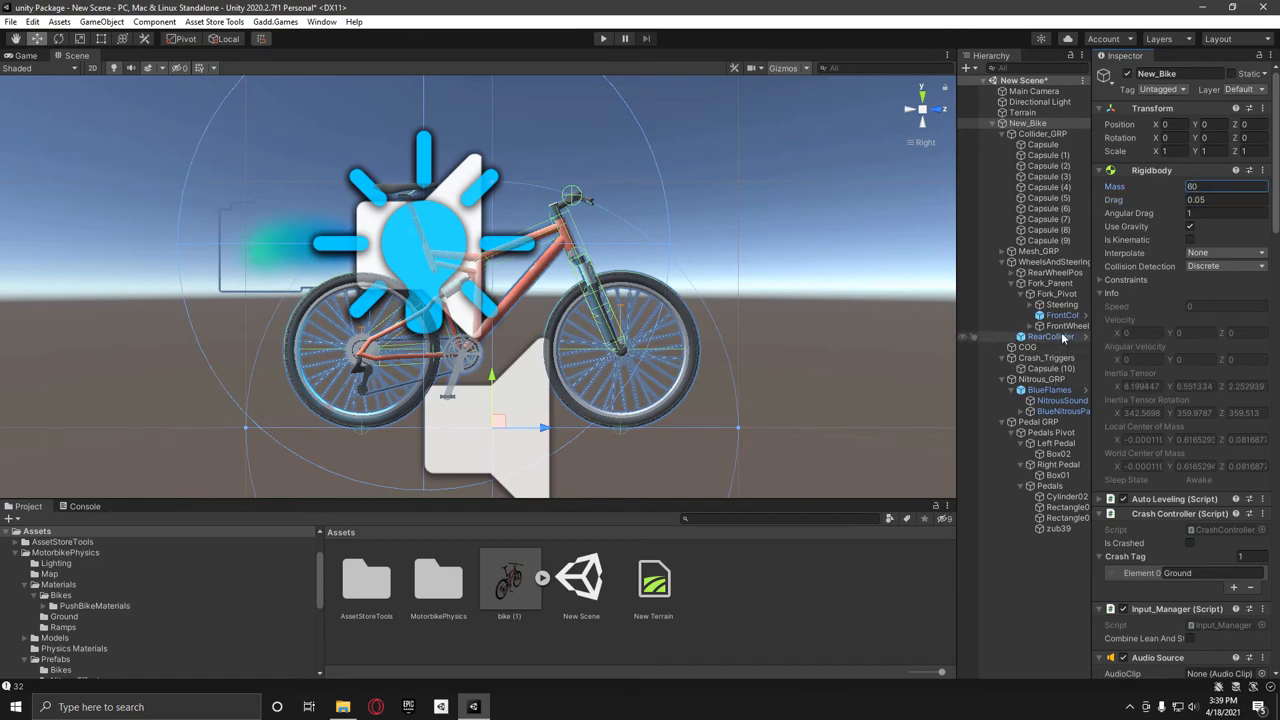
Give the FrontCollider a Wheel Collider mass of 3.
left_click(1048, 336)
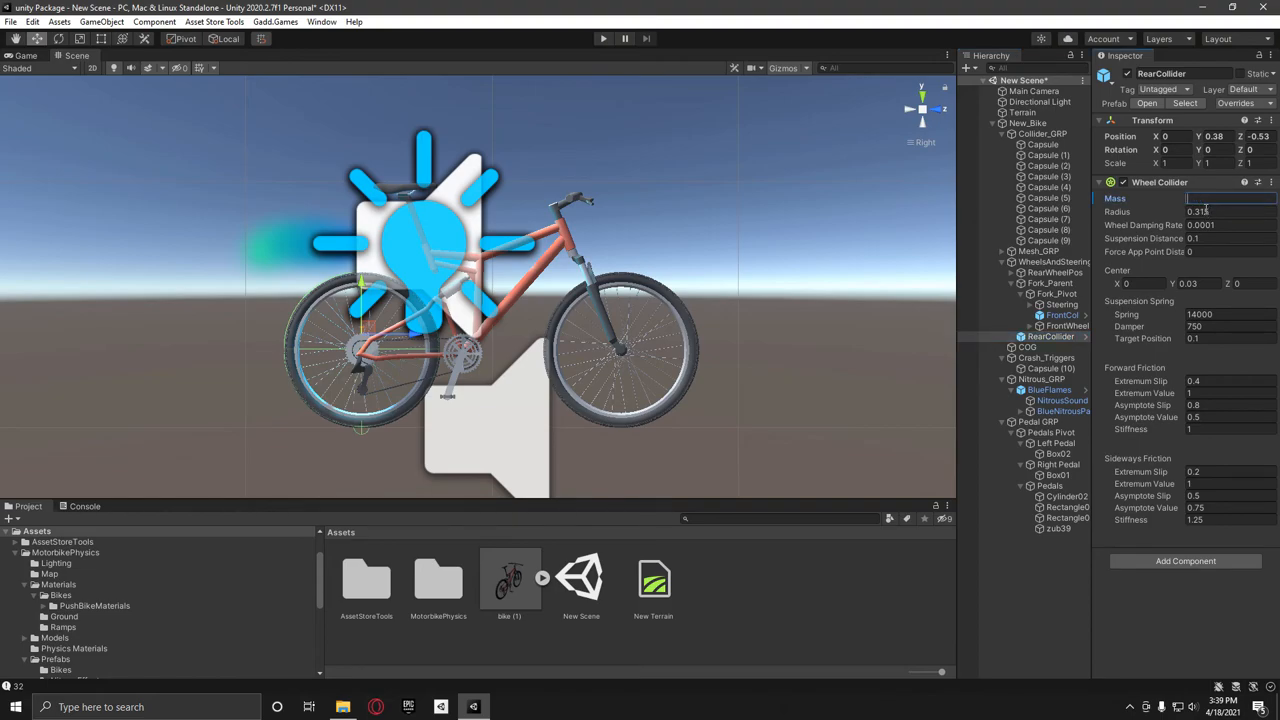
left_click(1062, 314)
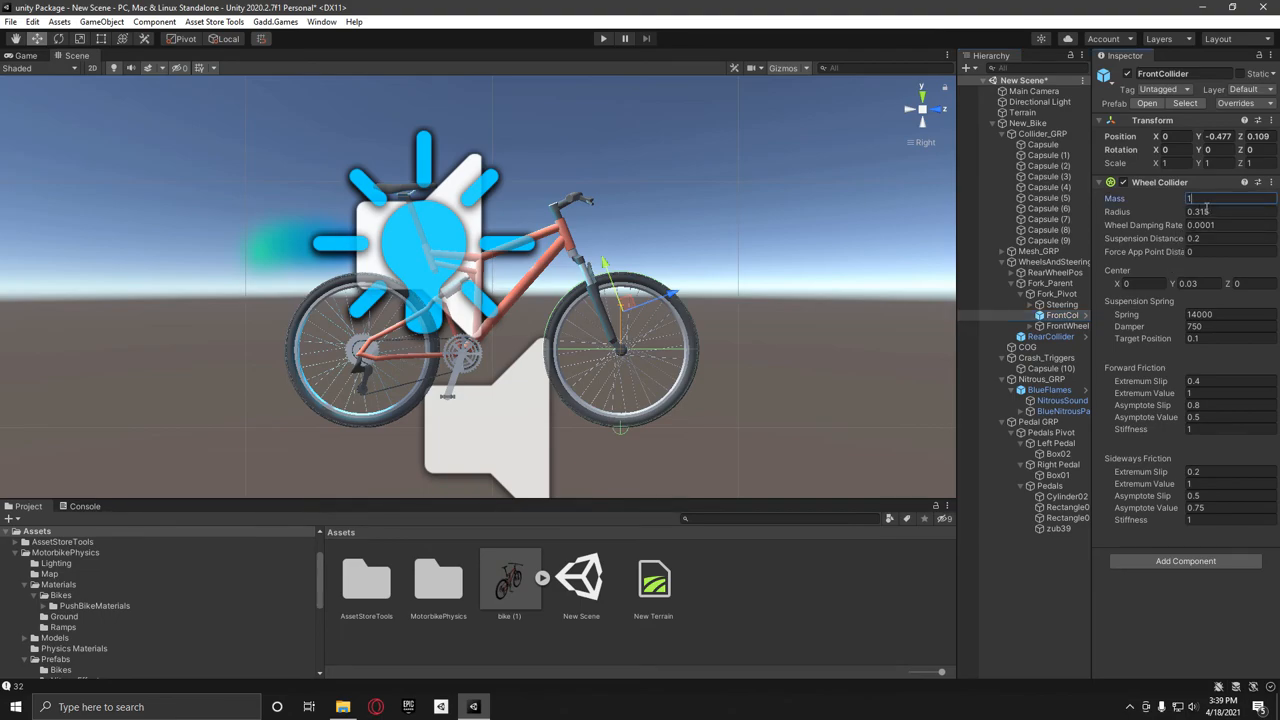
type("3")
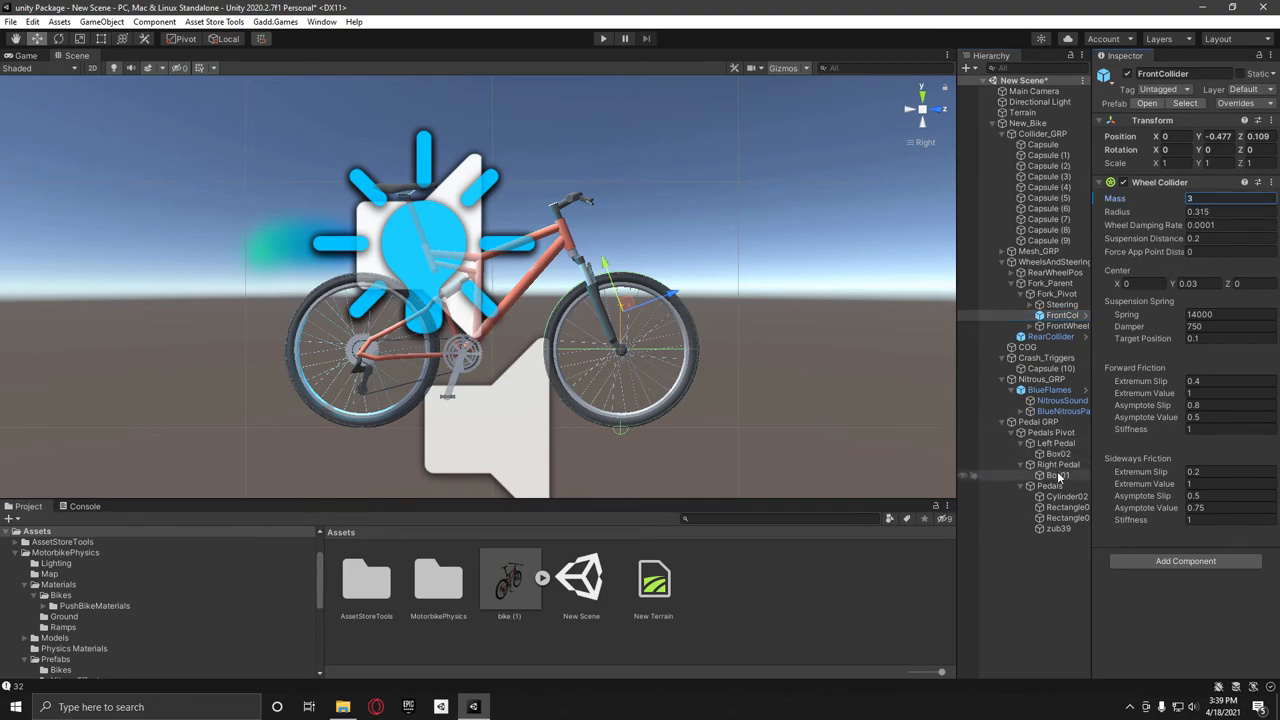
left_click(1028, 348)
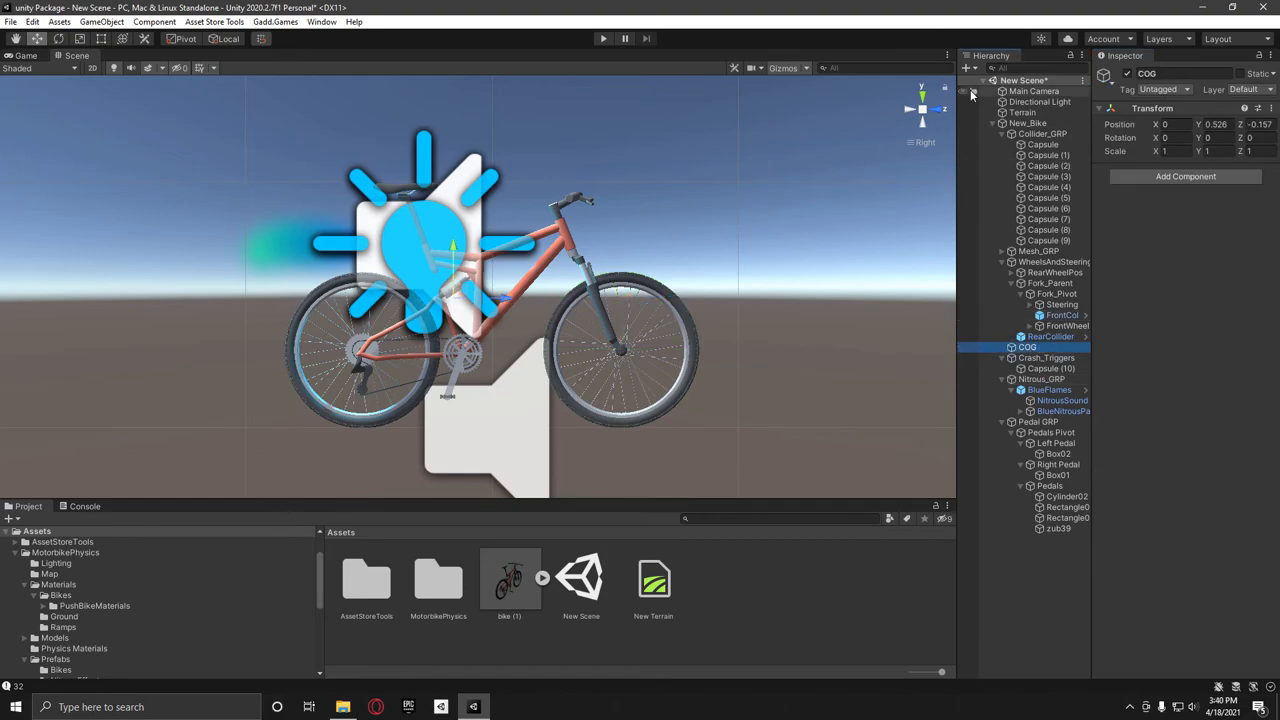
Add the Speedo prefab from MotorbikePhysics > Prefabs linked to New_Bike and run the scene in Play mode.
left_click(1034, 92)
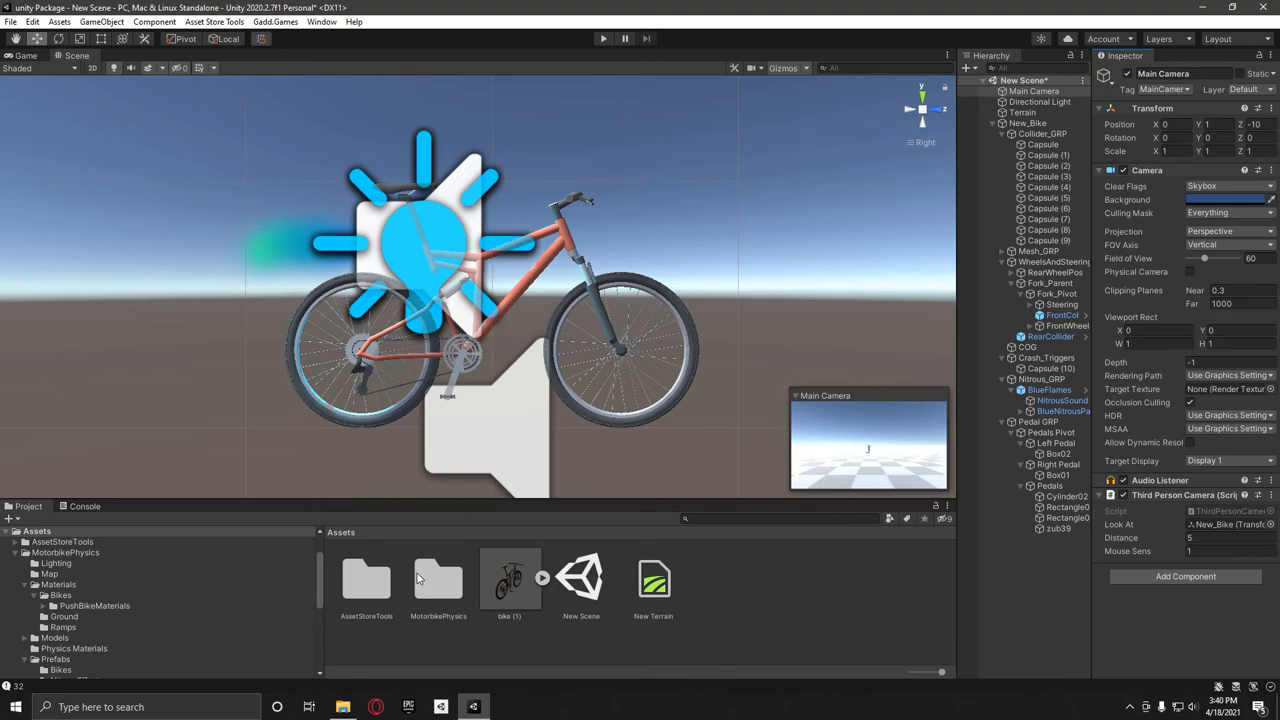
double_click(438, 580)
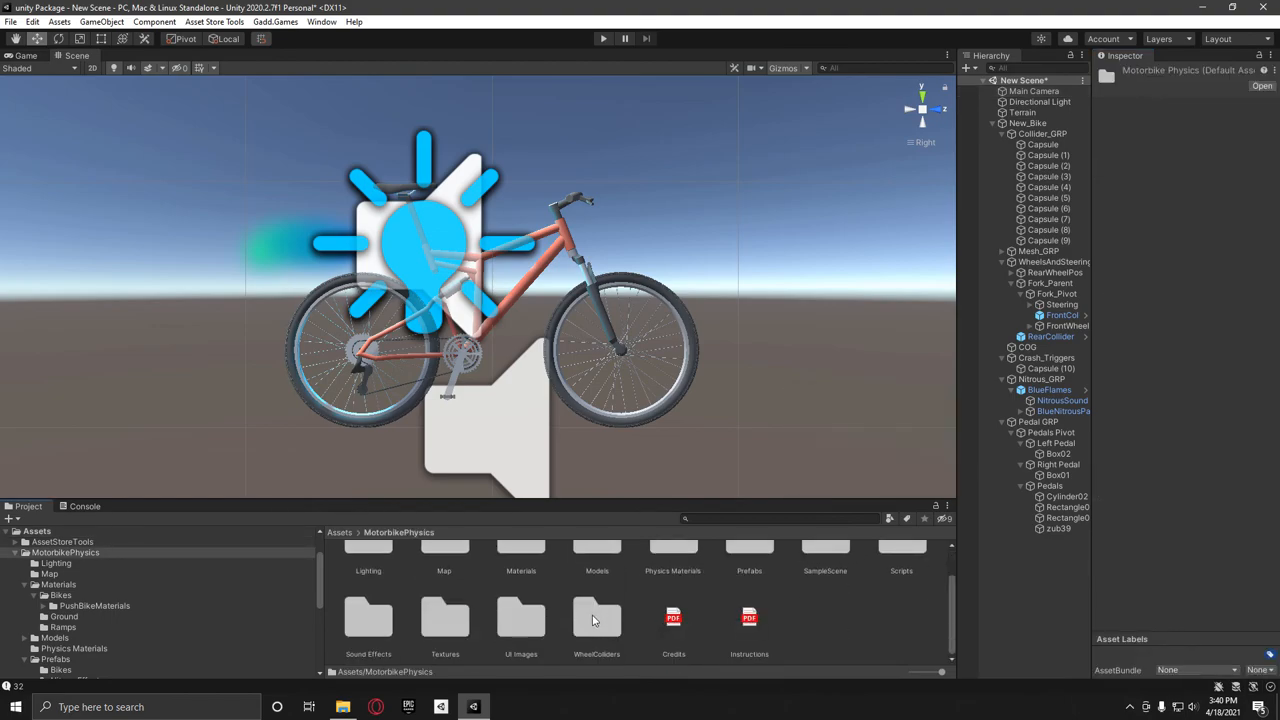
mouse_move(558, 610)
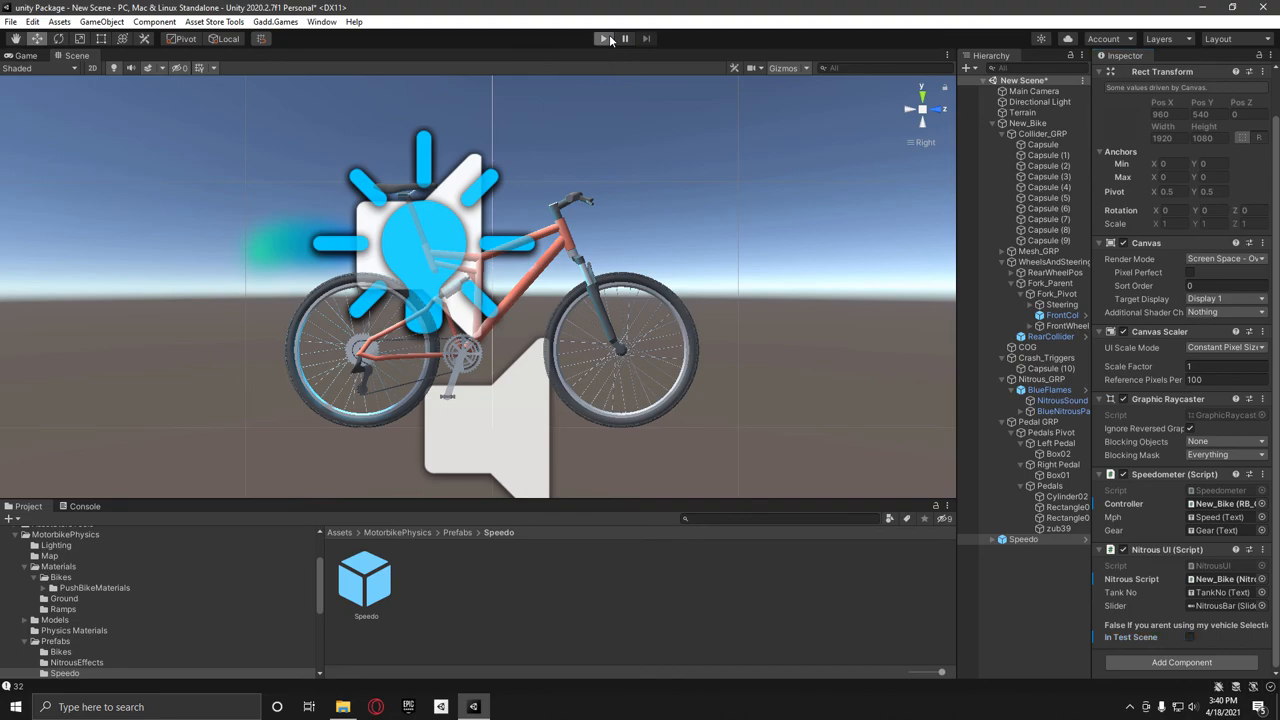
left_click(604, 38)
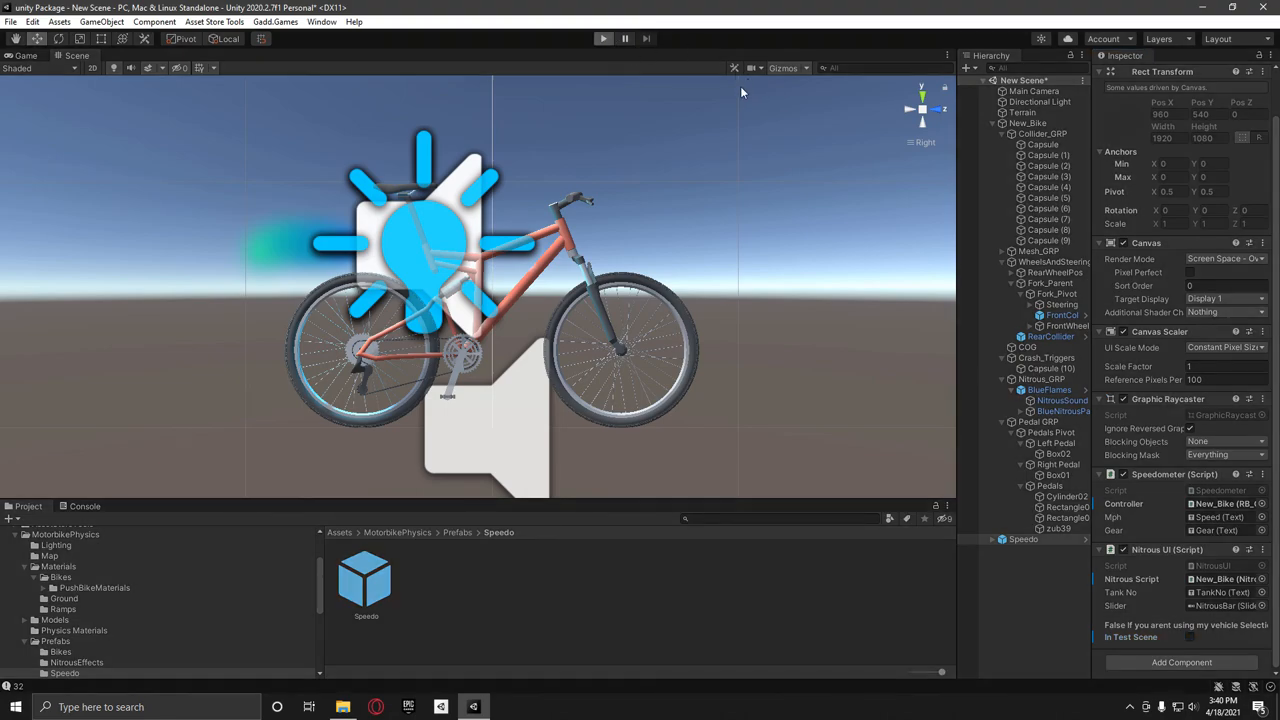
left_click(604, 38)
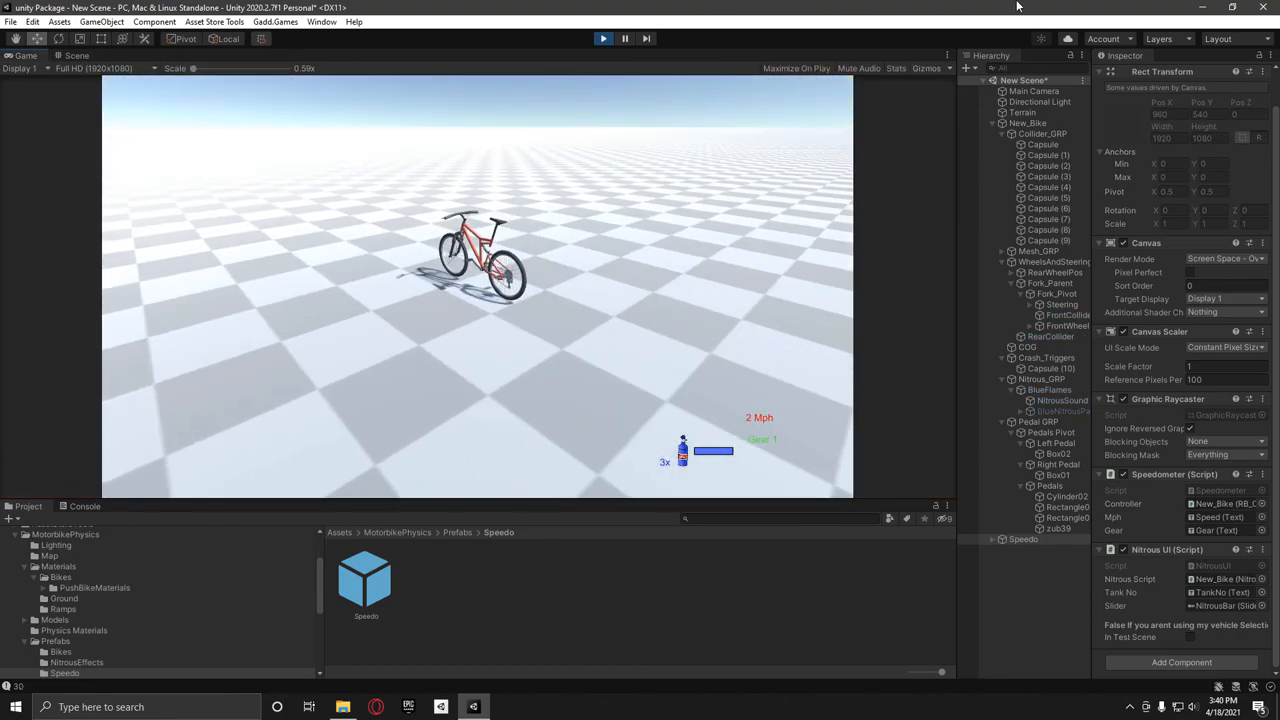